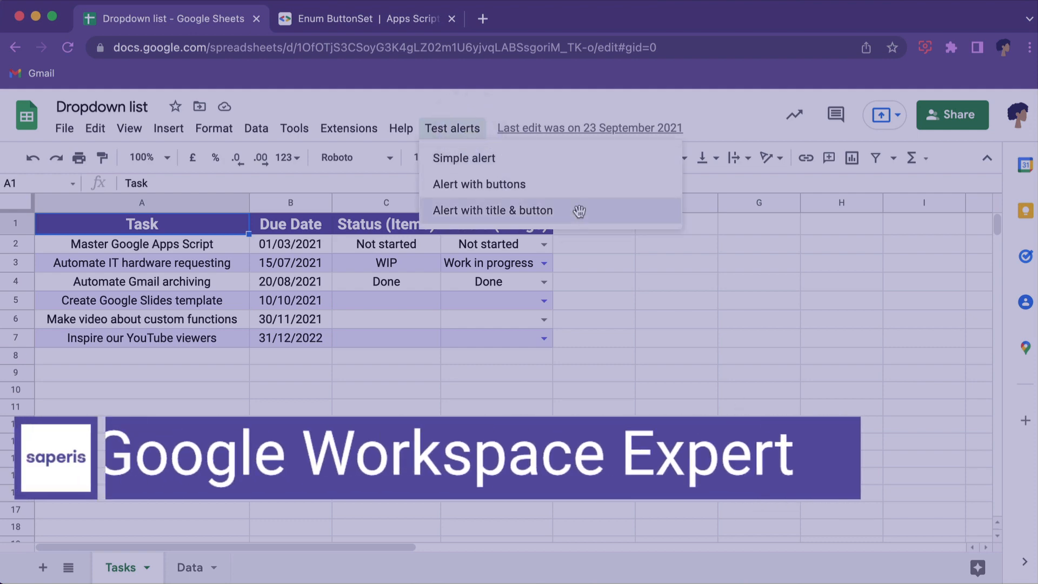
- Answer the demo alert and open the spreadsheet's bound Apps Script project
left_click(493, 211)
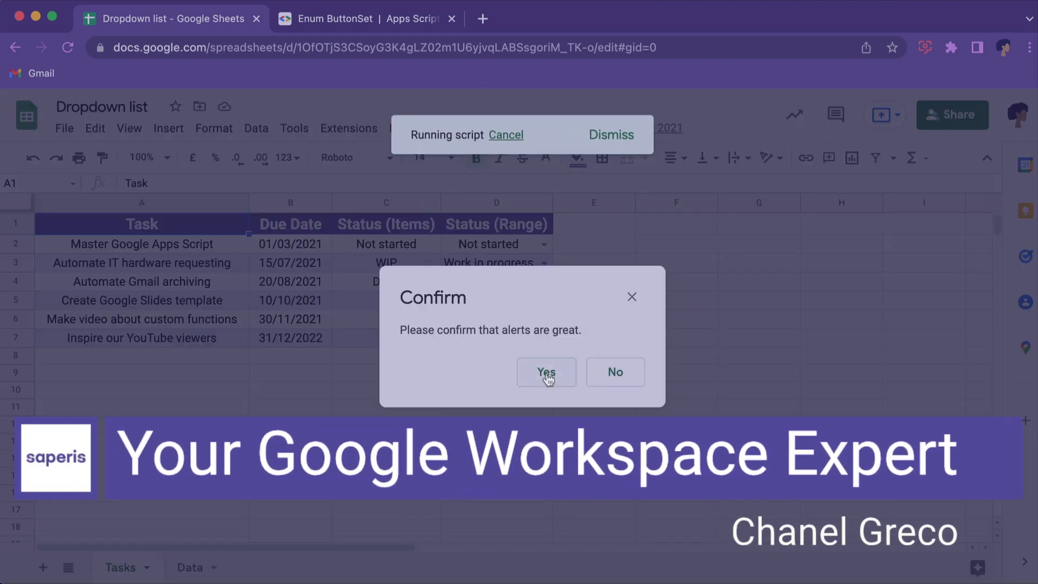
left_click(545, 371)
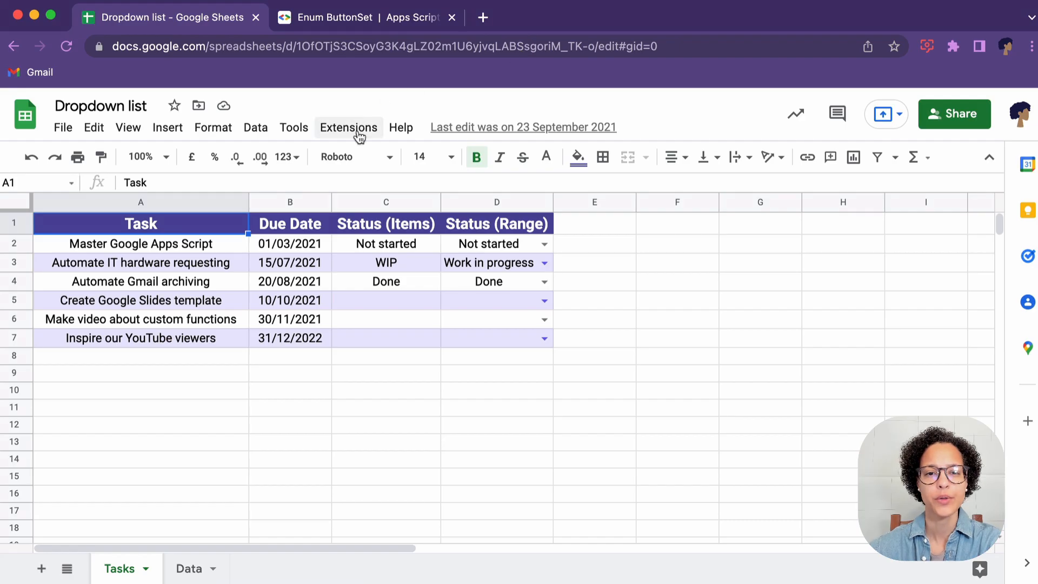
left_click(482, 17)
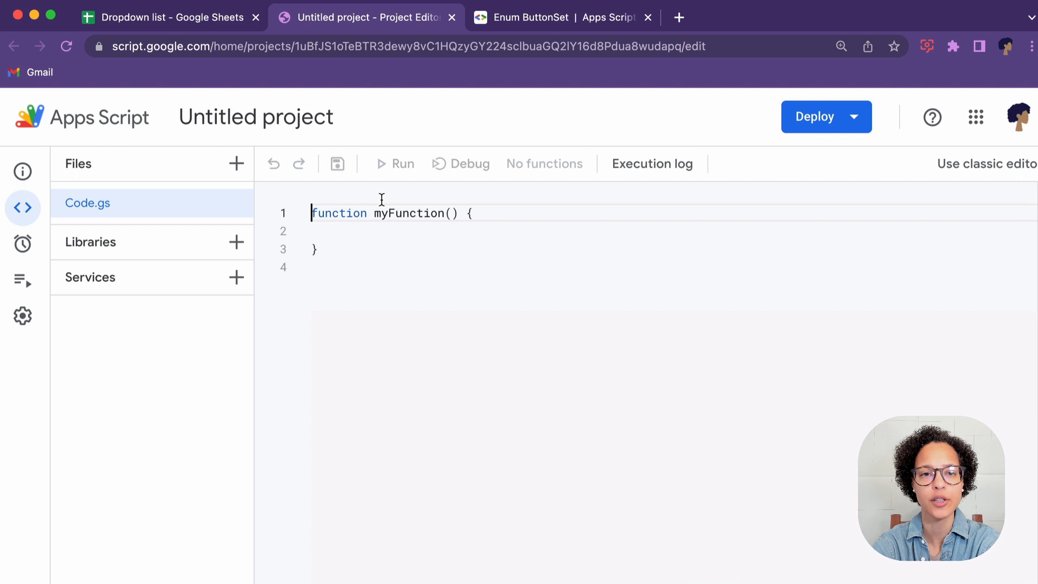
- Rename the untitled script project to 'Alert Demos'
left_click(255, 117)
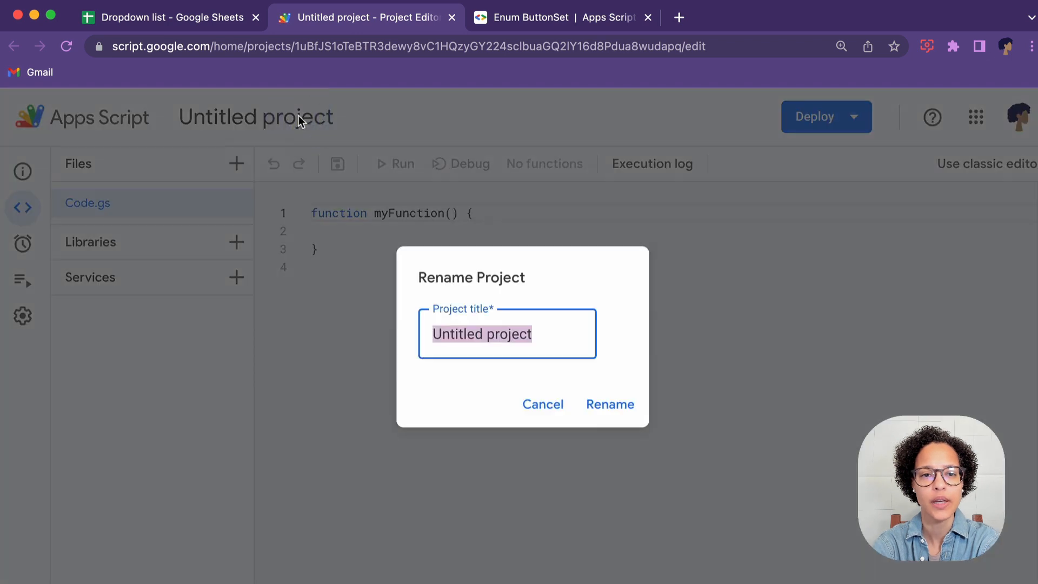
type("Alert Demo")
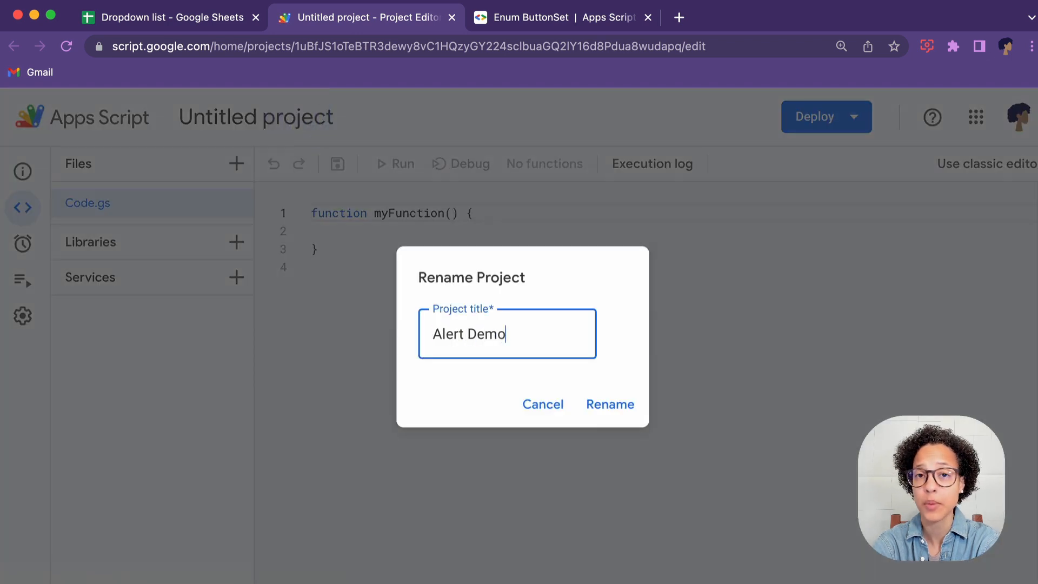
left_click(610, 405)
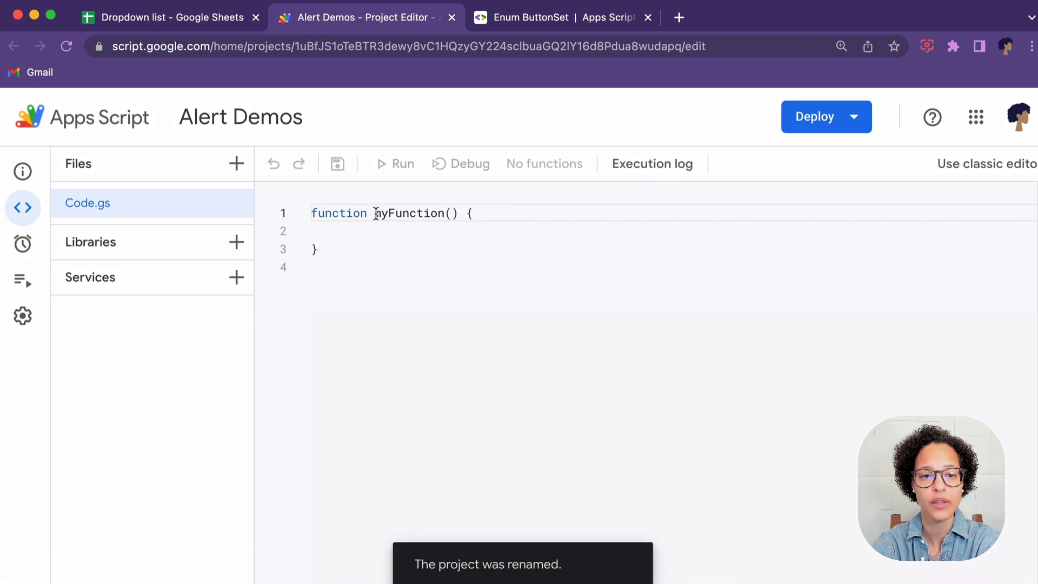
- Rename myFunction to simpleAlert and add let ui = SpreadsheetApp.getUi()
double_click(409, 213)
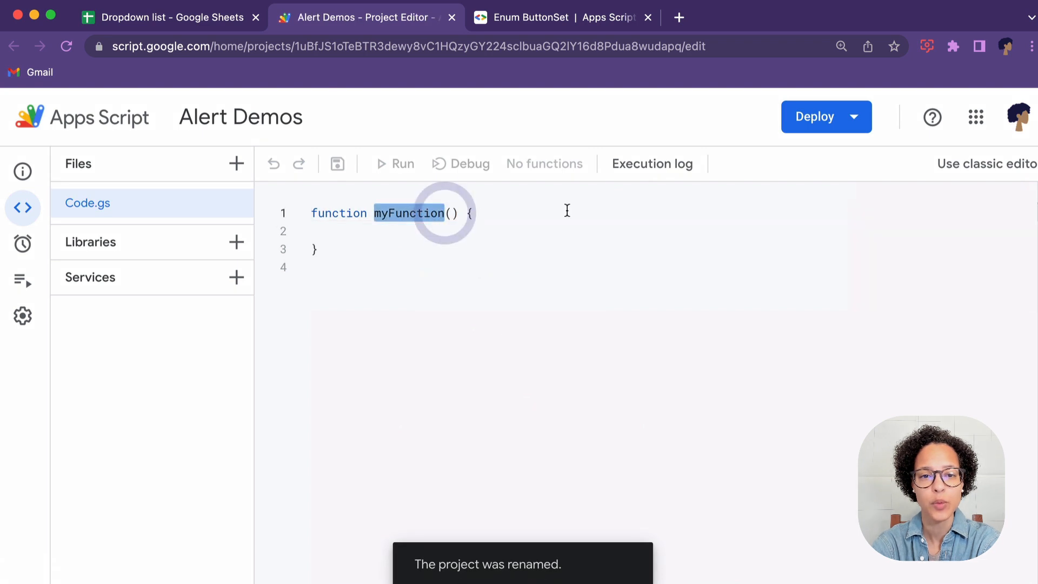
type("simp")
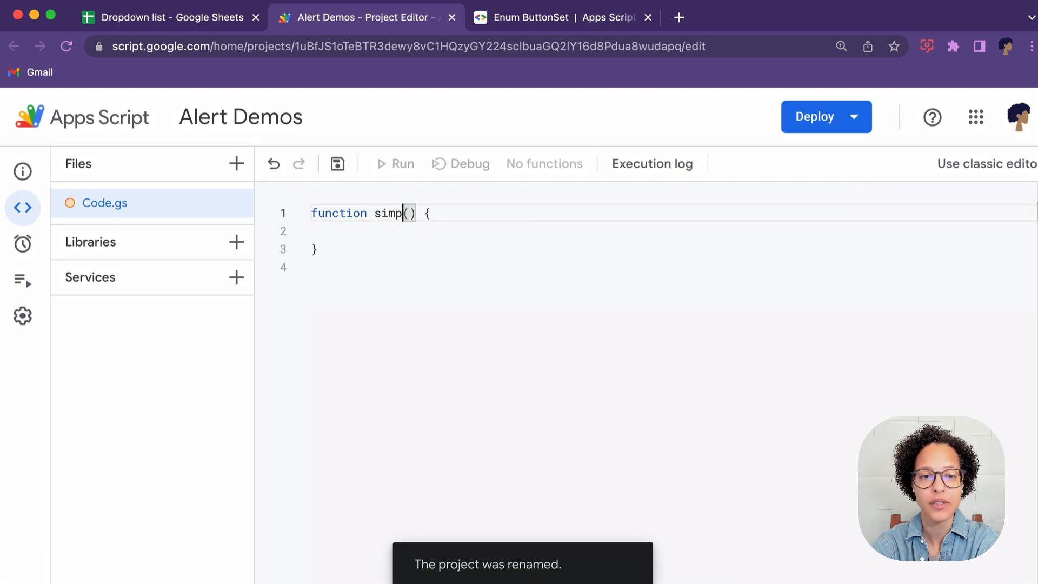
type("leAlert")
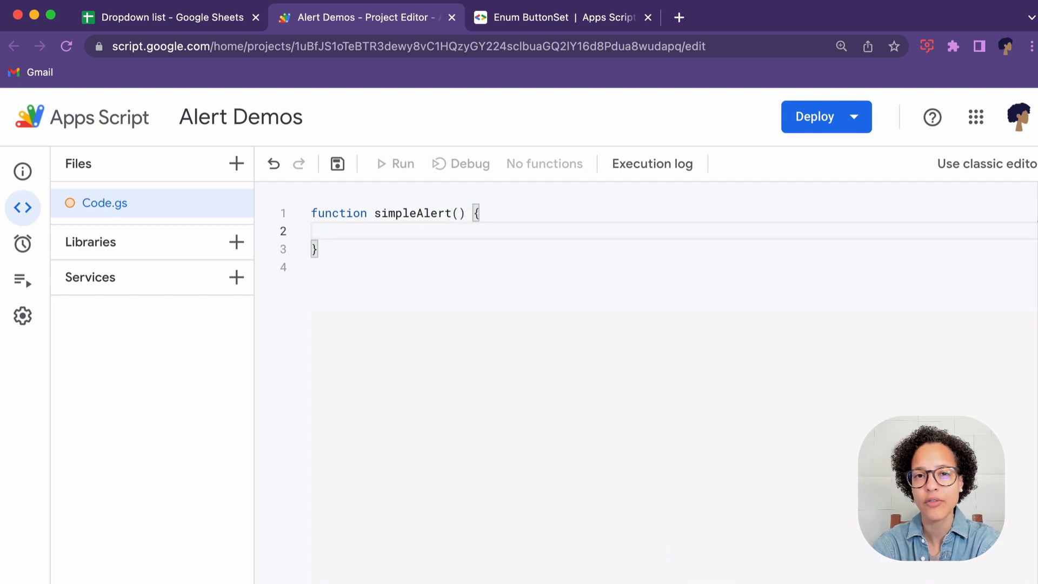
type("let ui")
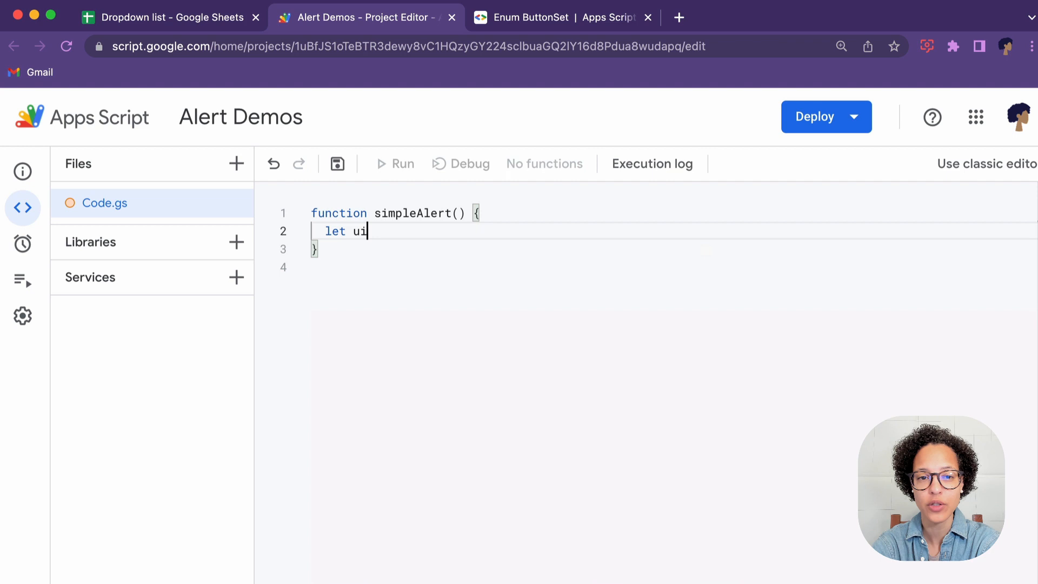
type("= Sp")
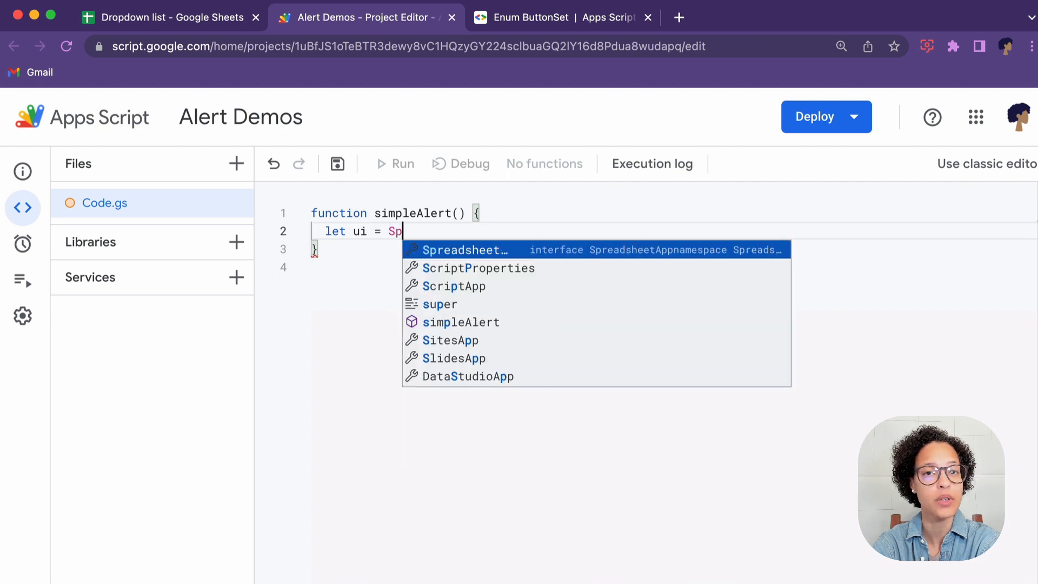
type("readsheetApp.getUi();")
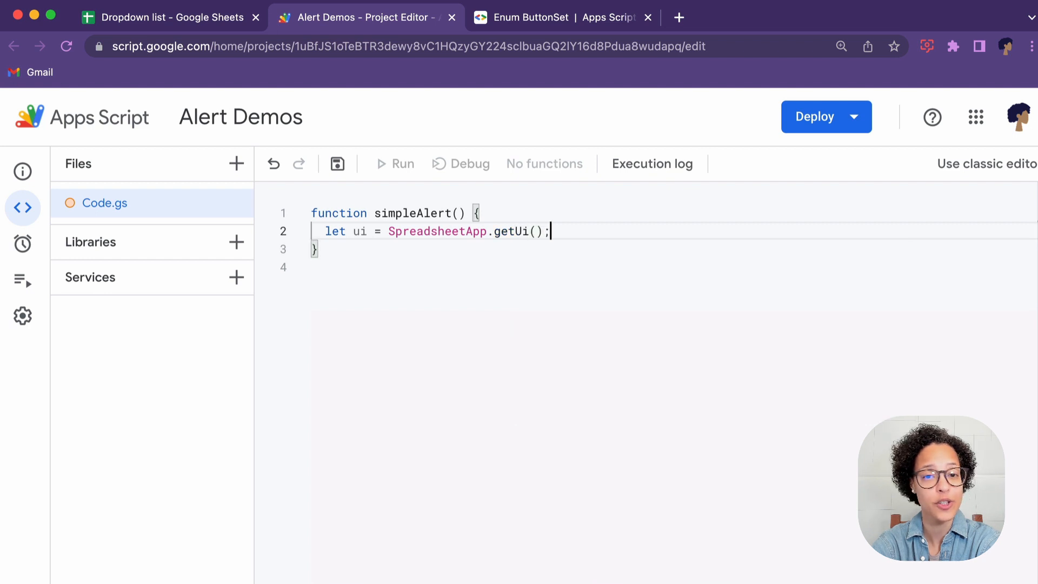
key("Return")
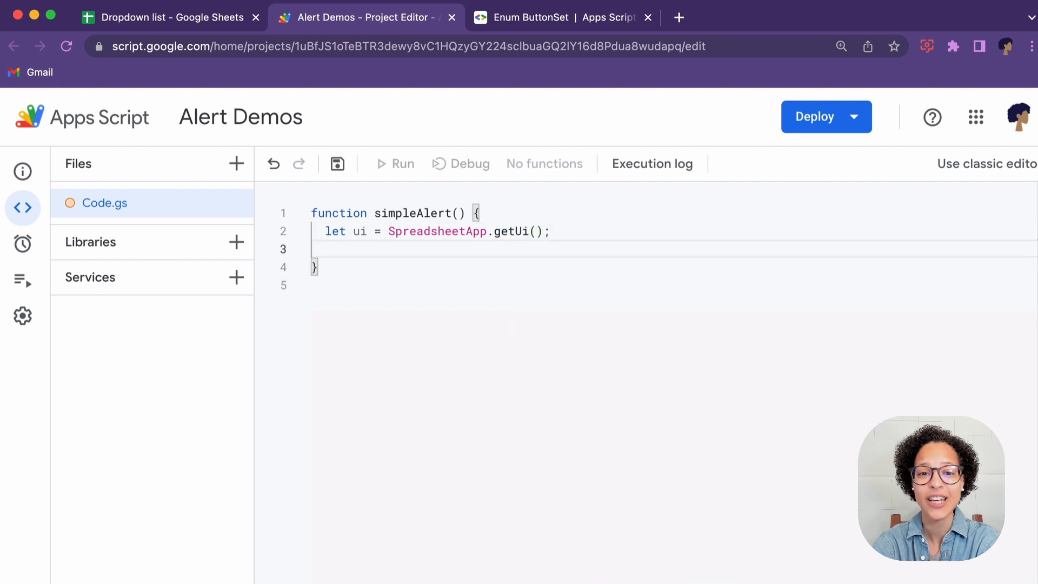
- Add ui.alert('Alerting you of something important.'); inside simpleAlert
type("ui.alert")
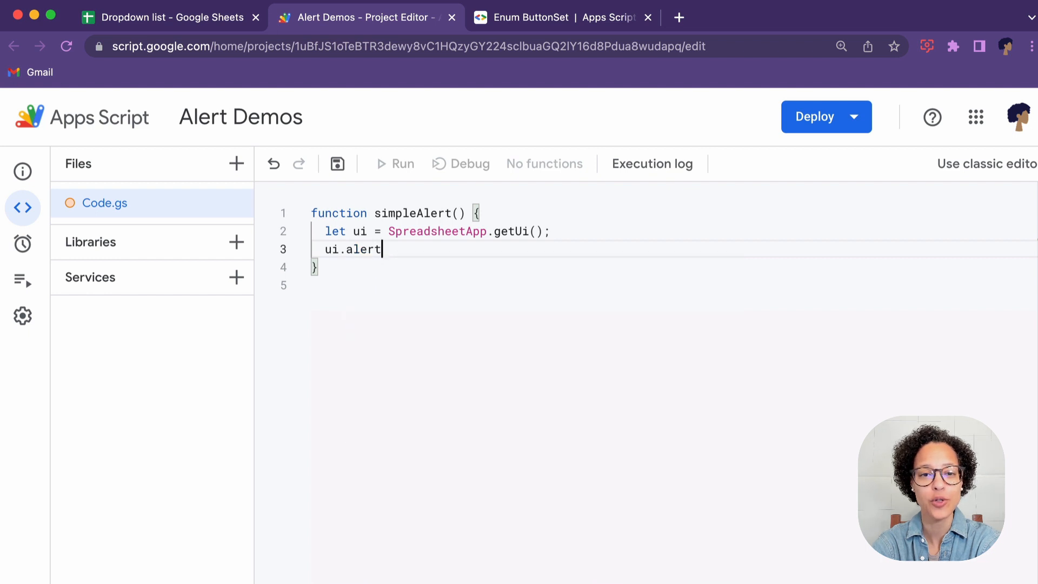
type("('")
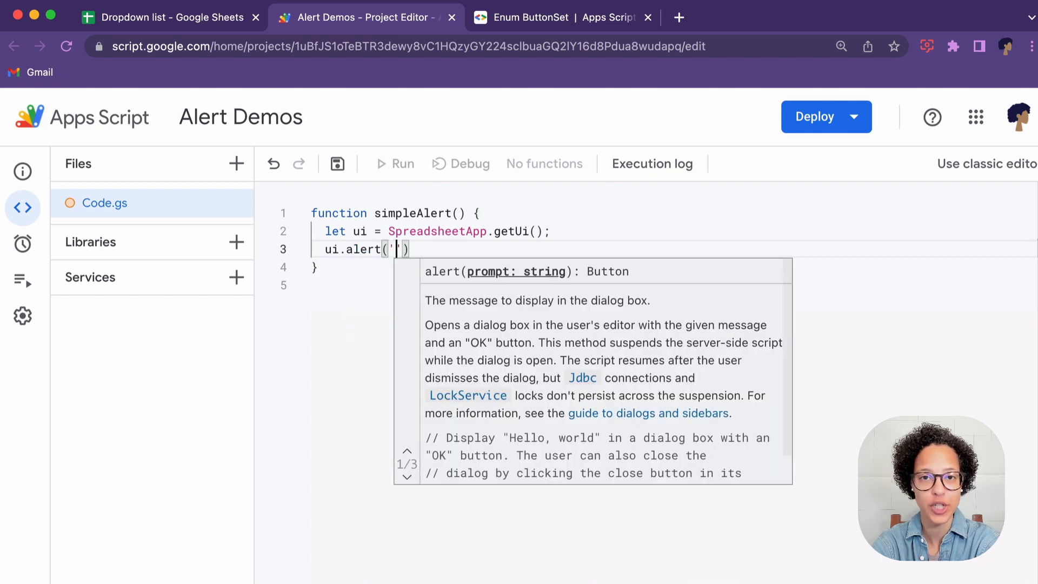
type("Alerting you")
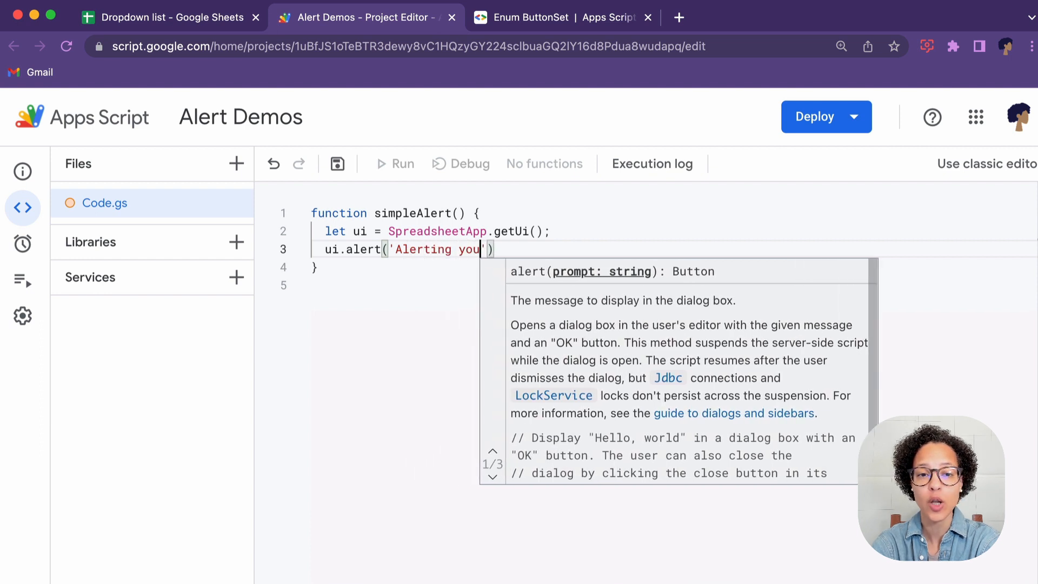
type("of something")
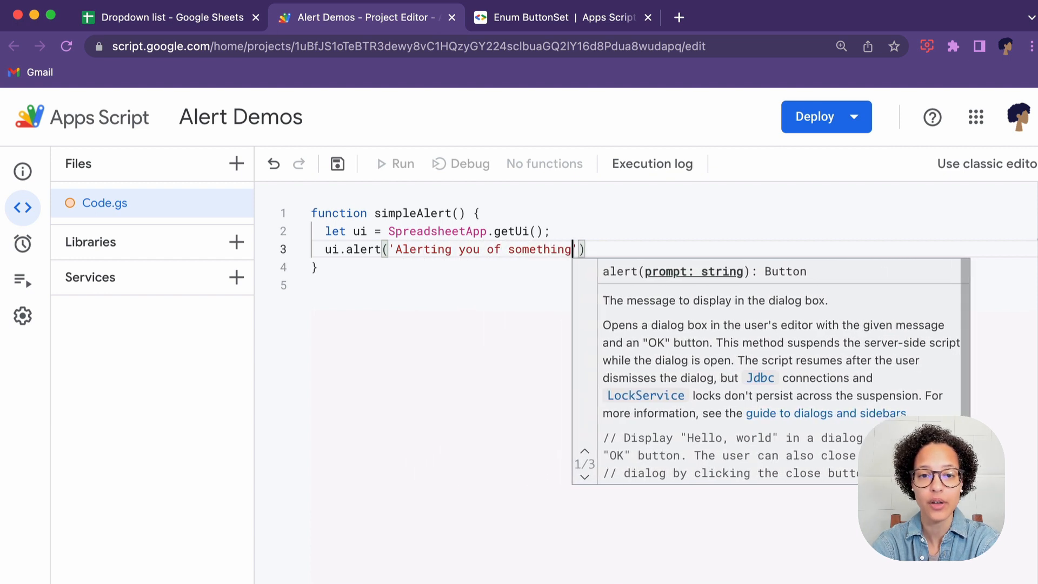
type("important.")
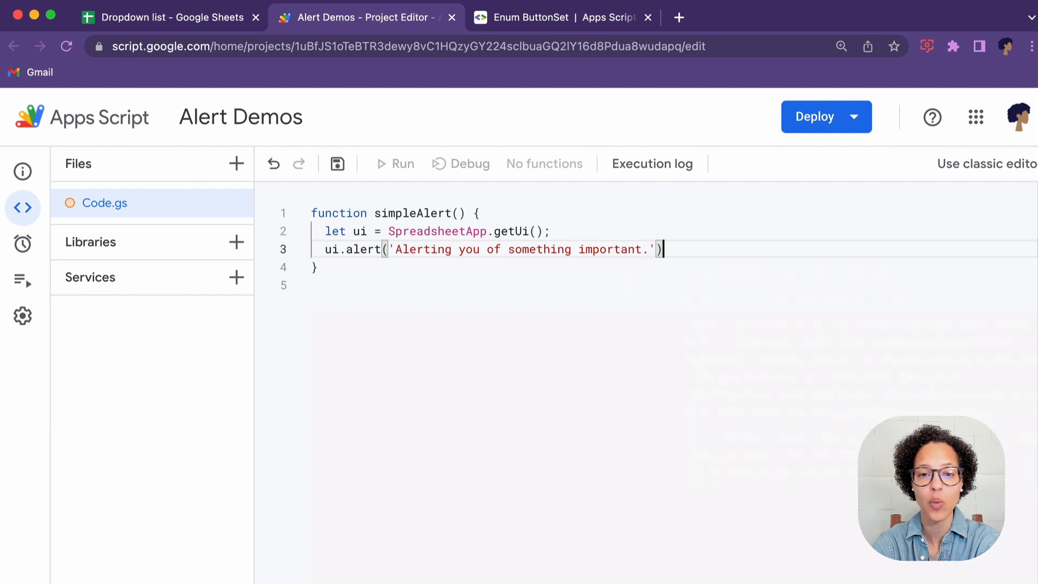
type(";")
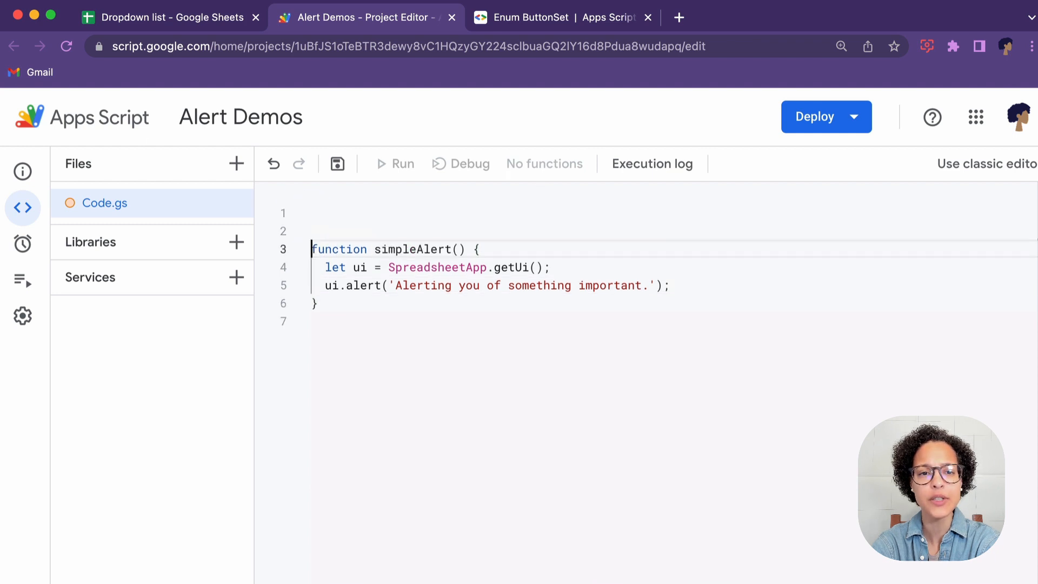
- Write onOpen() with let ui = SpreadsheetApp.getUi(); and ui.createMenu('Test alerts')
type("function onO")
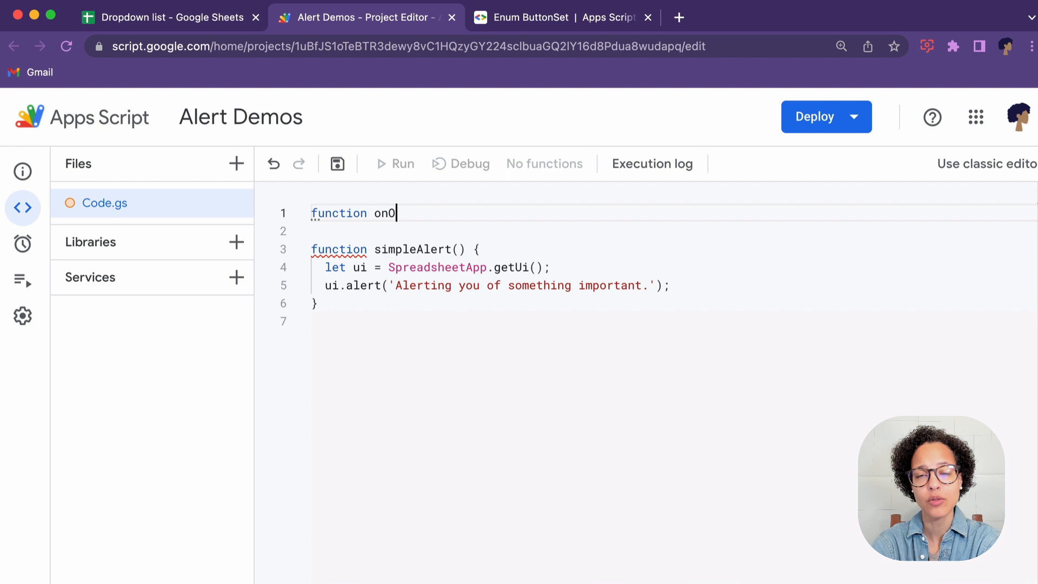
type("pen() {")
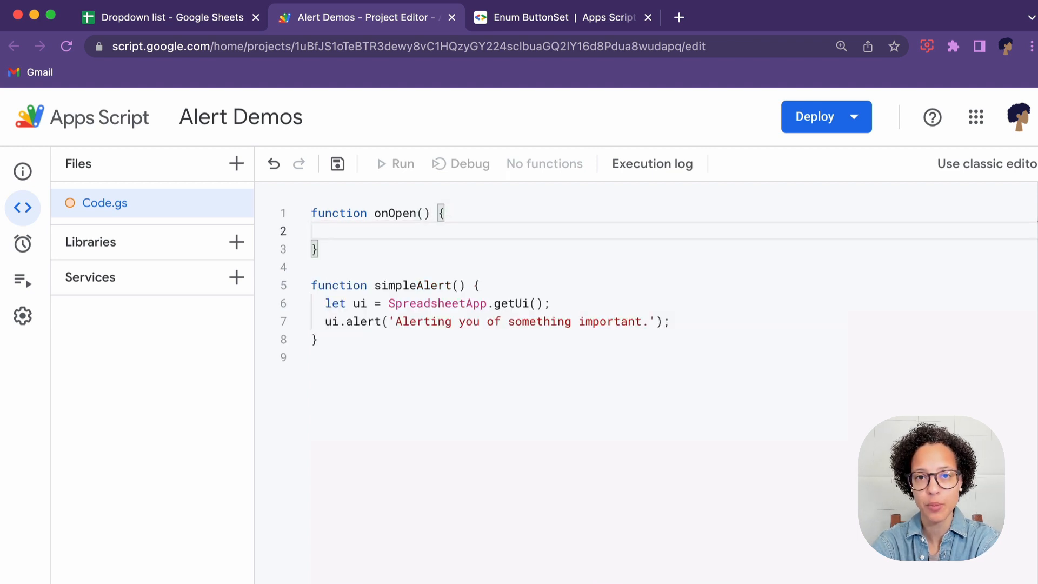
type("le")
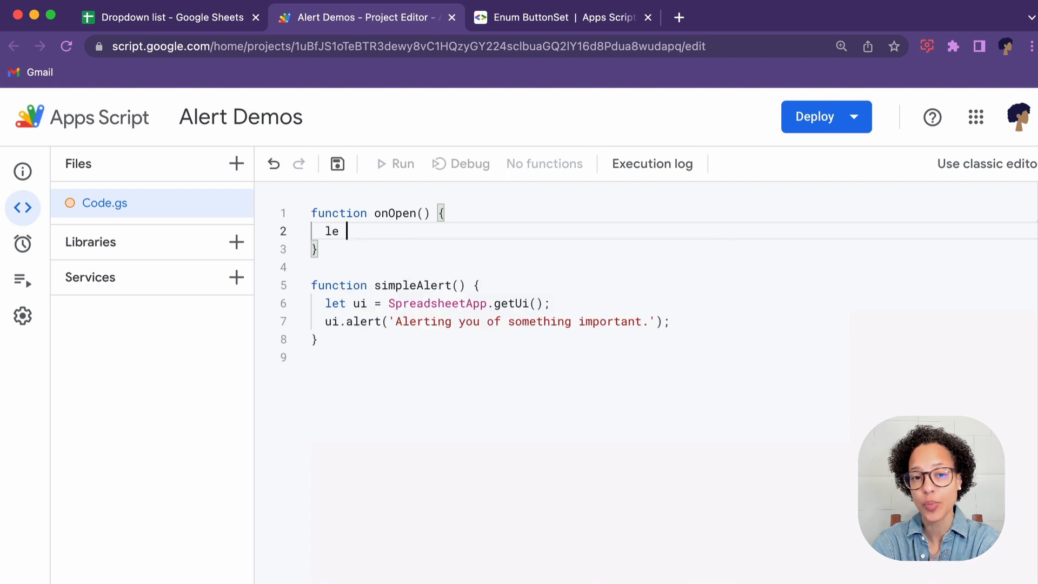
key("Backspace")
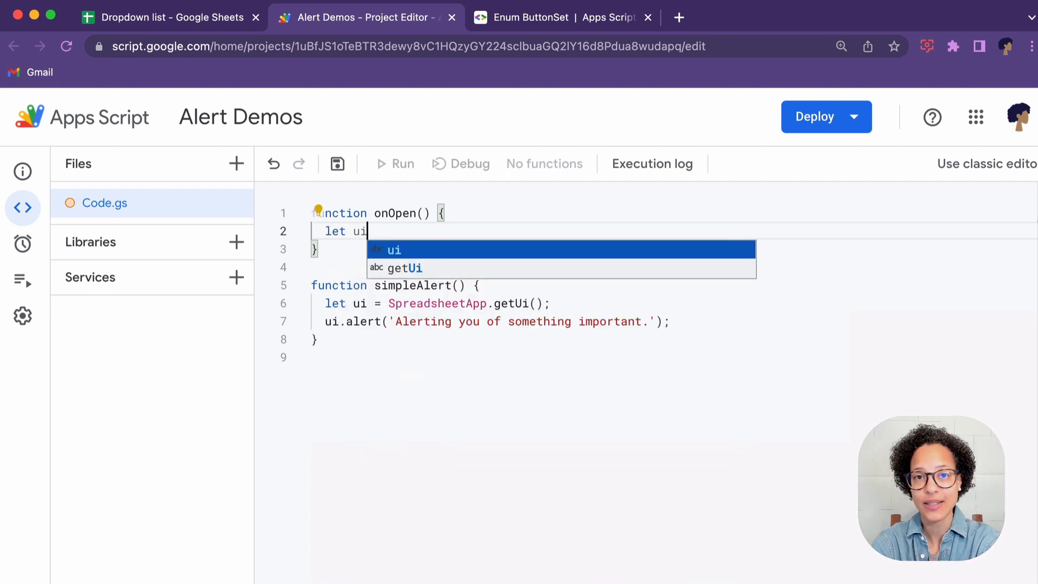
type("= SpreadsheetApp")
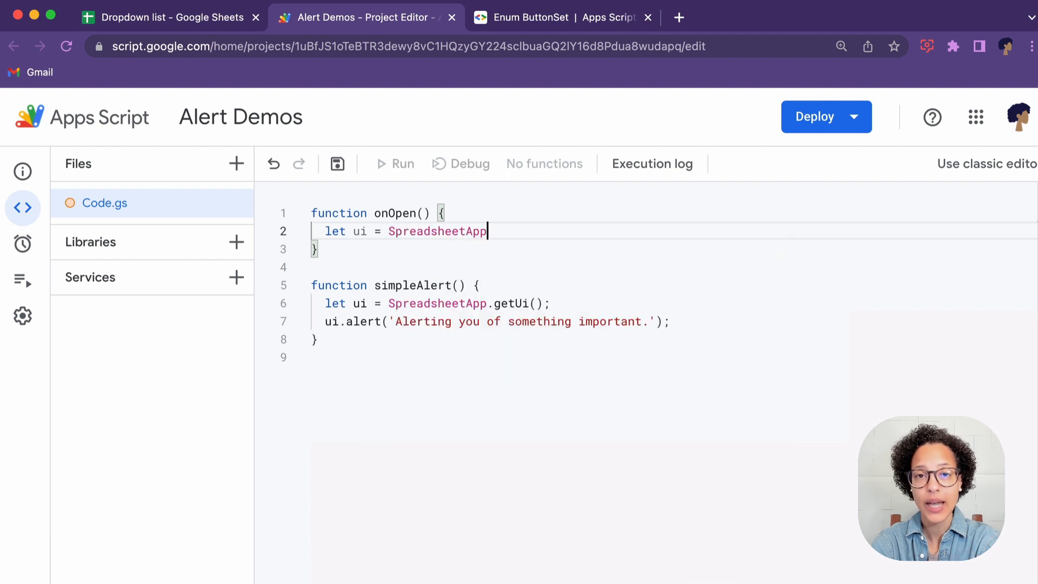
type(".")
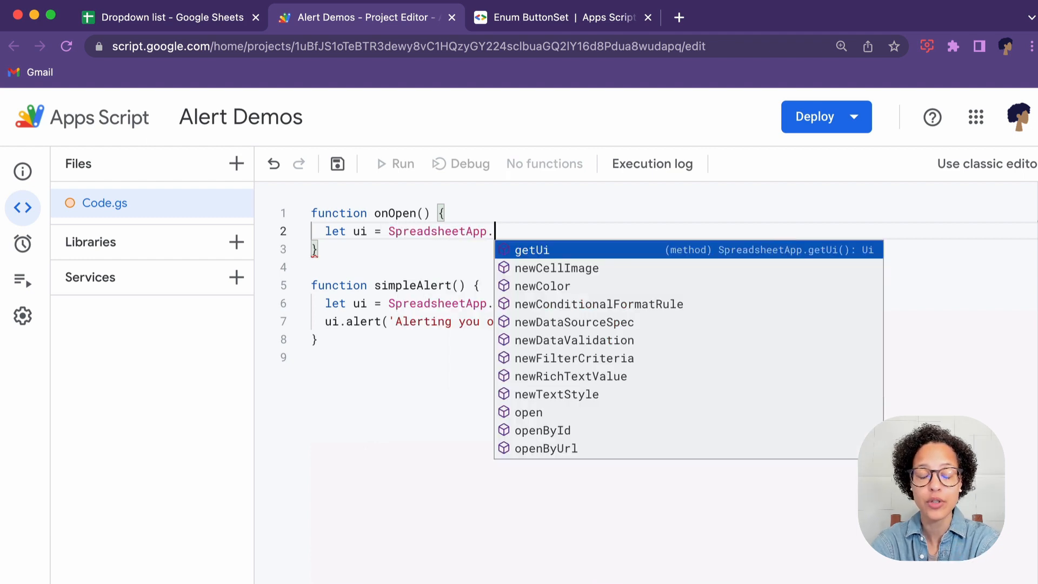
left_click(532, 250)
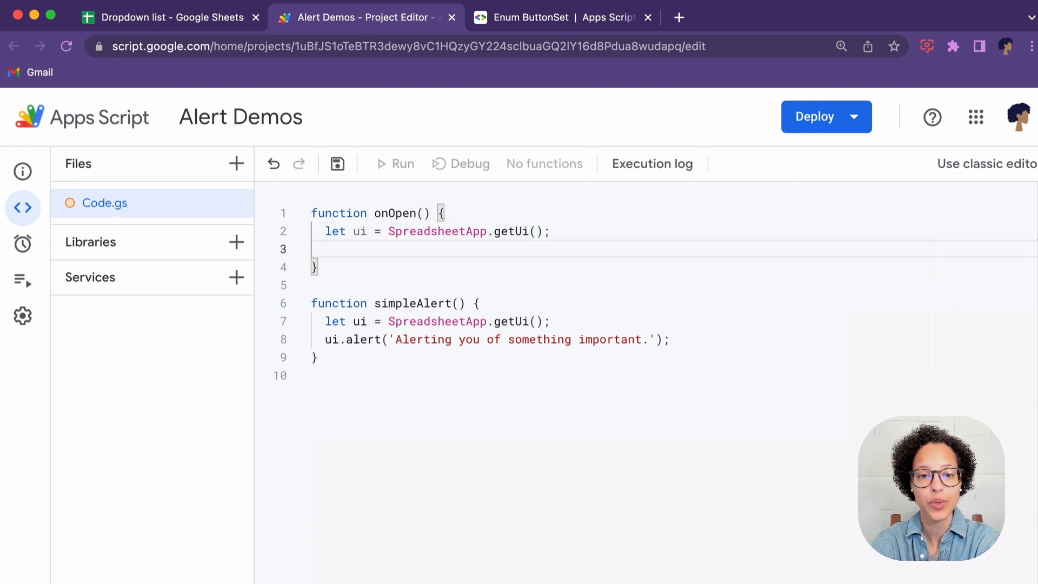
type("ui.createMenu('T")
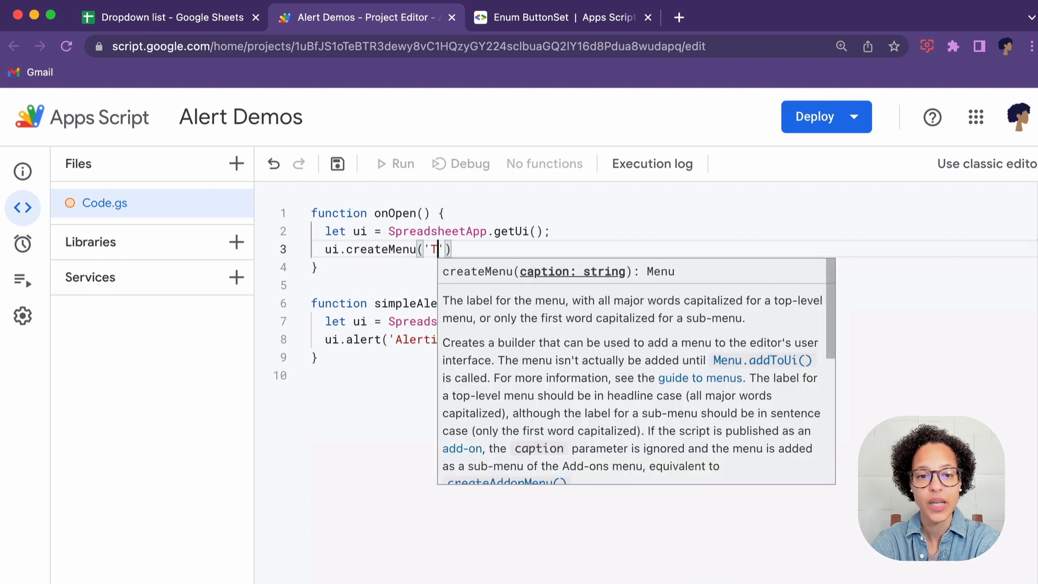
type("est alerts")
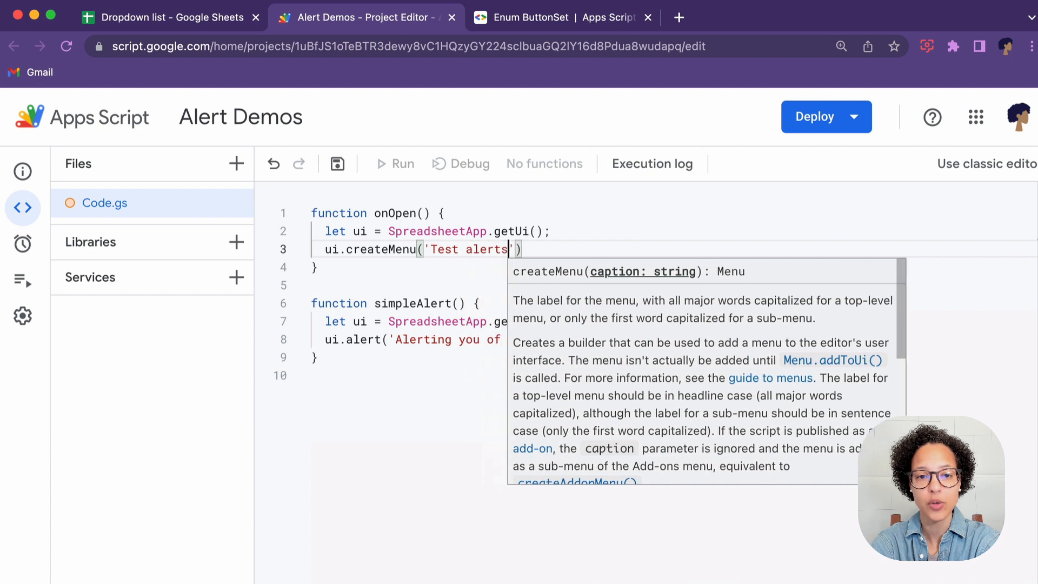
- Add .addItem('Simple alert', 'simpleAlert'), pasting the copied function name
key("Enter")
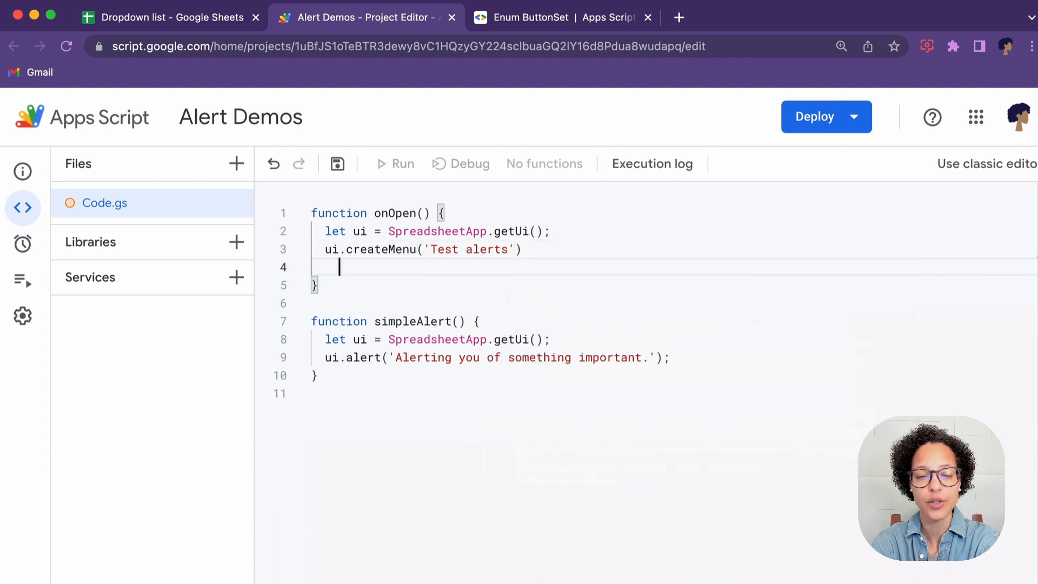
type(".addItem(")
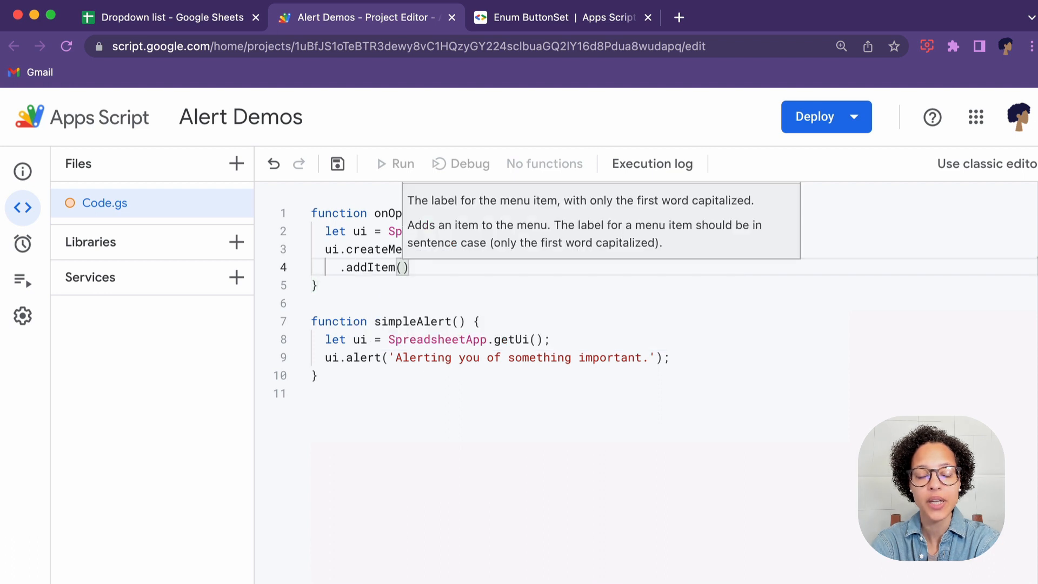
type("Simple aler")
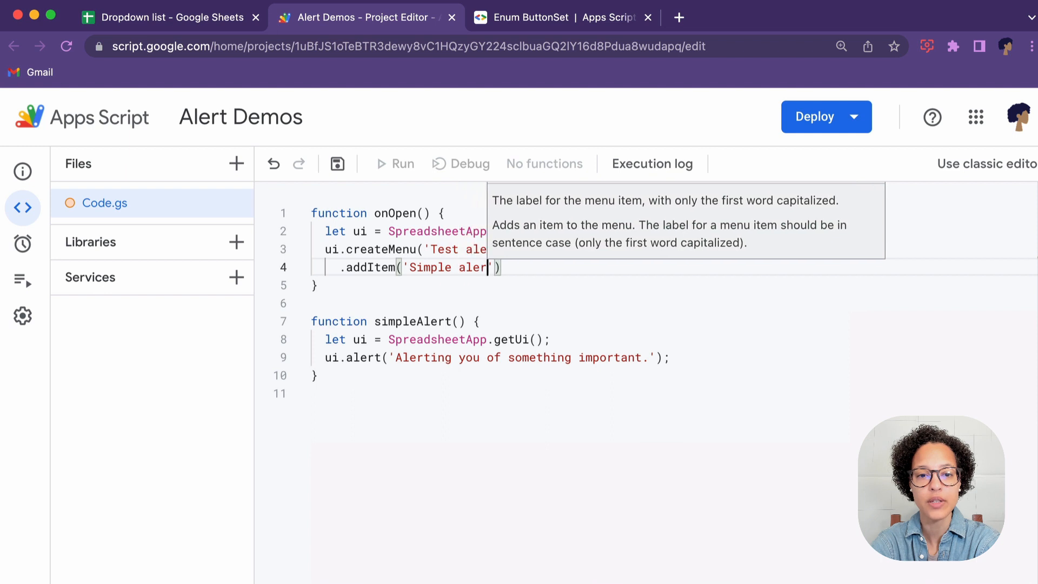
type("',")
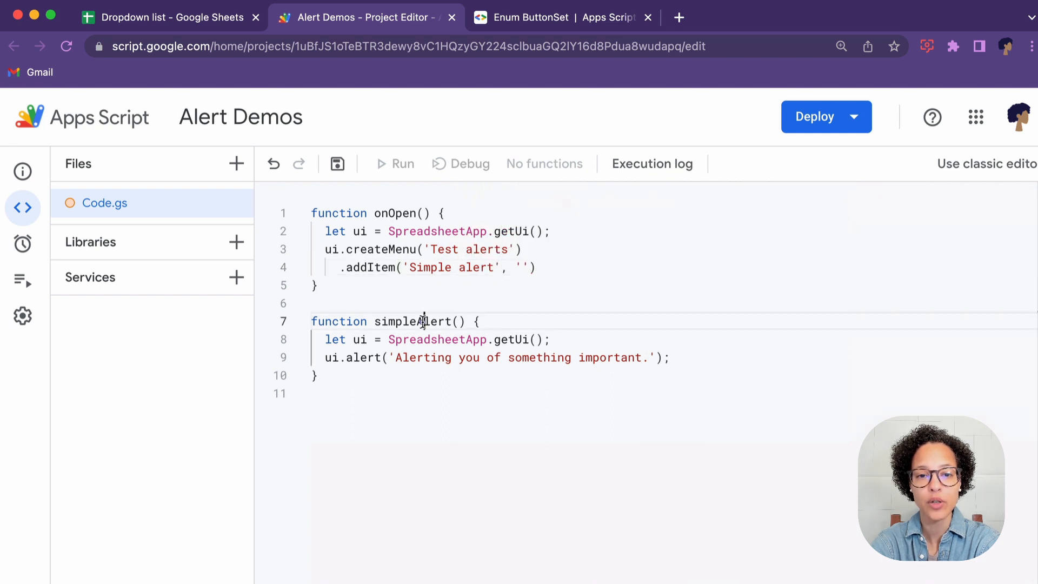
right_click(408, 321)
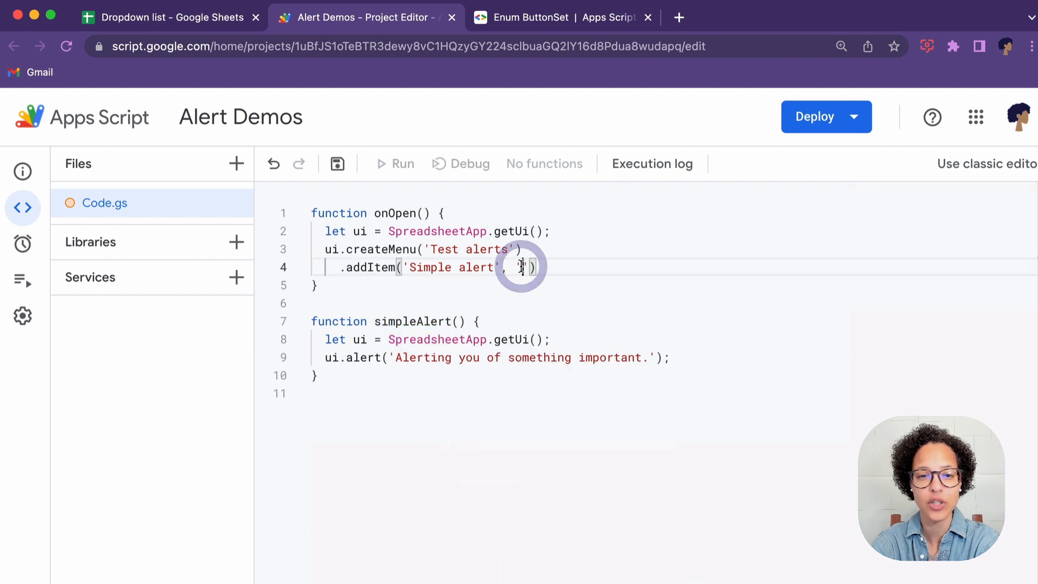
right_click(524, 267)
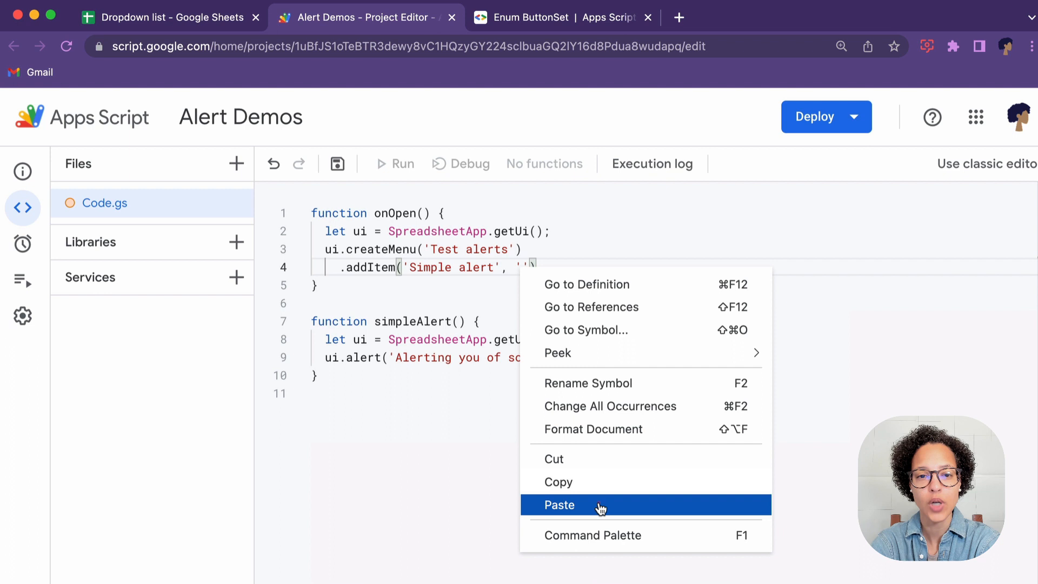
left_click(559, 505)
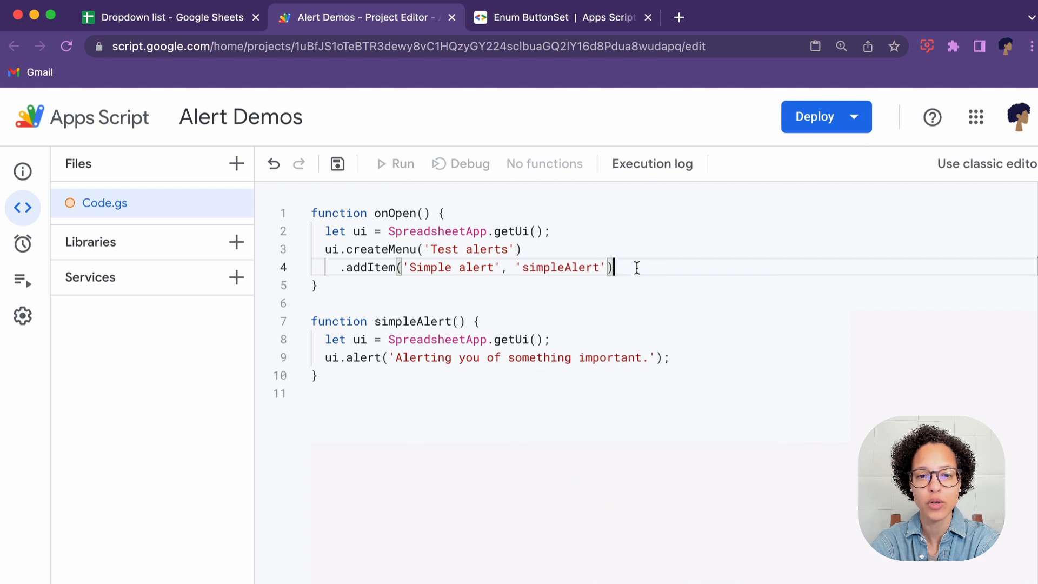
- Finish the menu with .addToUi(); and save the Alert Demos project
key("Return")
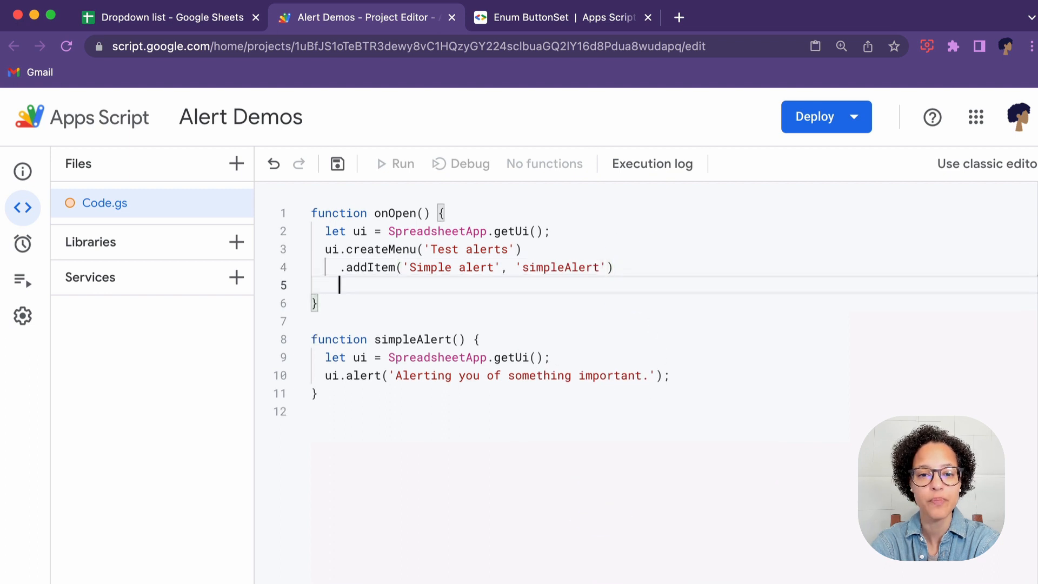
type(".addToUi")
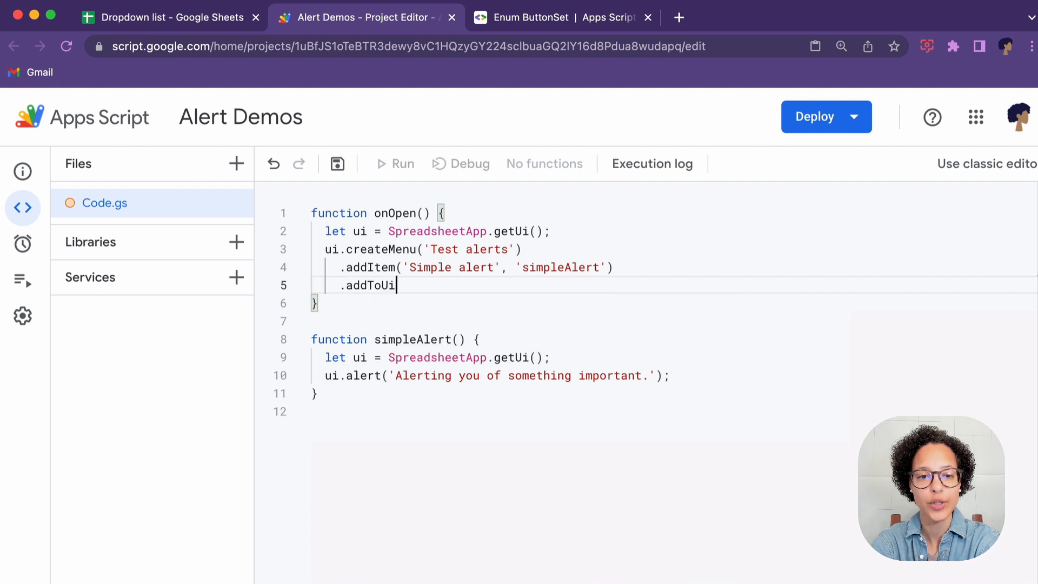
type("();")
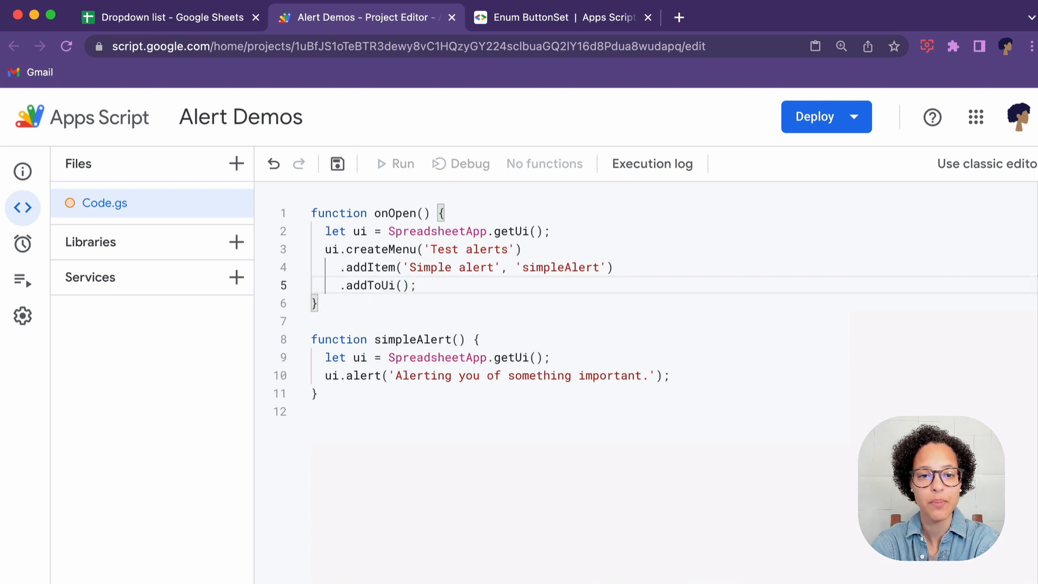
mouse_move(336, 163)
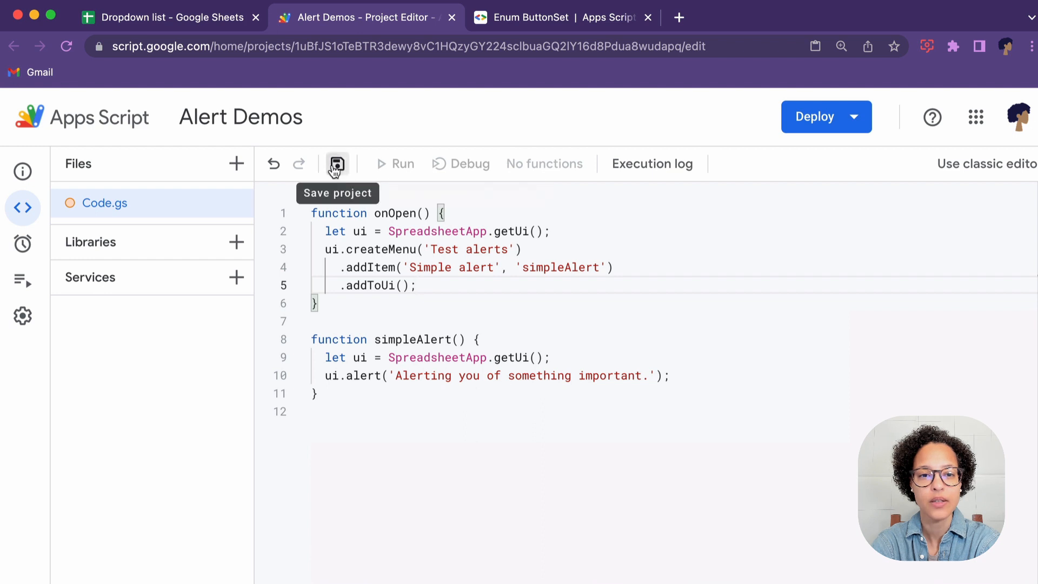
left_click(336, 163)
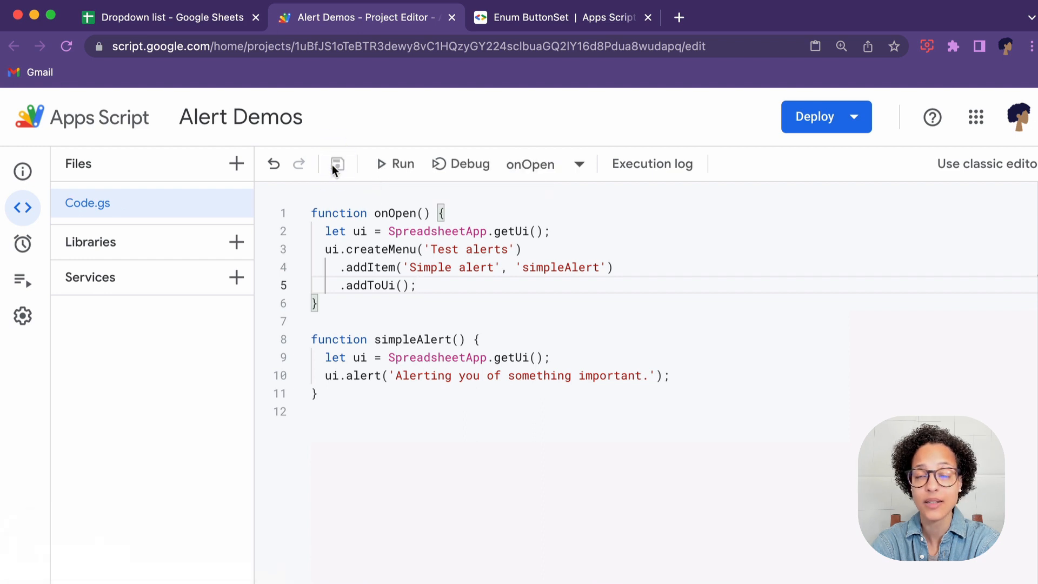
mouse_move(163, 17)
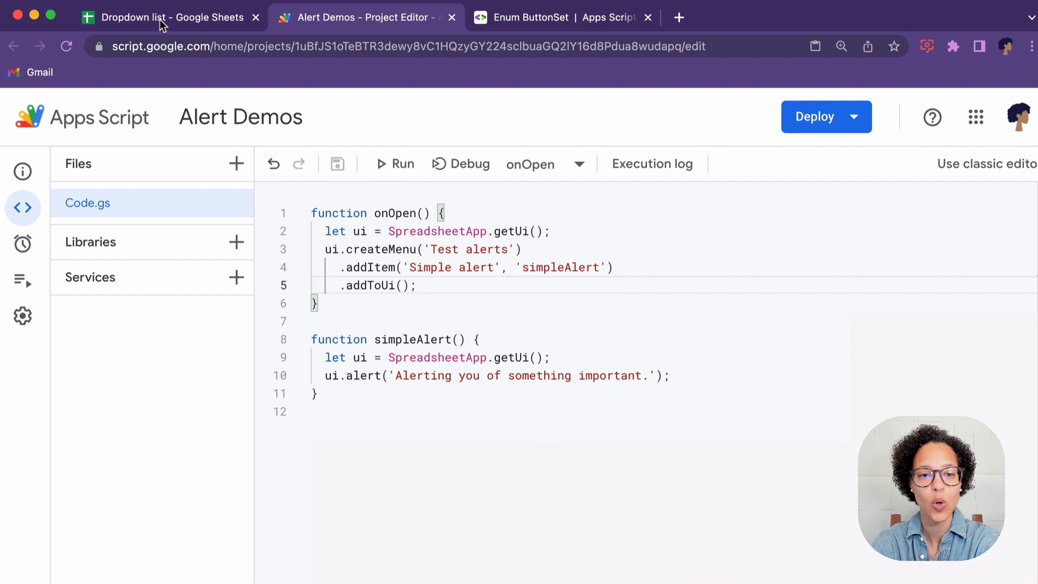
- Reload the Dropdown list sheet, run Test alerts > Simple alert and dismiss it with OK
left_click(165, 17)
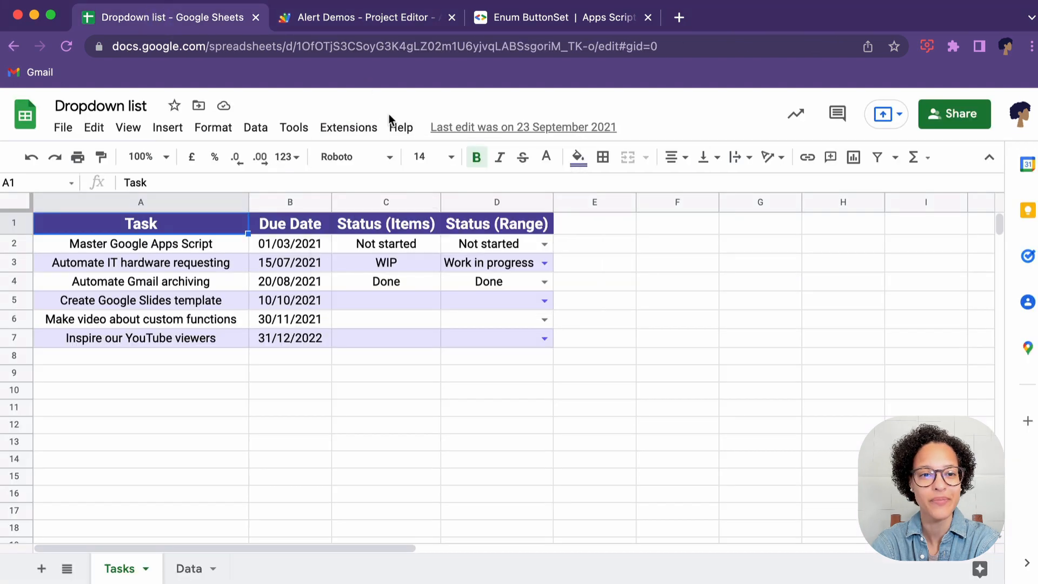
left_click(451, 17)
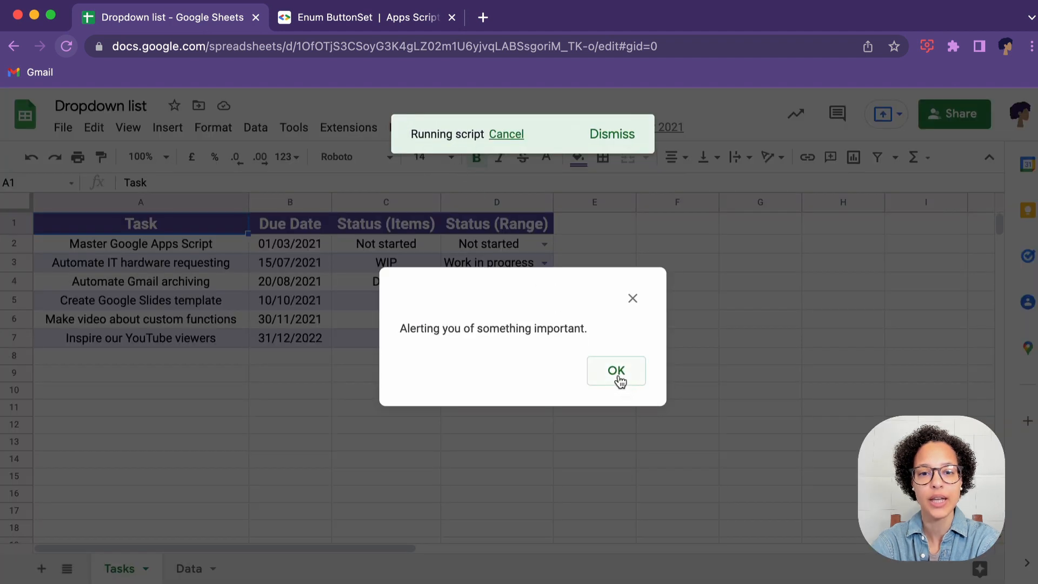
left_click(615, 369)
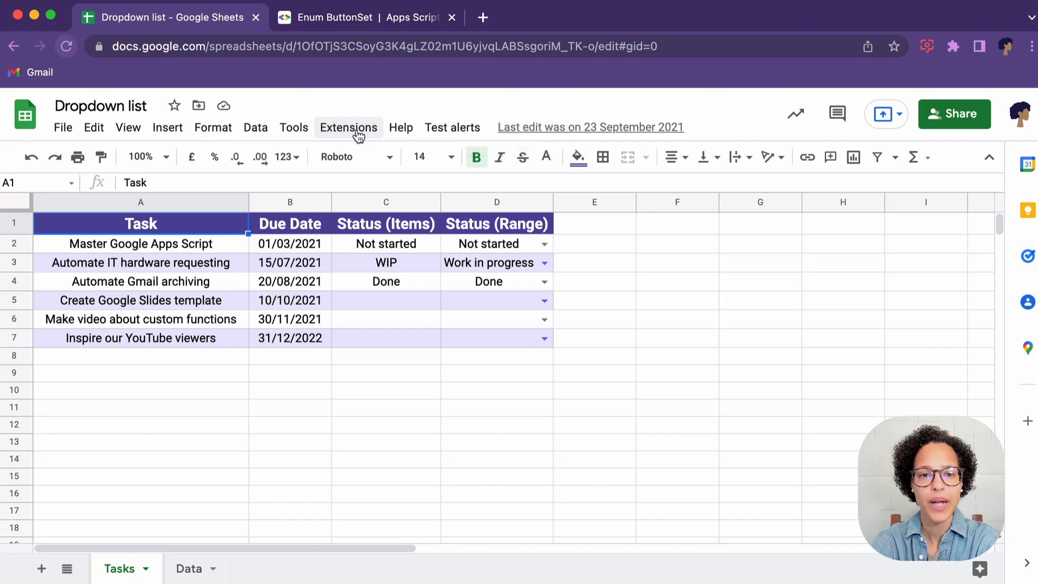
- Reopen the Alert Demos script via Extensions > Apps Script
left_click(348, 128)
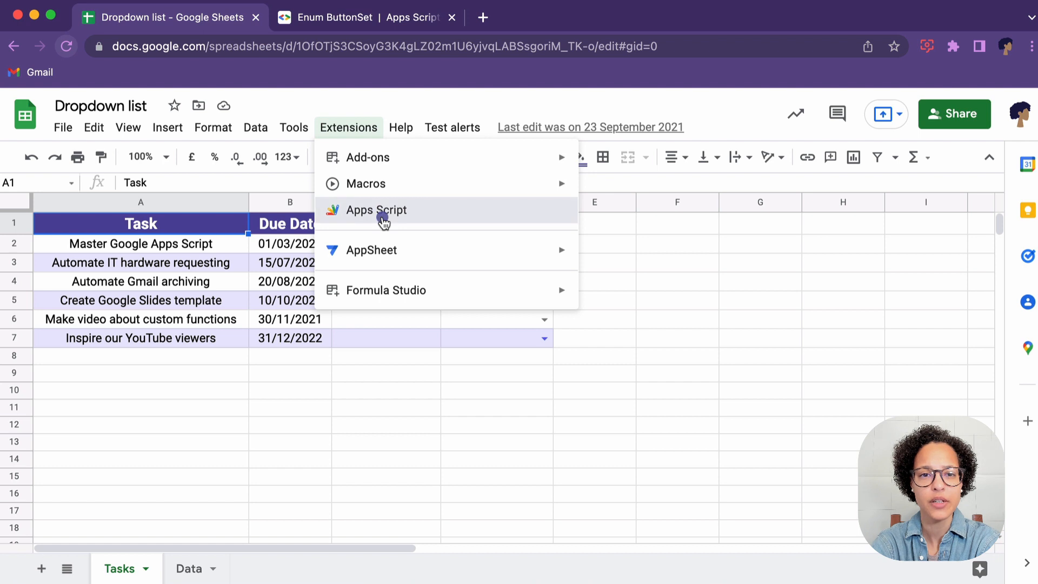
left_click(375, 210)
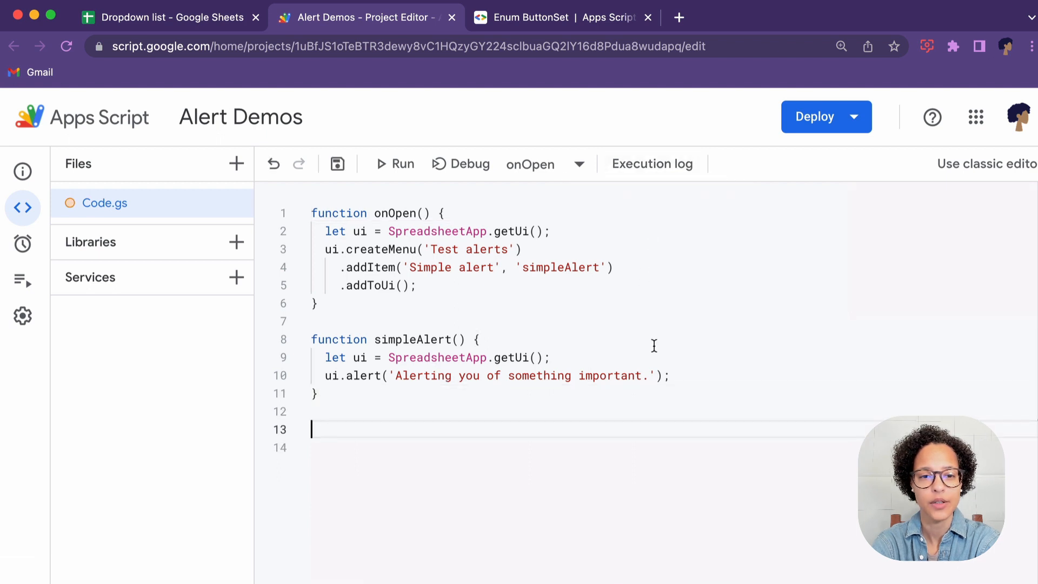
- Define function alertWithButtons() with let ui = SpreadsheetApp.getUi();
type("function")
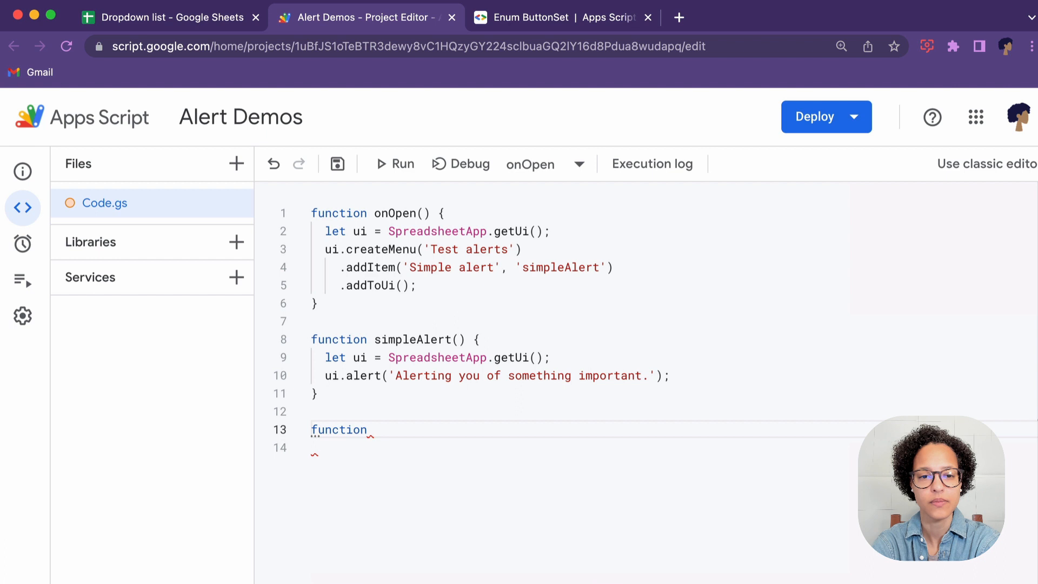
type("alert")
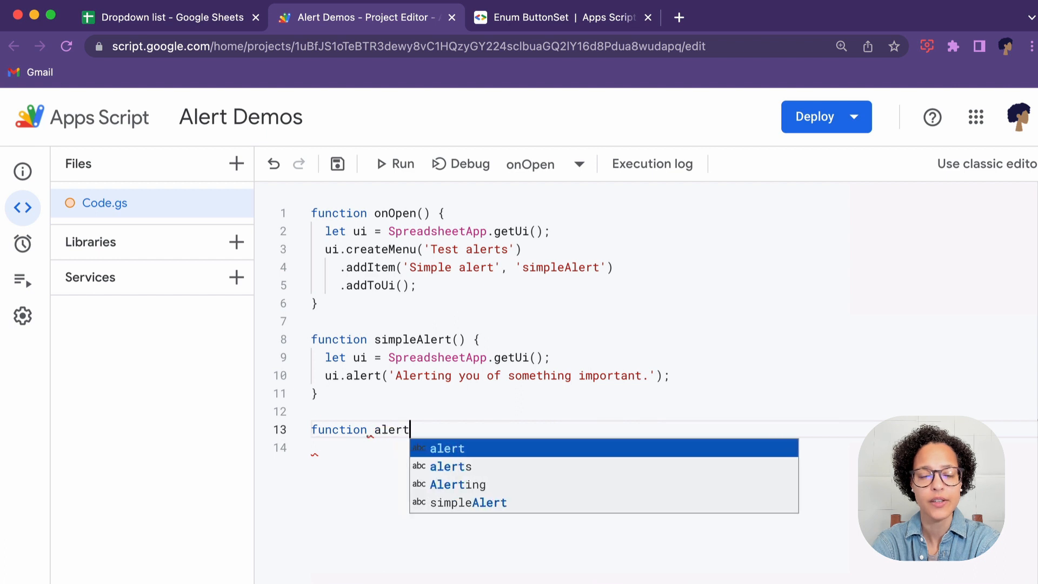
type("WithButtons(")
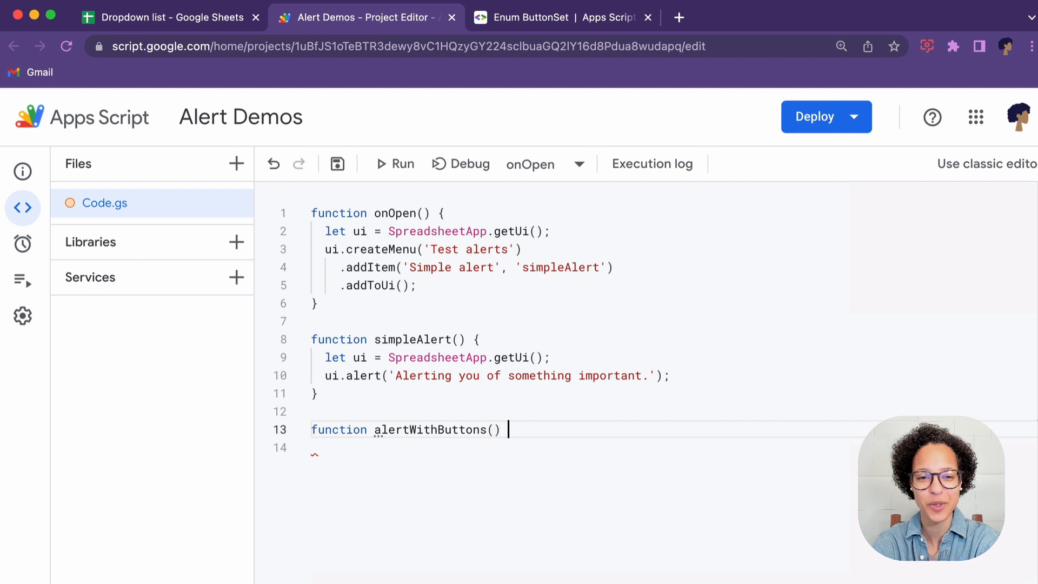
type("{")
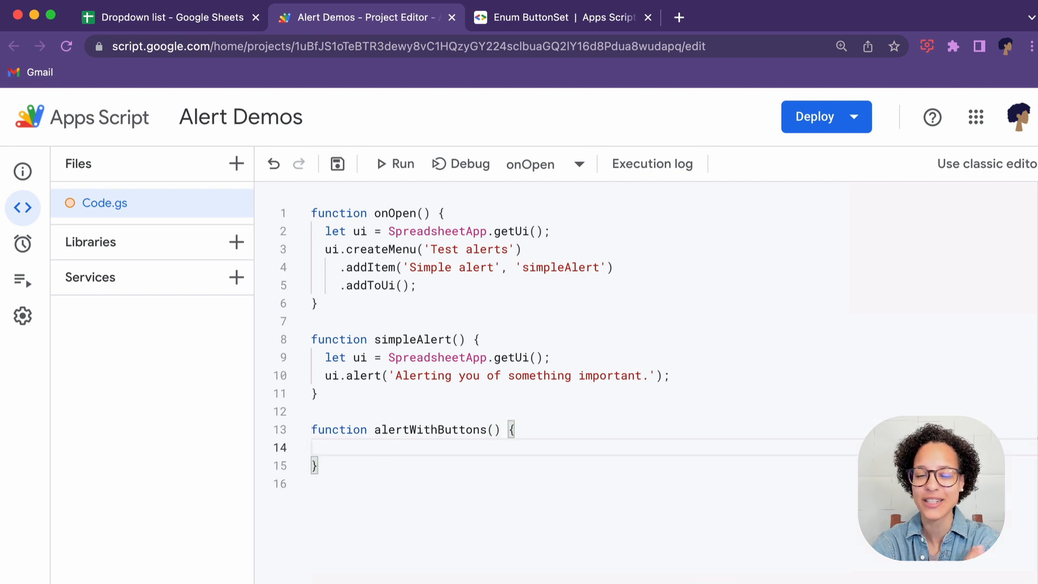
type("let ui = SpreadsheetApp.getUi")
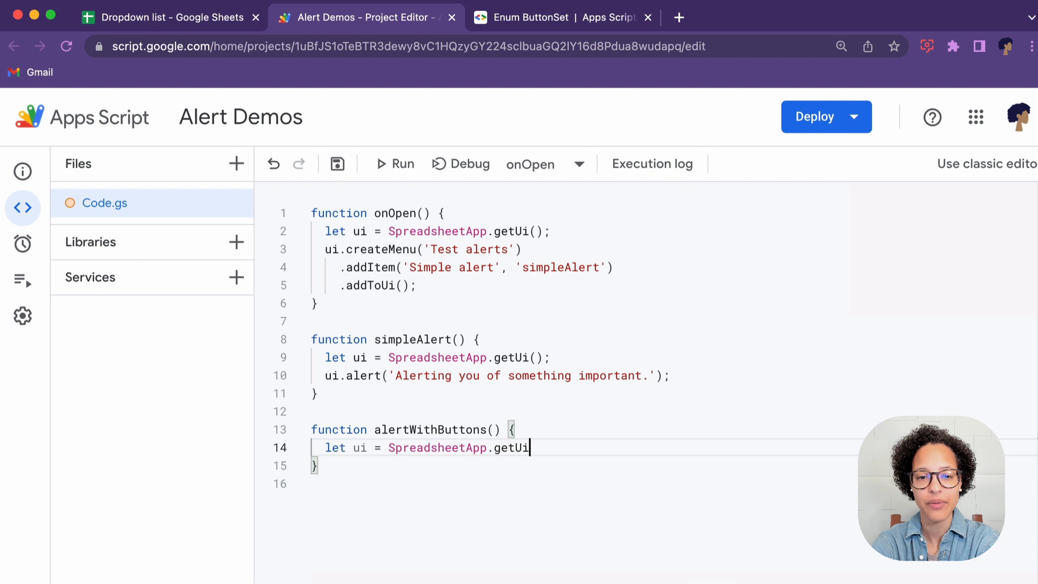
type("();")
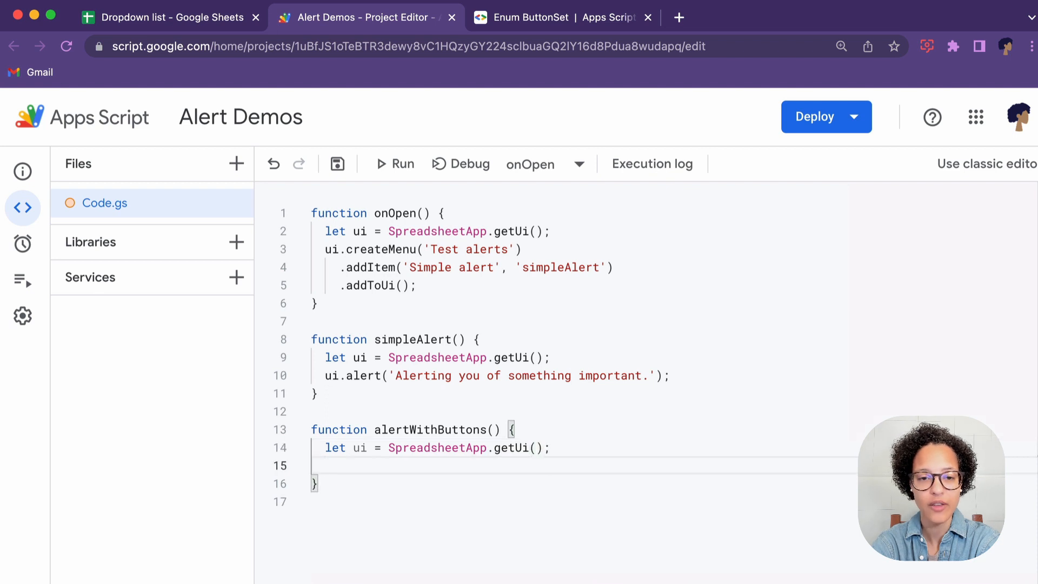
- Add let response = ui.alert('Which shall it be?', ui.ButtonSet.YES_NO_CANCEL);
type("let r")
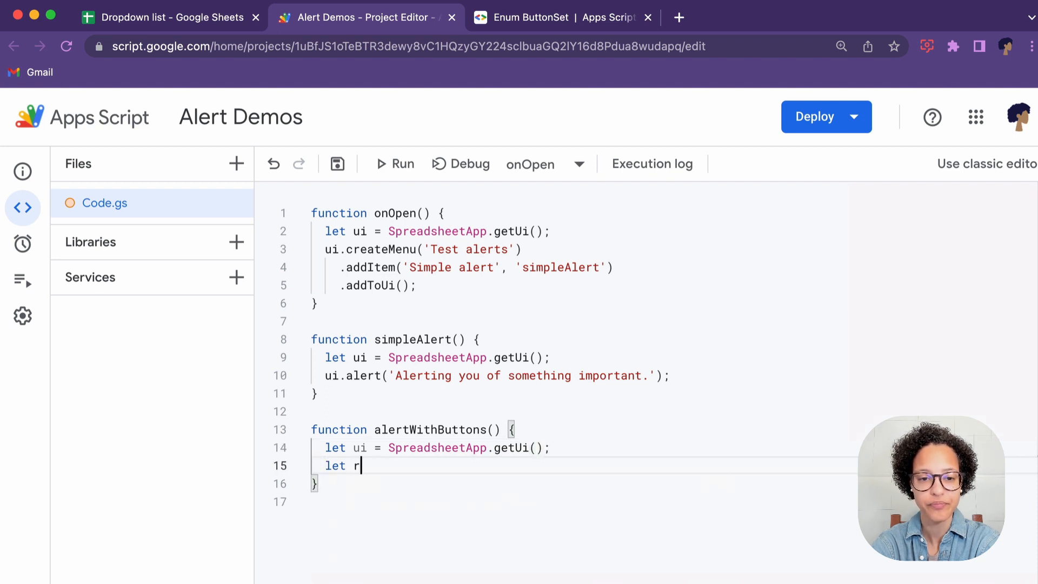
type("esponse")
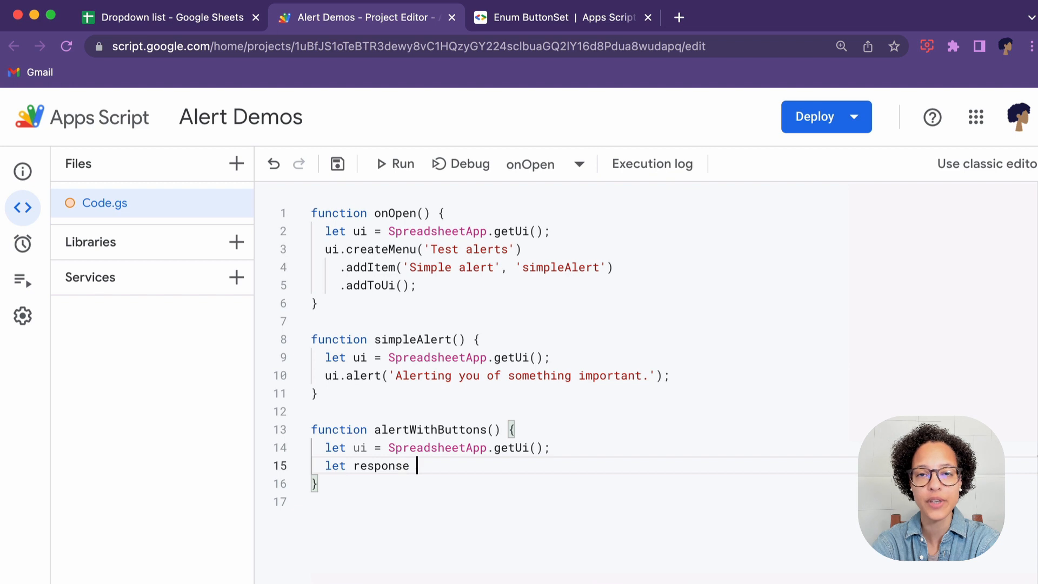
type("= ui.alert(")
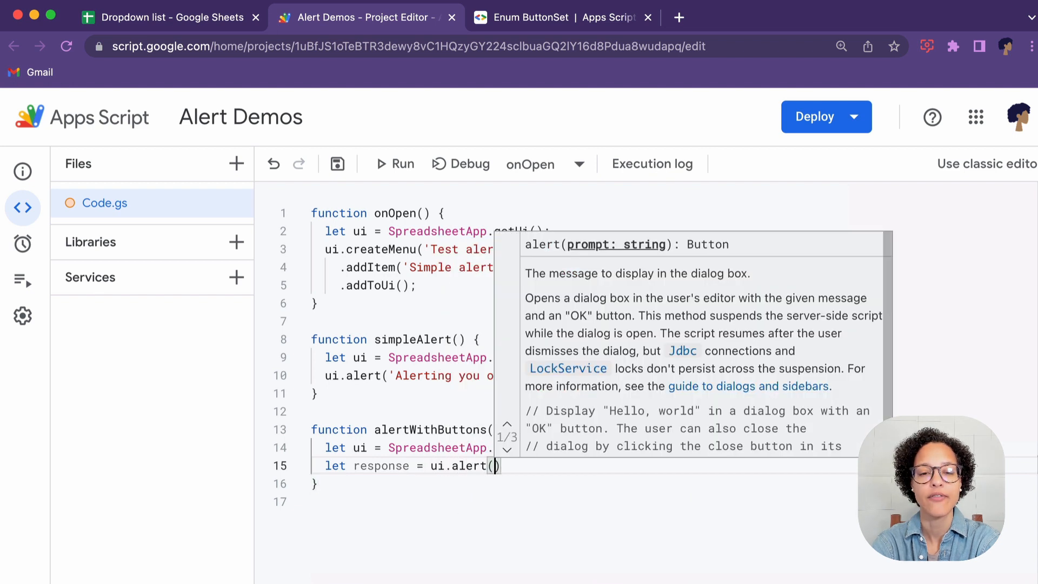
type("''")
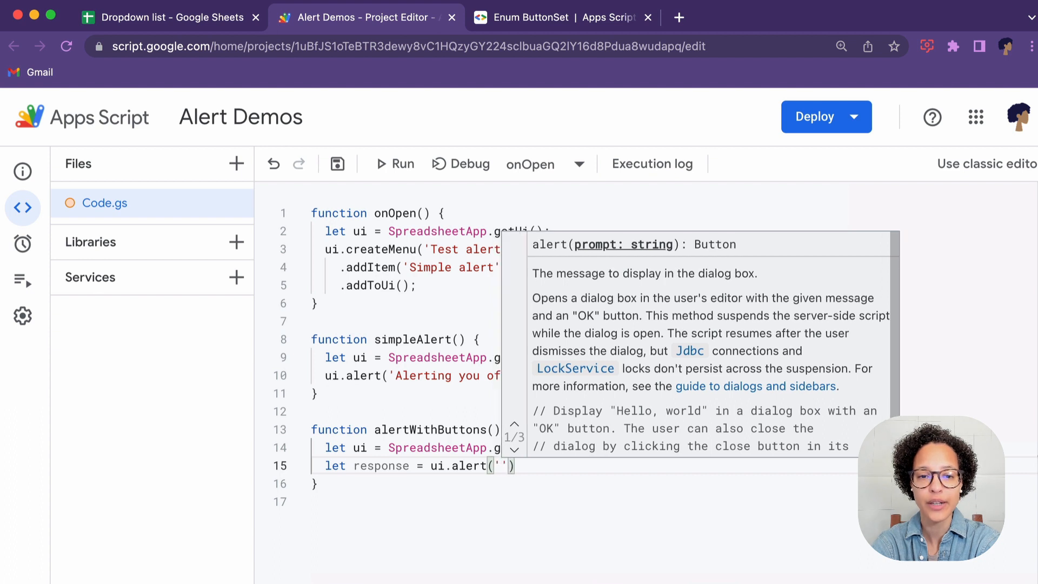
type("Wi")
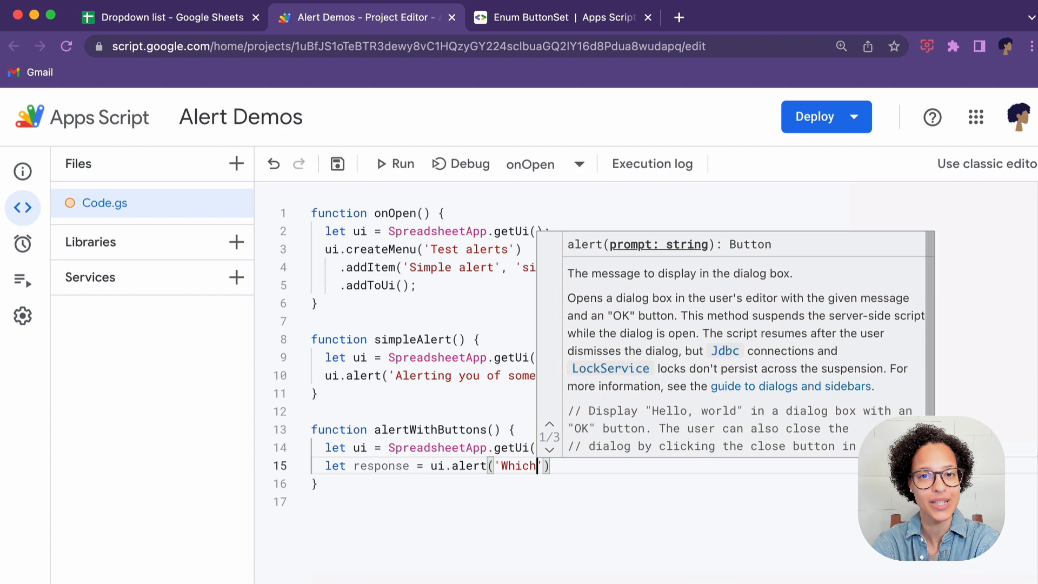
type("shall it be")
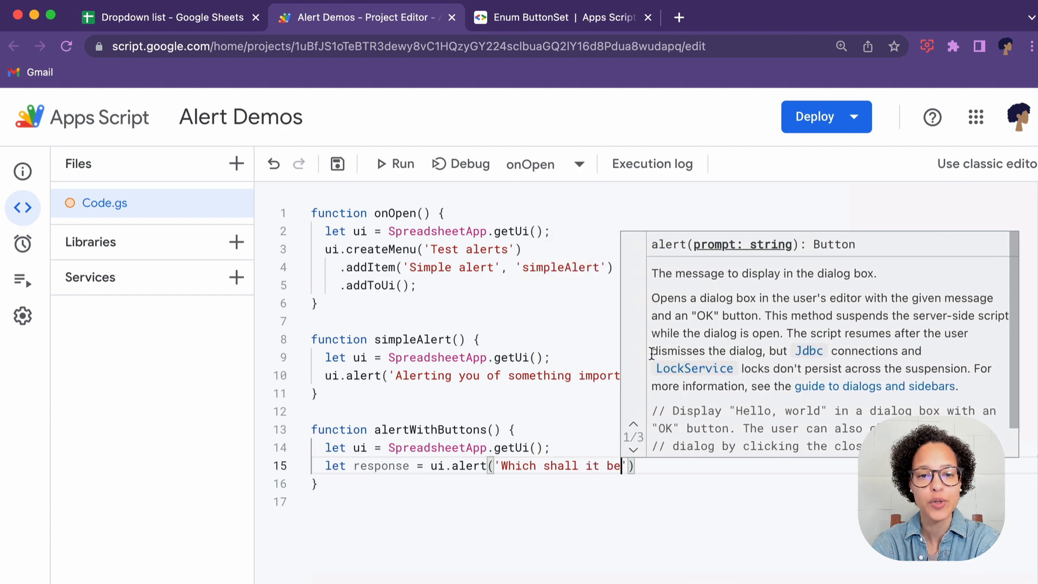
type("?")
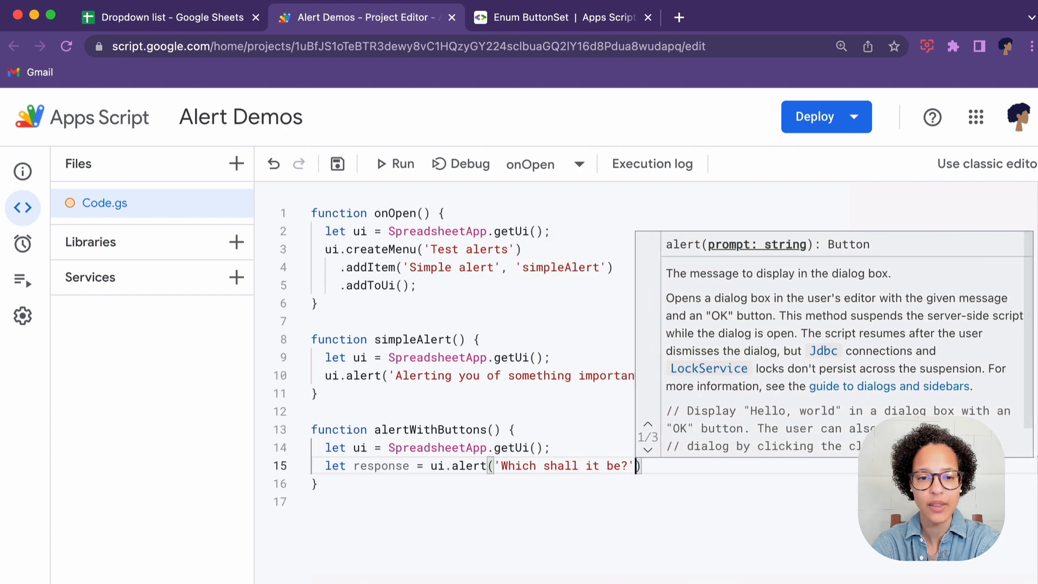
type(", ui.")
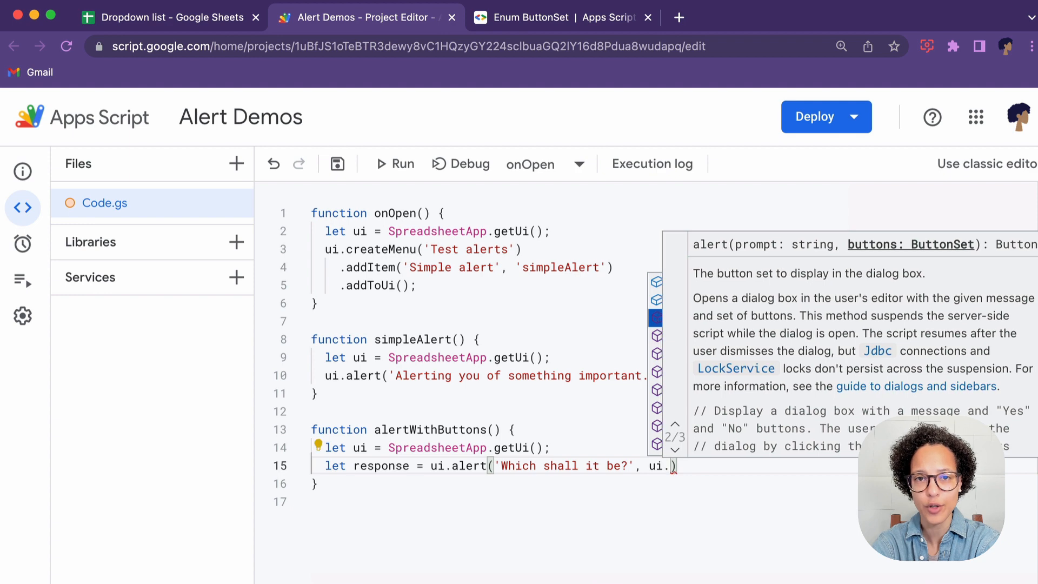
type("ButtonSet")
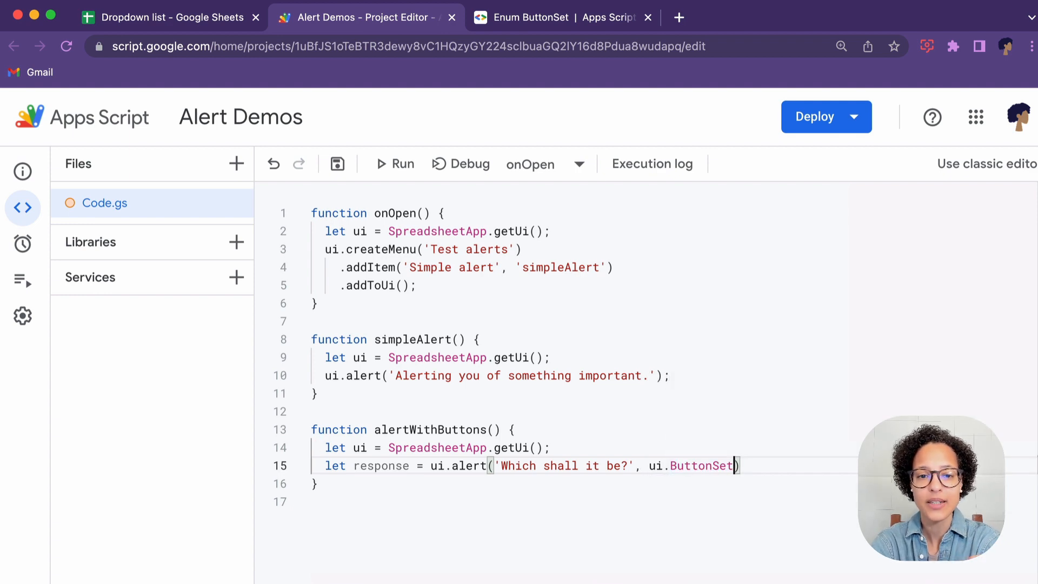
type(".YES_NO_CANCEL")
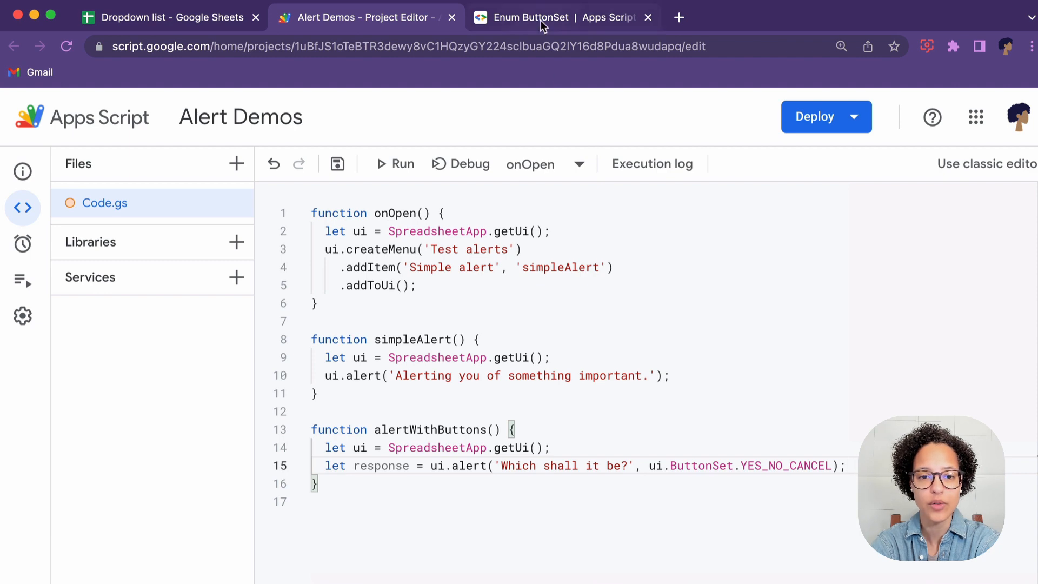
- View the Enum ButtonSet reference properties: OK, OK_CANCEL, YES_NO, YES_NO_CANCEL
left_click(559, 18)
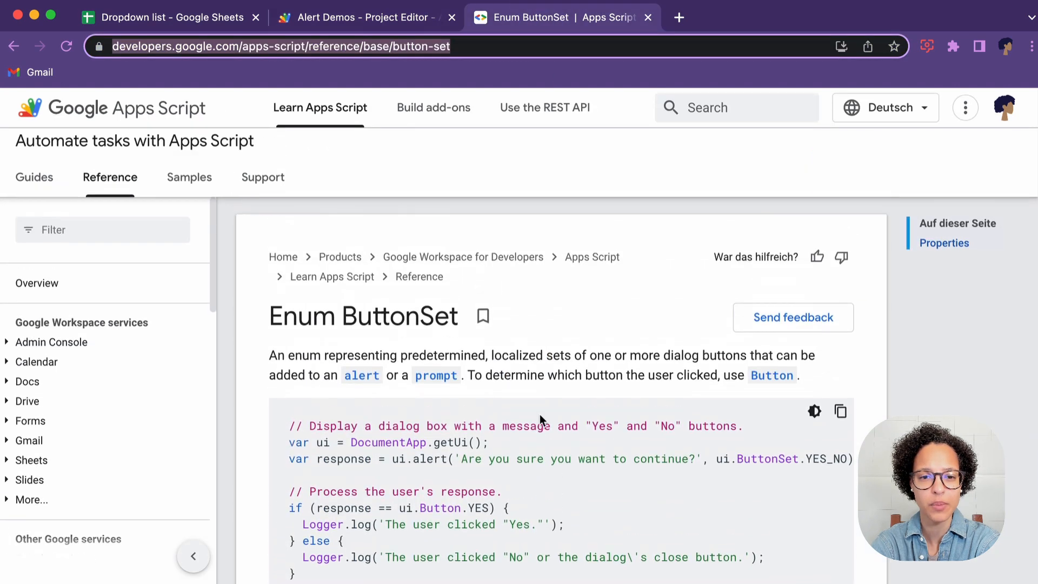
scroll("down", 3)
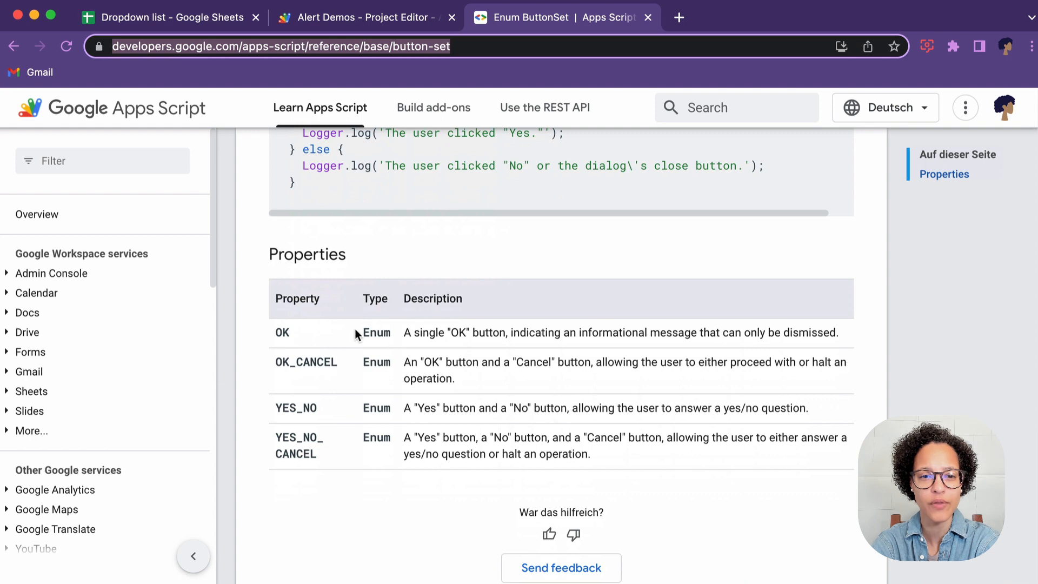
mouse_move(356, 422)
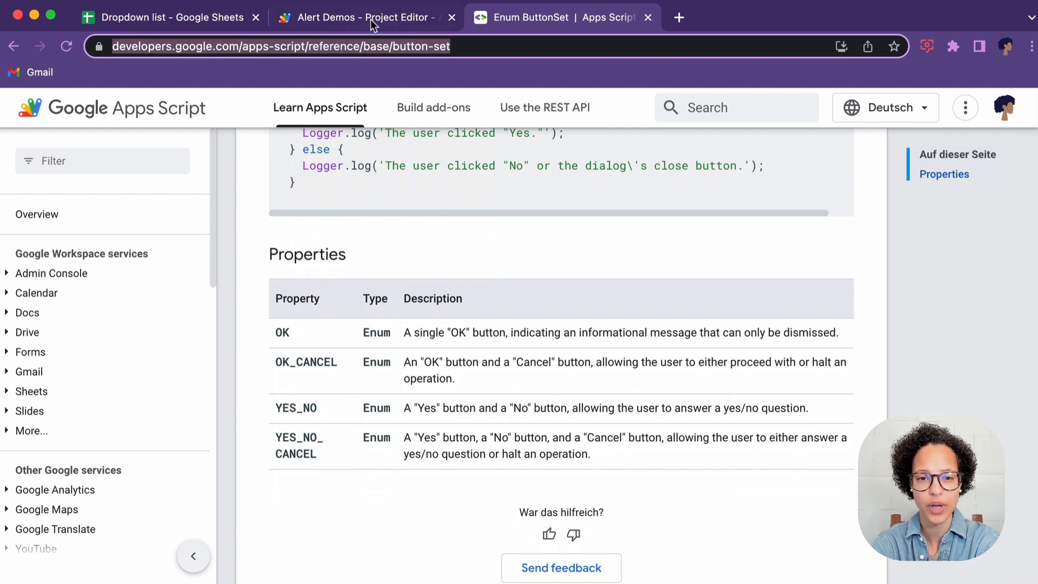
- Add if (response === ui.Button.YES) alerting 'User clicked on the YES button.'
left_click(361, 17)
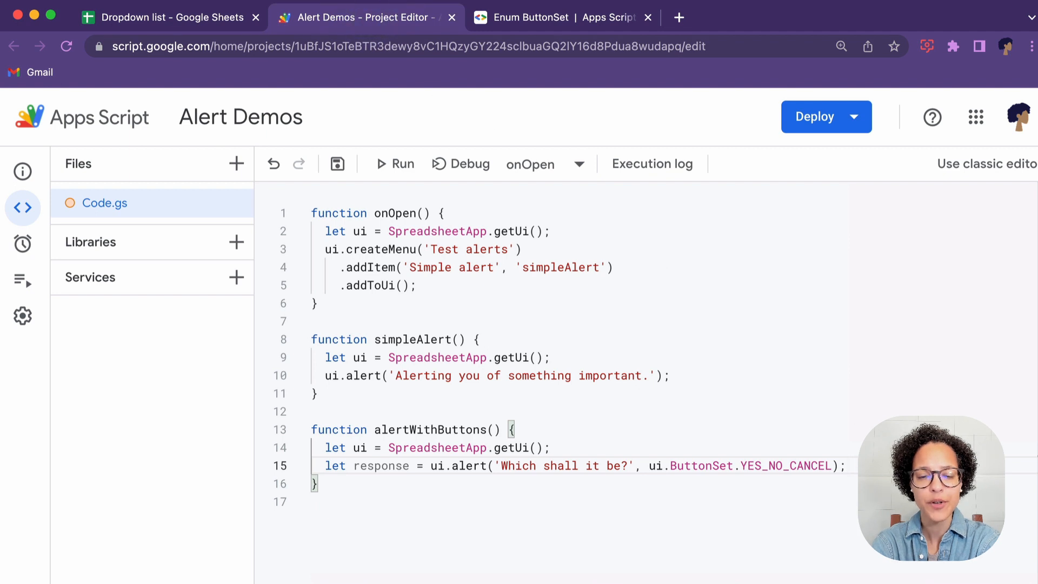
type("if")
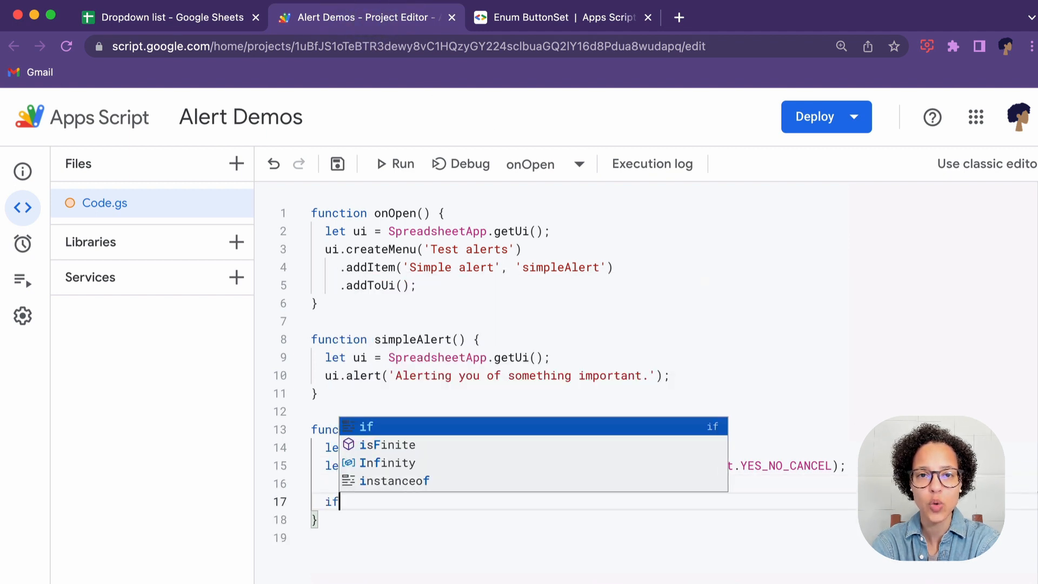
type("response )")
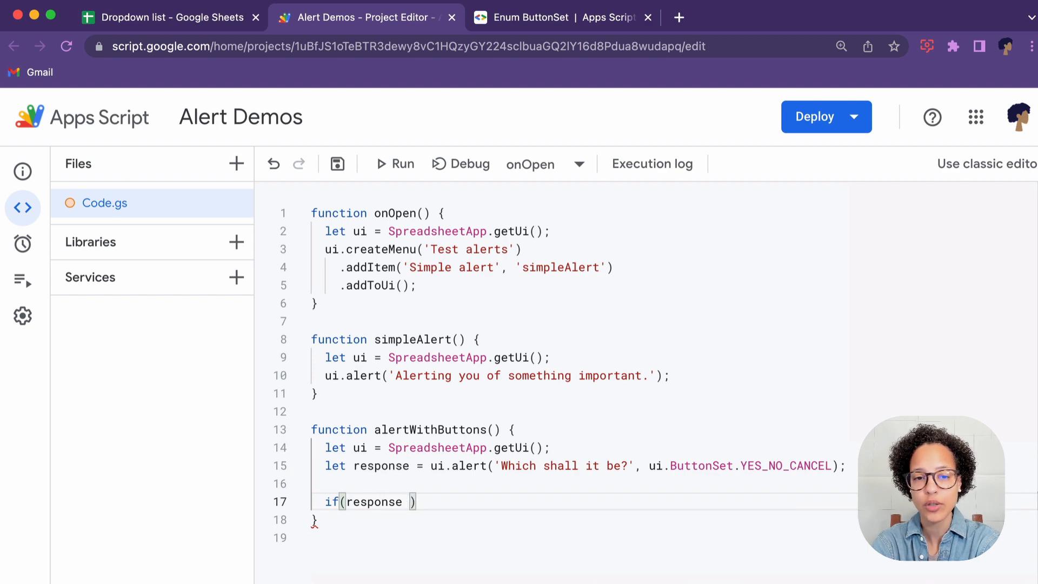
type("=== ui.Button")
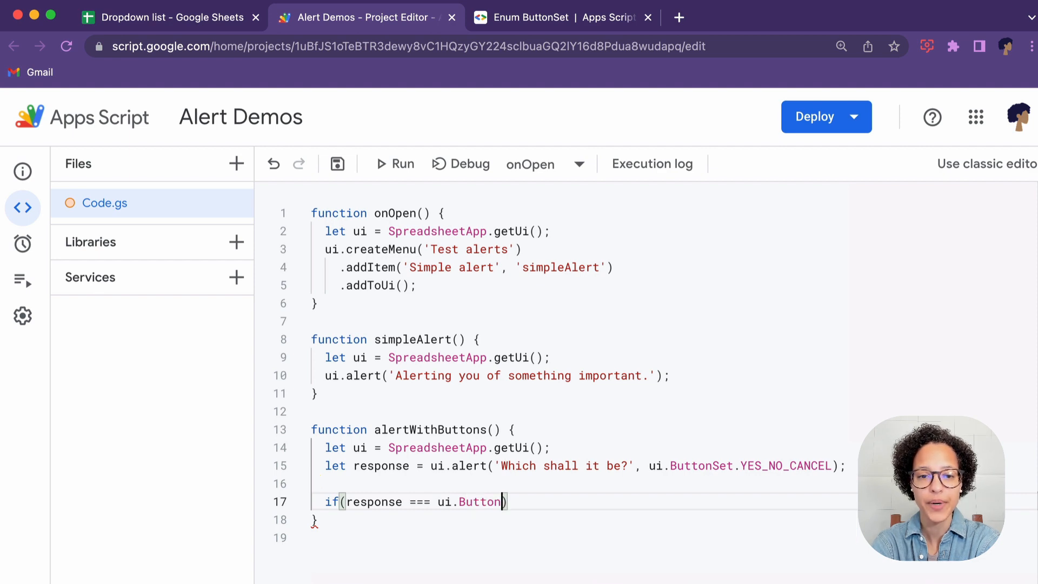
type(".YES")
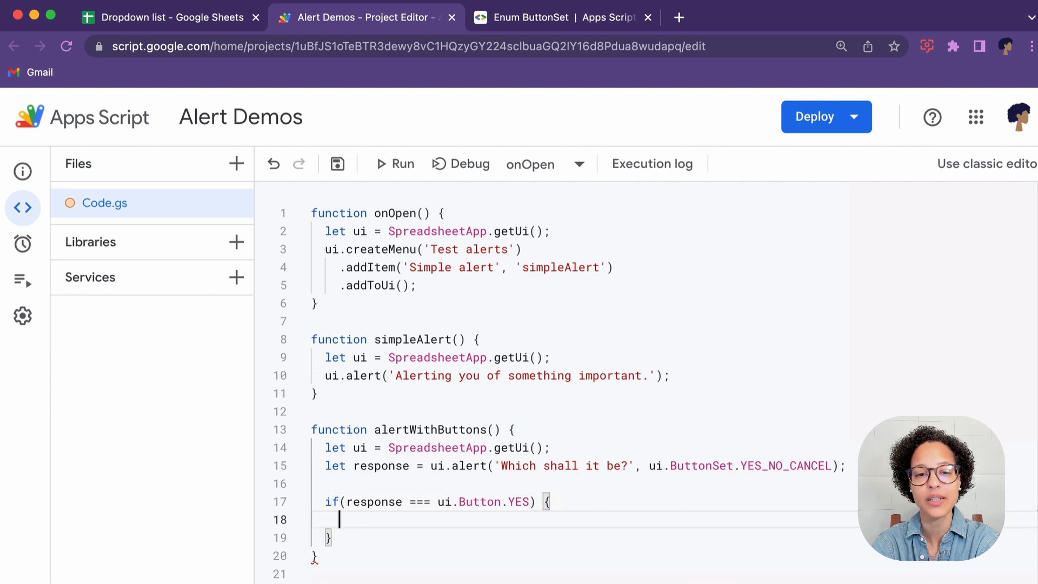
type("ui.alert('User clicked on t")
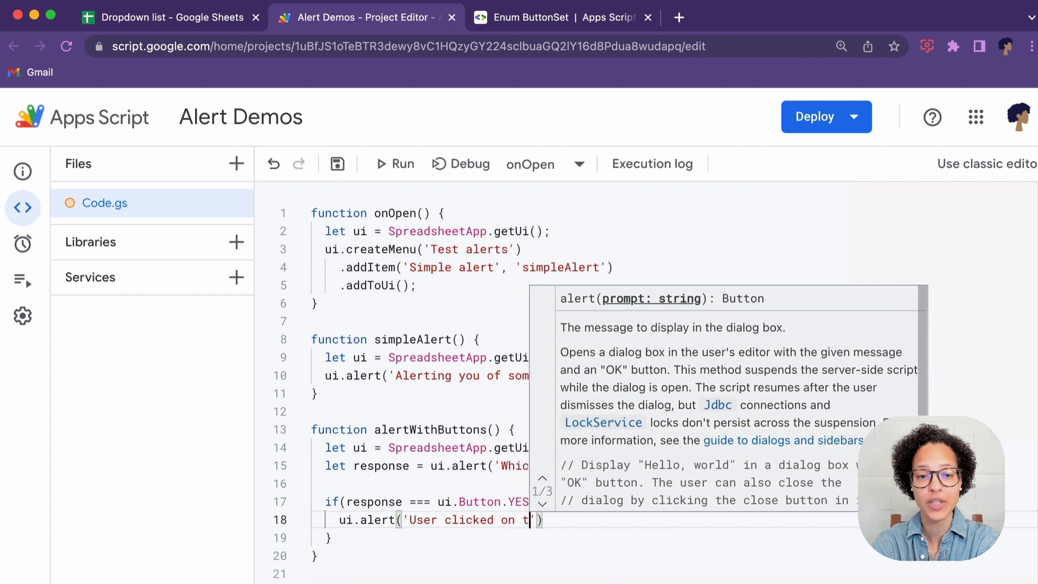
type("he YES button.")
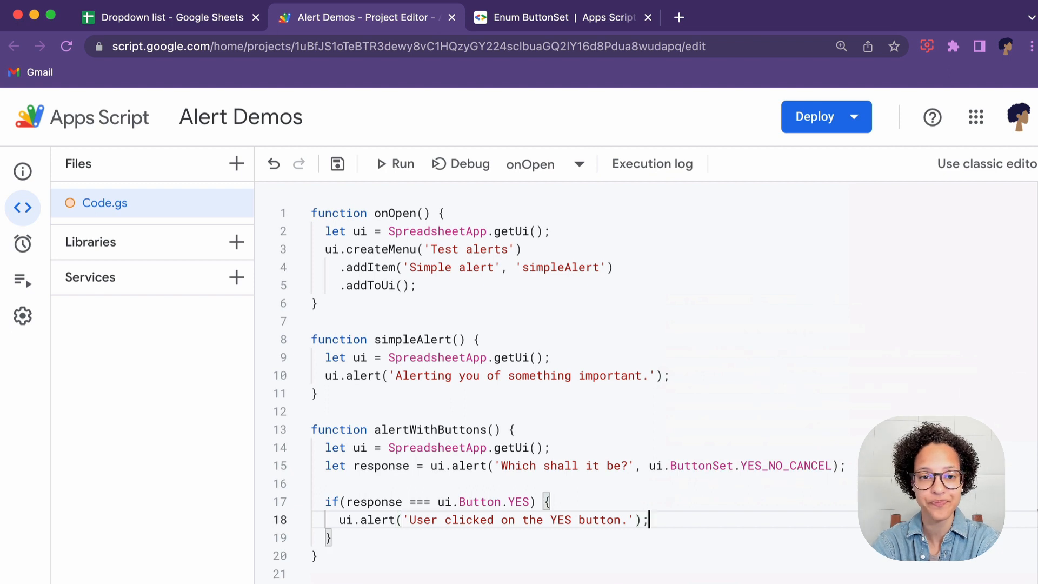
- Add .addItem('Alert with buttons', 'alertWithButtons') to onOpen and save the script
key("Enter")
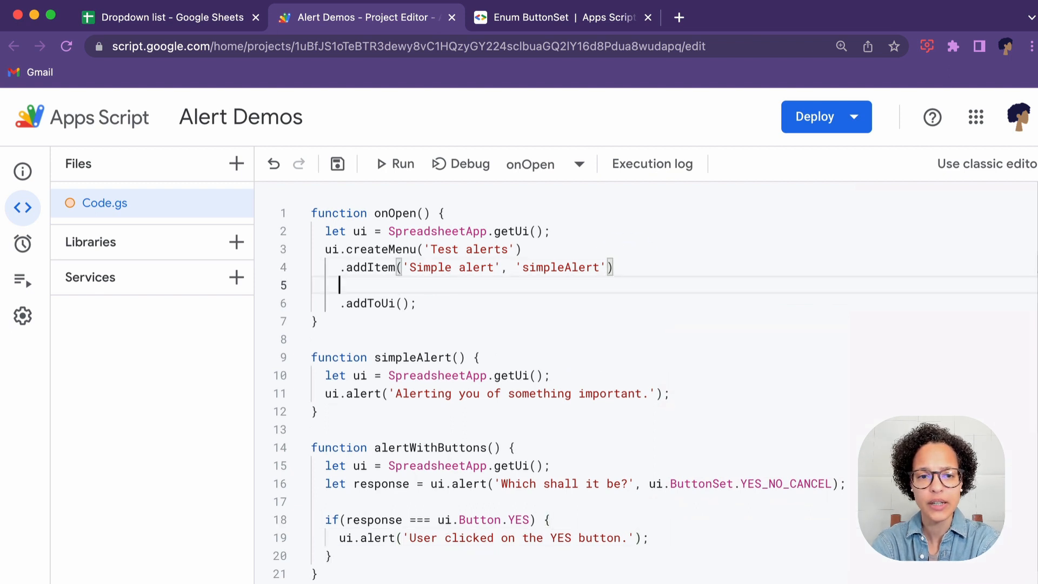
type(".addItem")
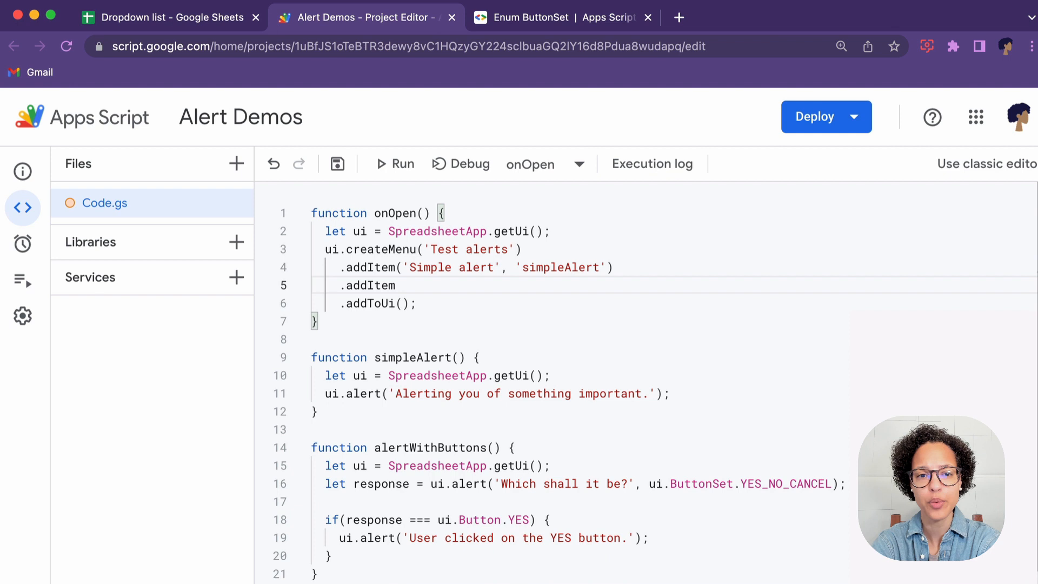
type("('')")
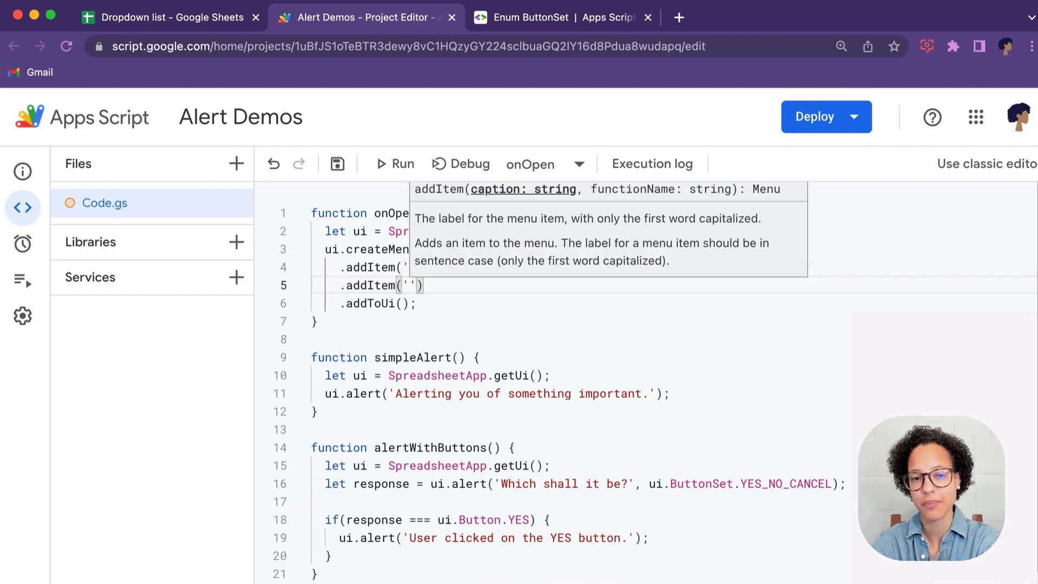
type("Alert with buttons")
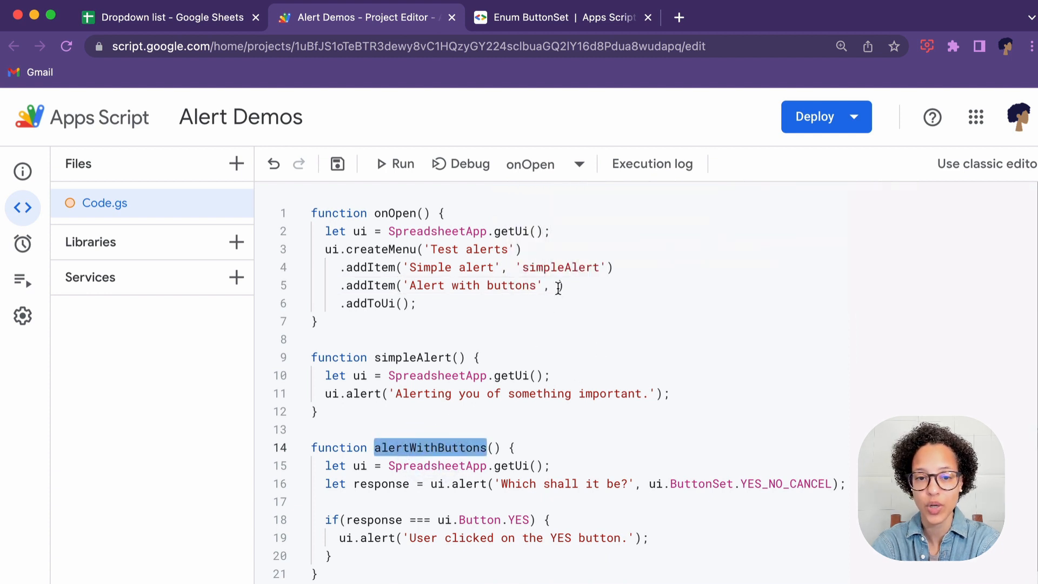
type("alertWithButtons'")
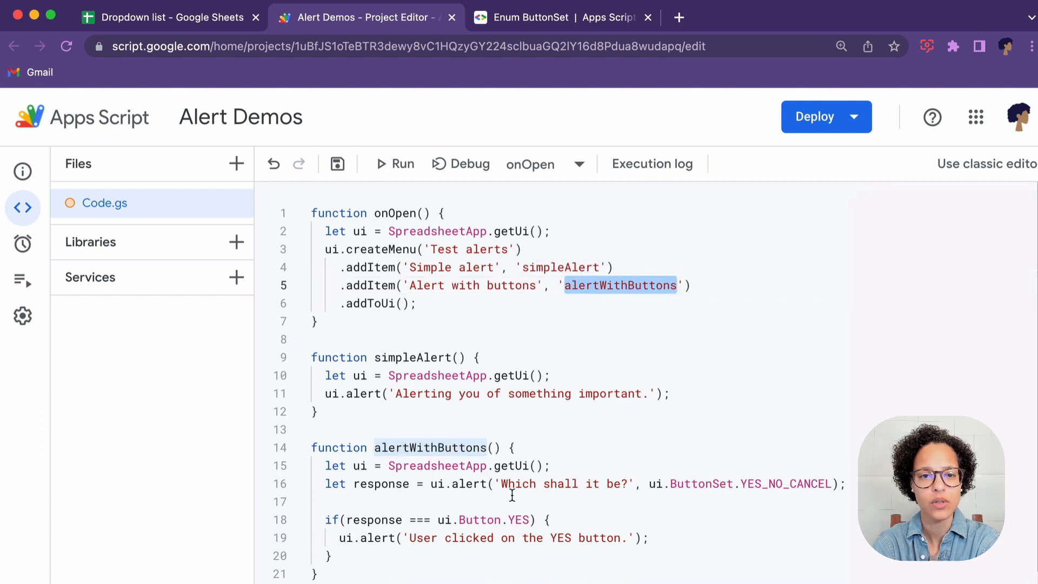
left_click(337, 164)
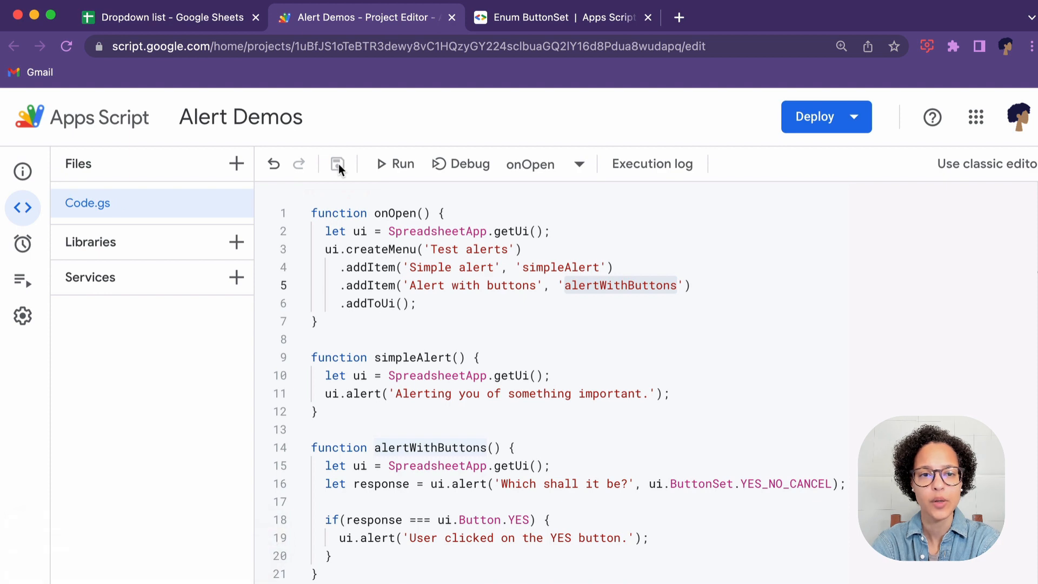
- Reload the spreadsheet, run Test alerts > Alert with buttons, answer Yes and dismiss 'User clicked on the YES button.'
left_click(169, 17)
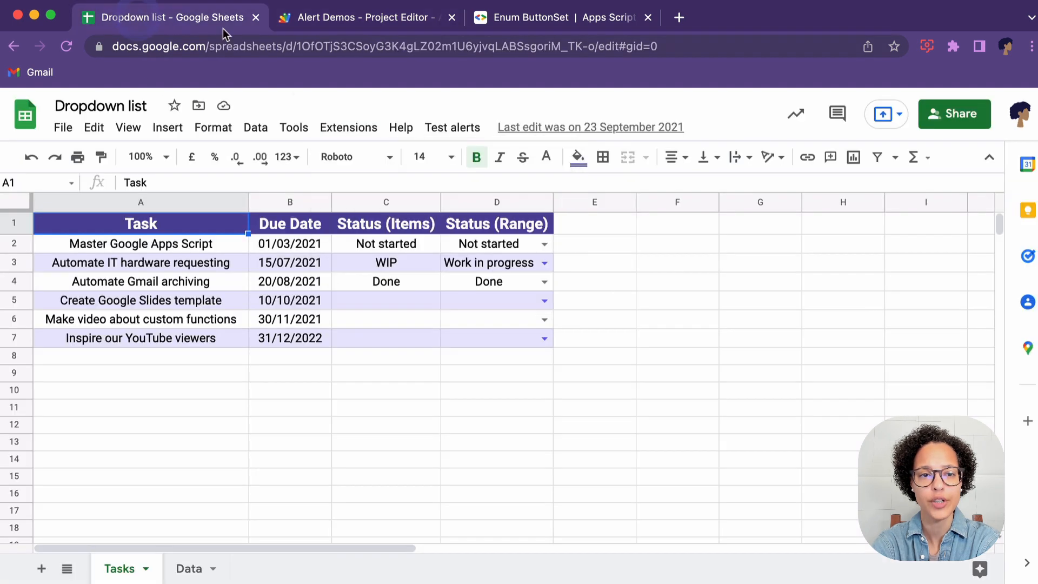
left_click(452, 17)
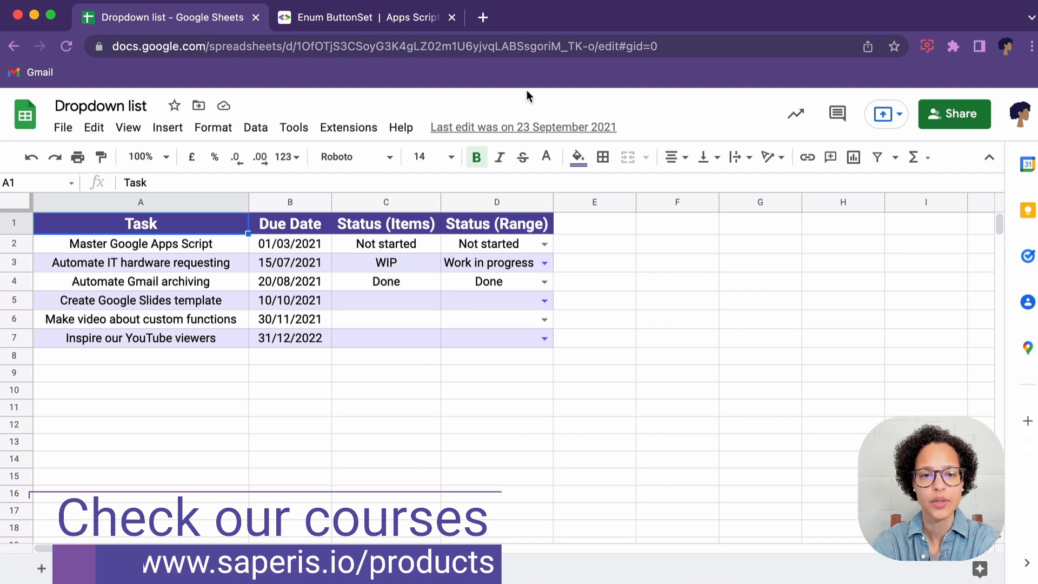
left_click(452, 128)
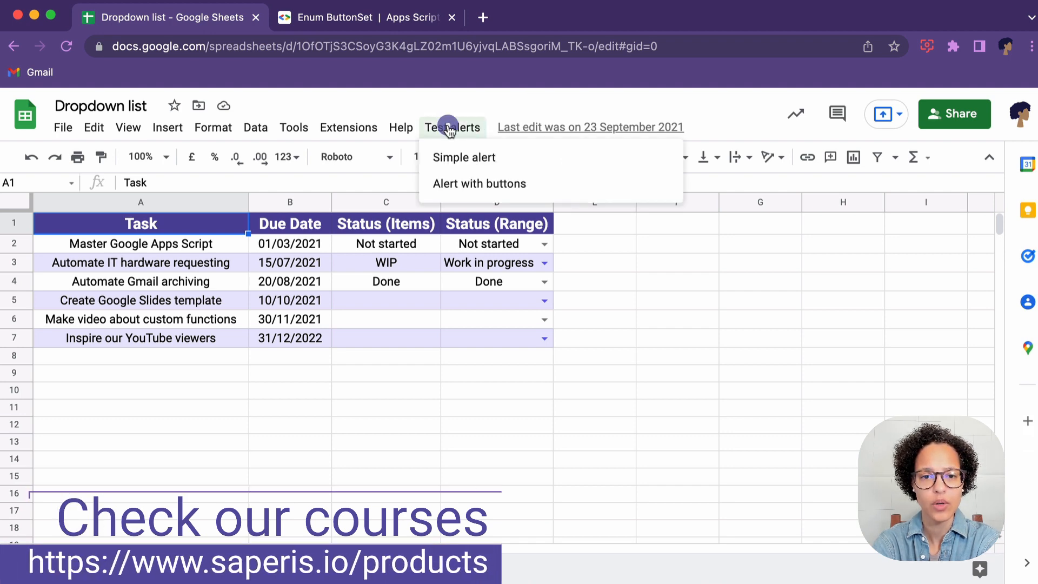
left_click(479, 183)
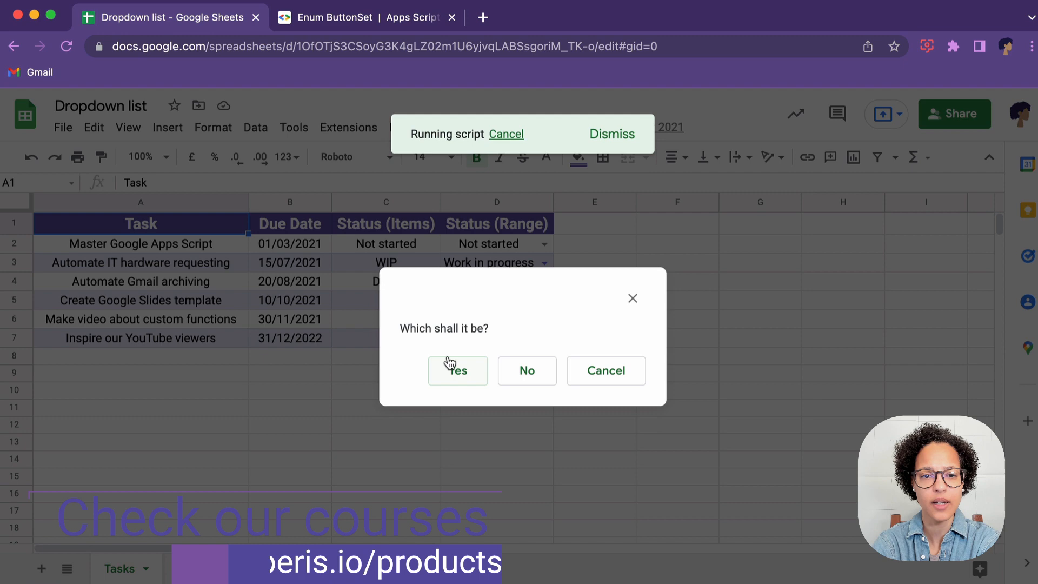
left_click(457, 369)
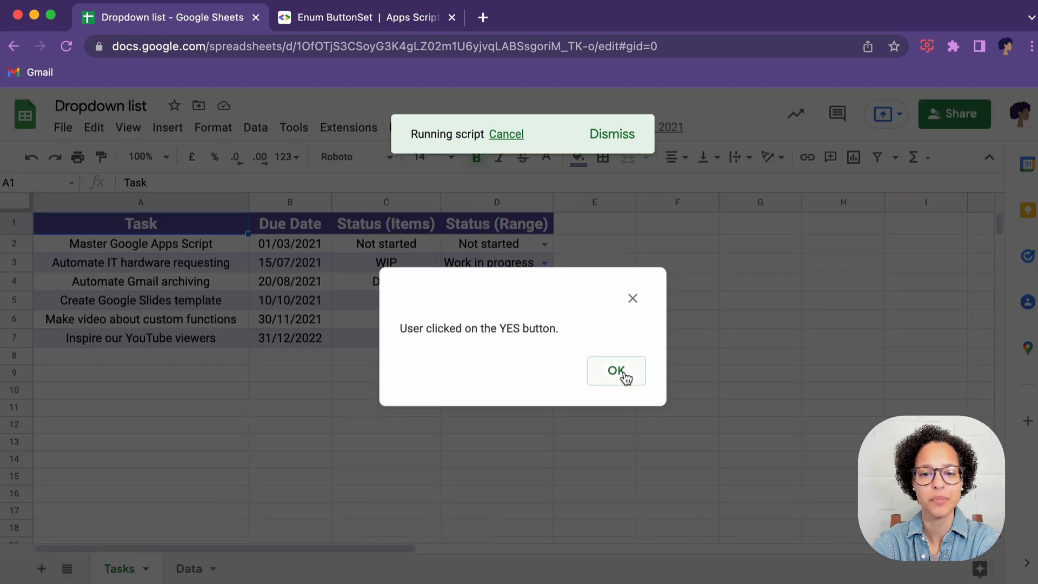
left_click(616, 369)
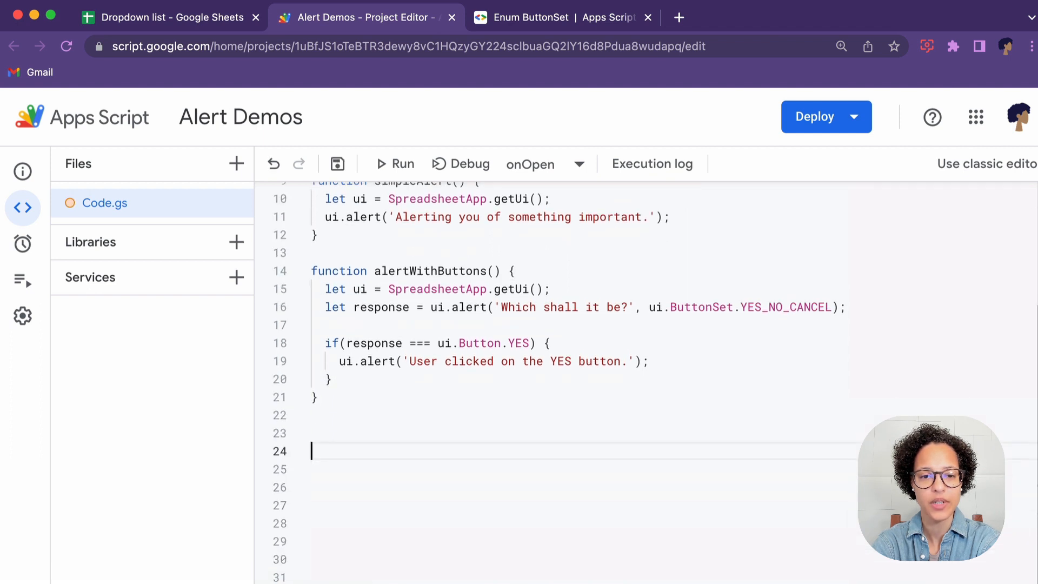
- Declare function alertWithTitleAndButtons() with let ui = SpreadsheetApp.getUi()
type("function")
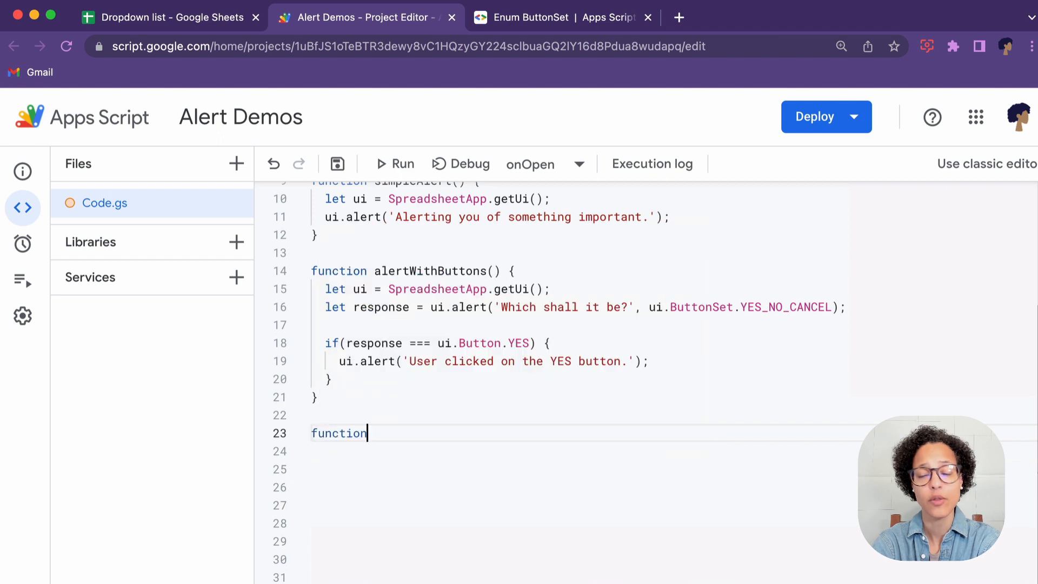
type("alert")
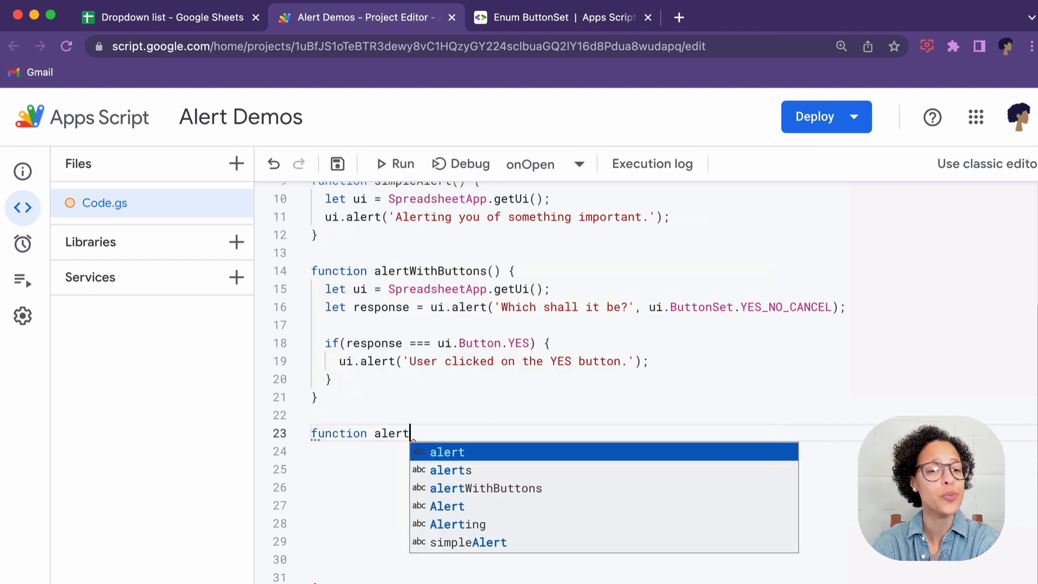
type("WithBu")
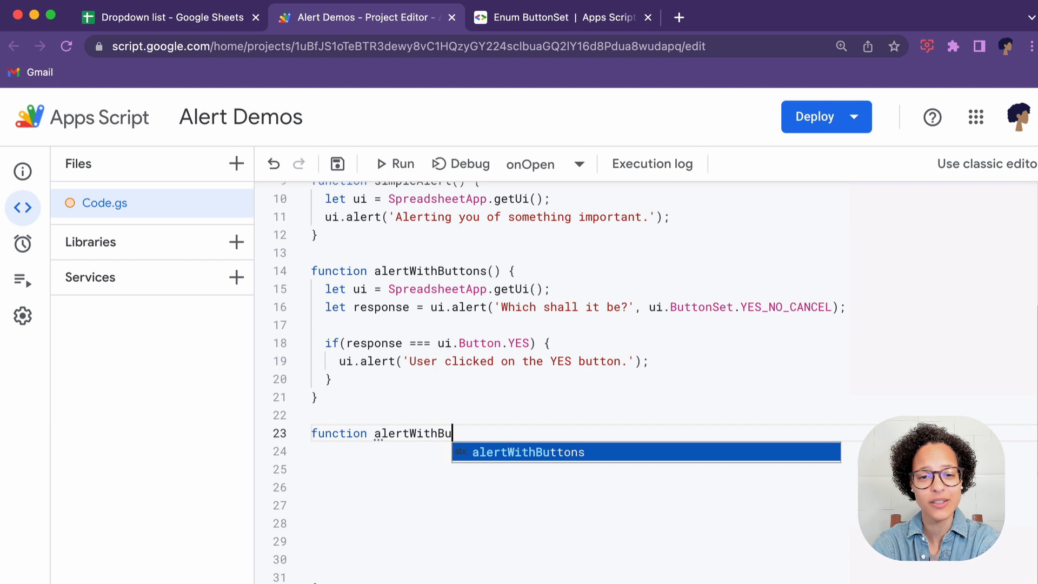
key("Backspace")
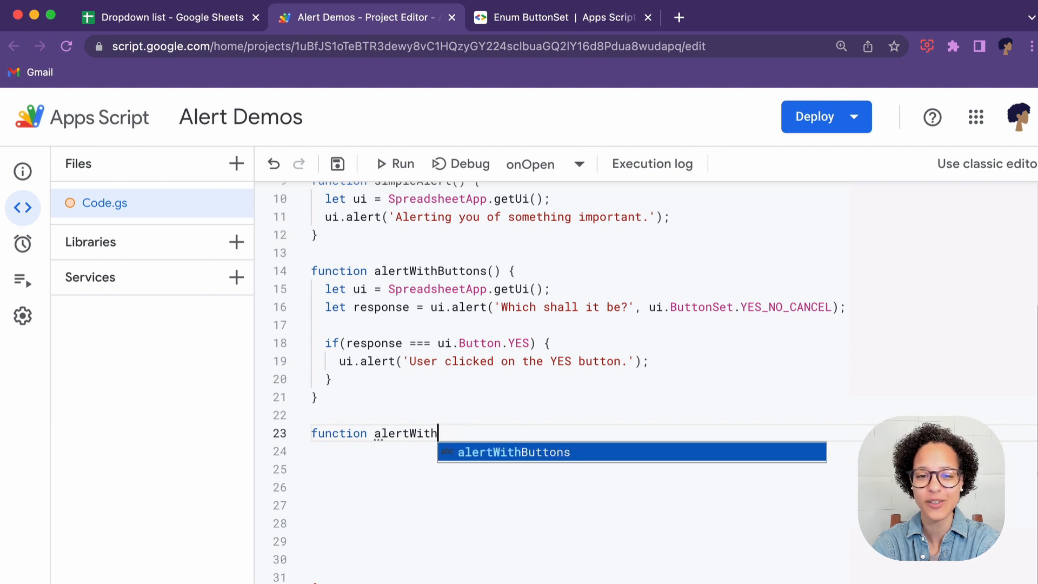
type("Title")
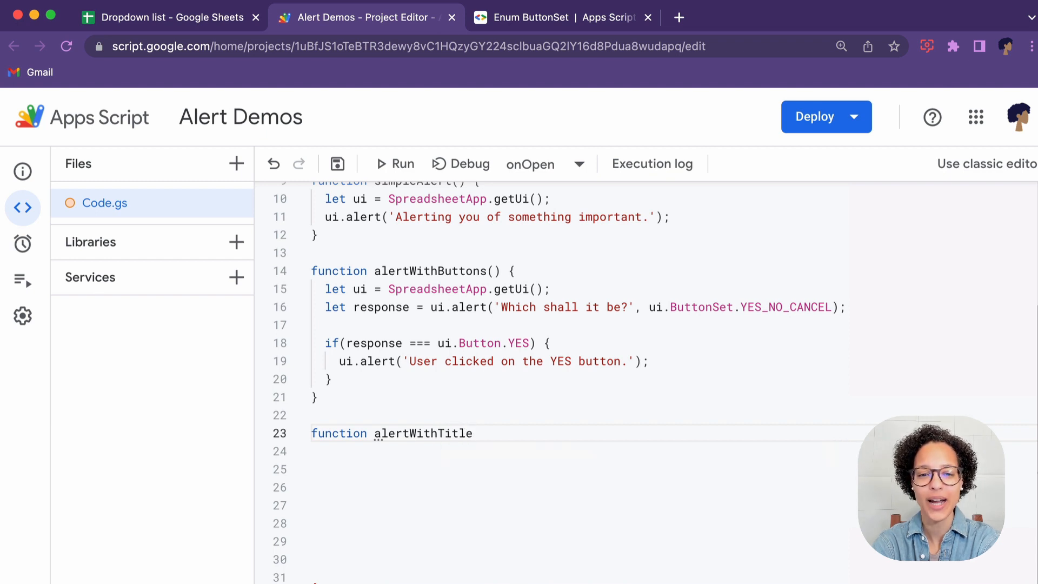
type("AndButtons")
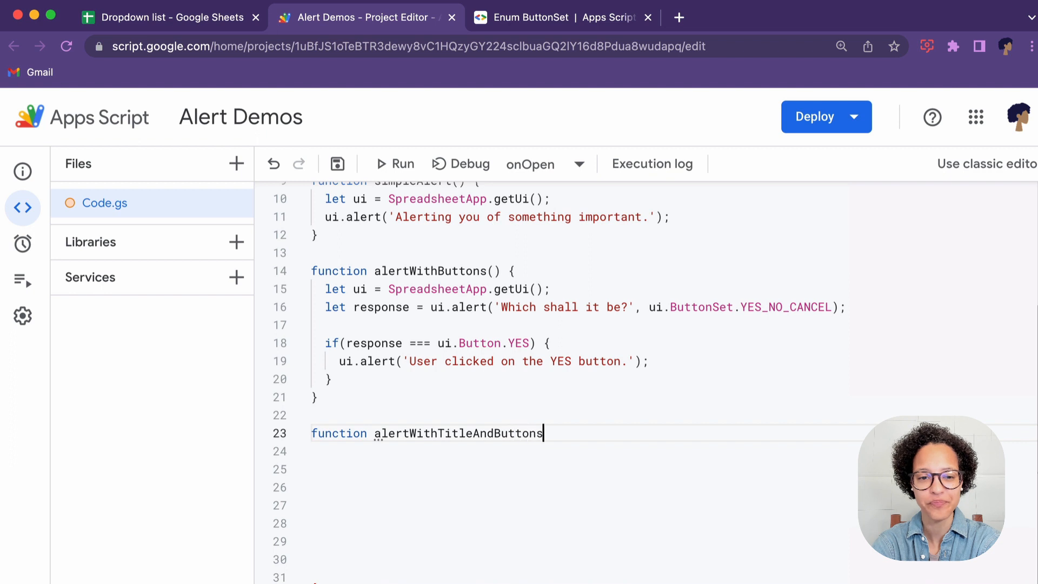
type("() {")
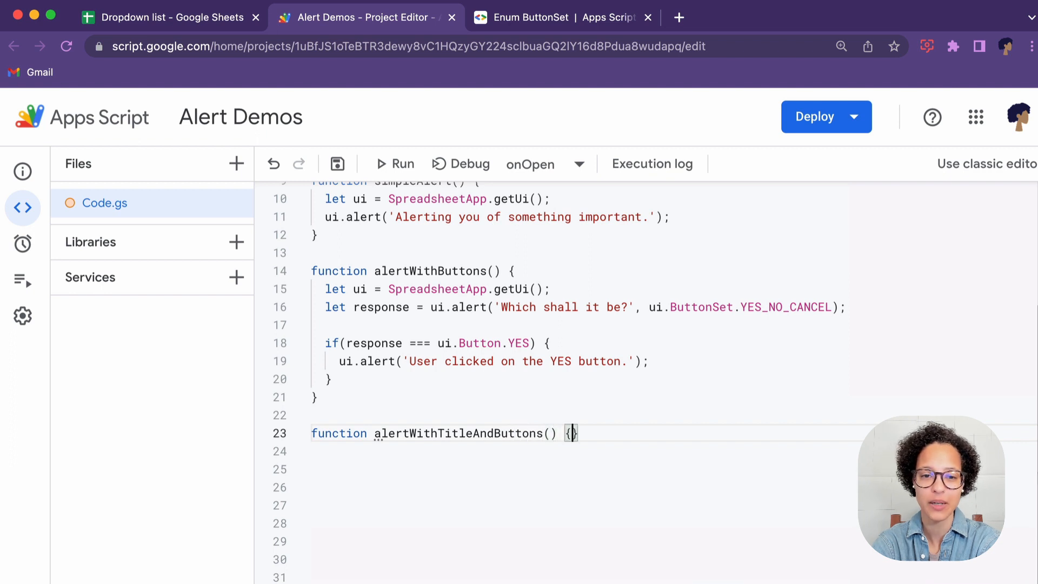
type("let")
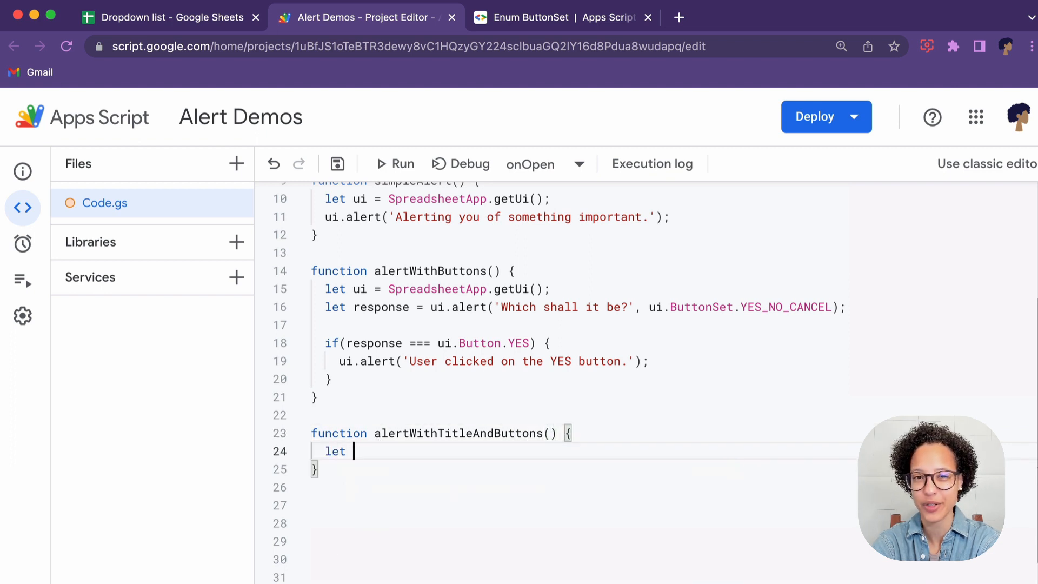
type("ui = s")
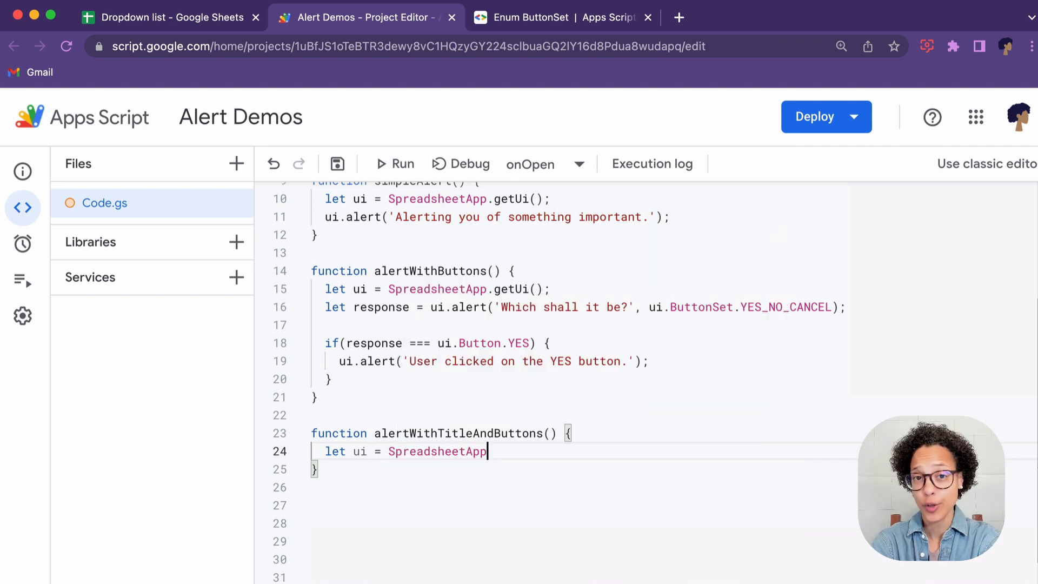
type(".getUi();")
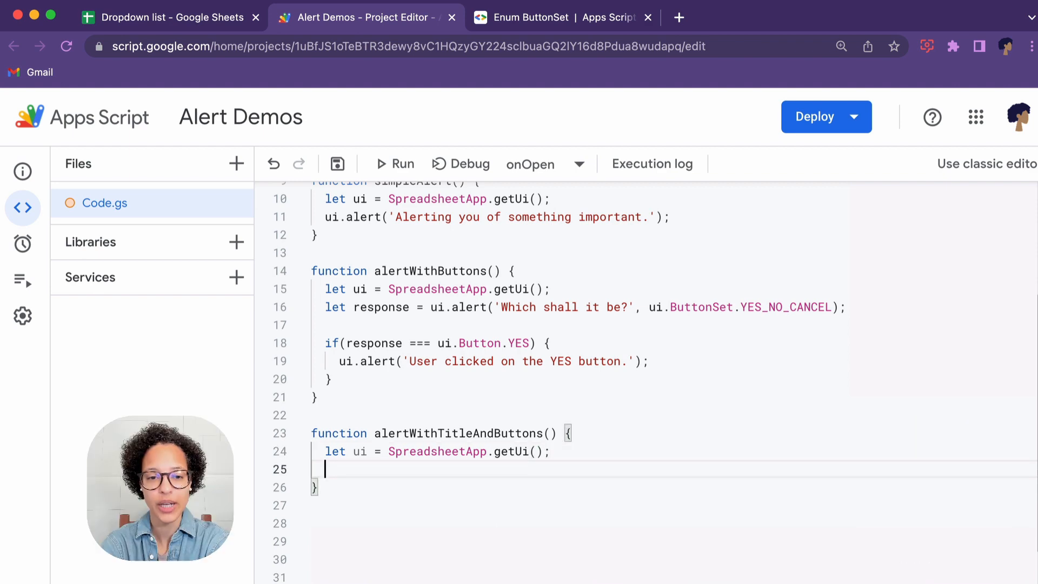
- Call ui.alert('Confirm', 'Please confirm that alerts are great.', ui.ButtonSet.YES_NO)
type("ui.l")
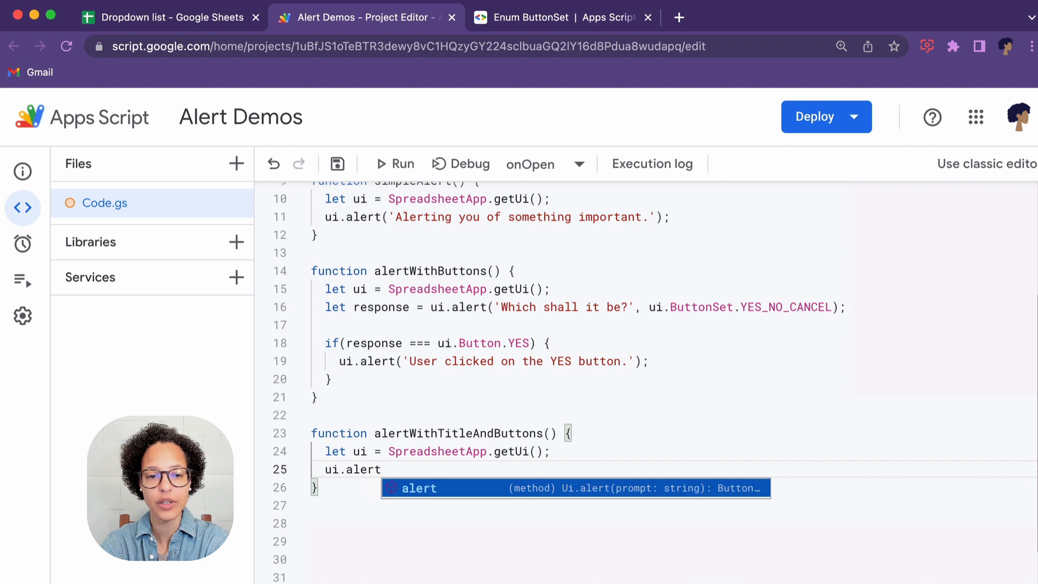
left_click(418, 487)
type("('Confirm', ")
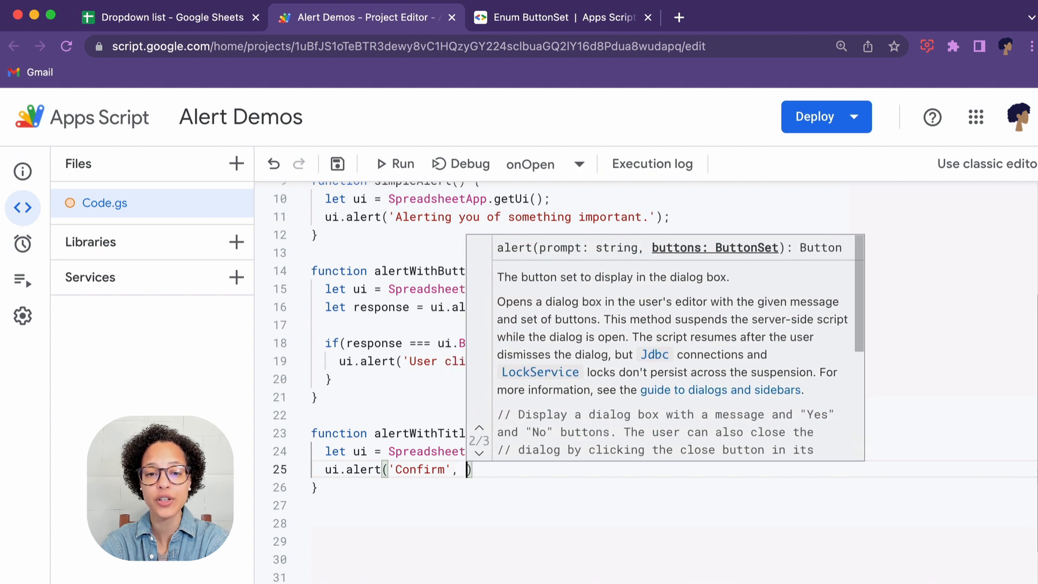
type("Please confirm t'")
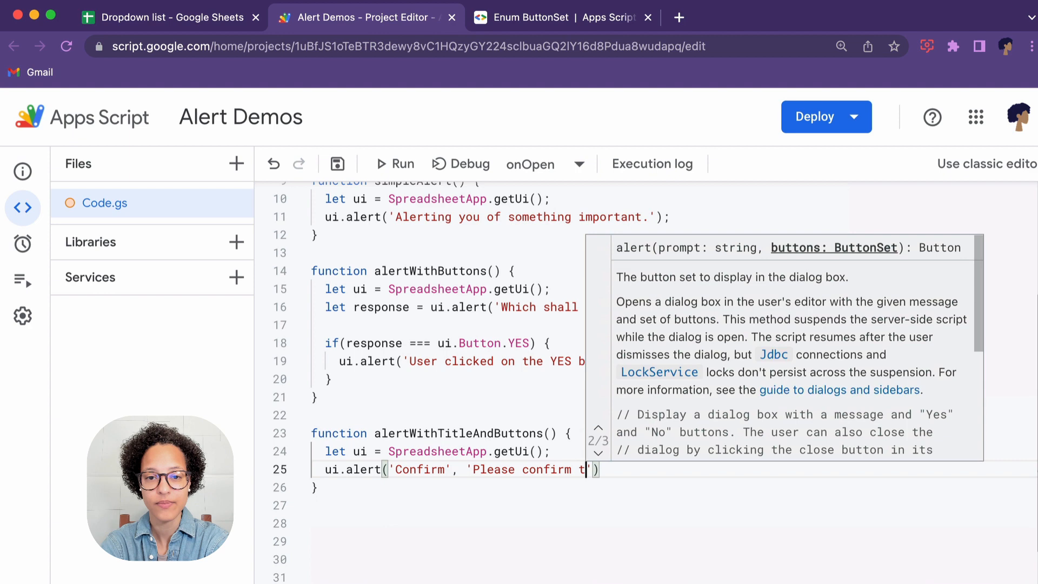
type("hat alerts are")
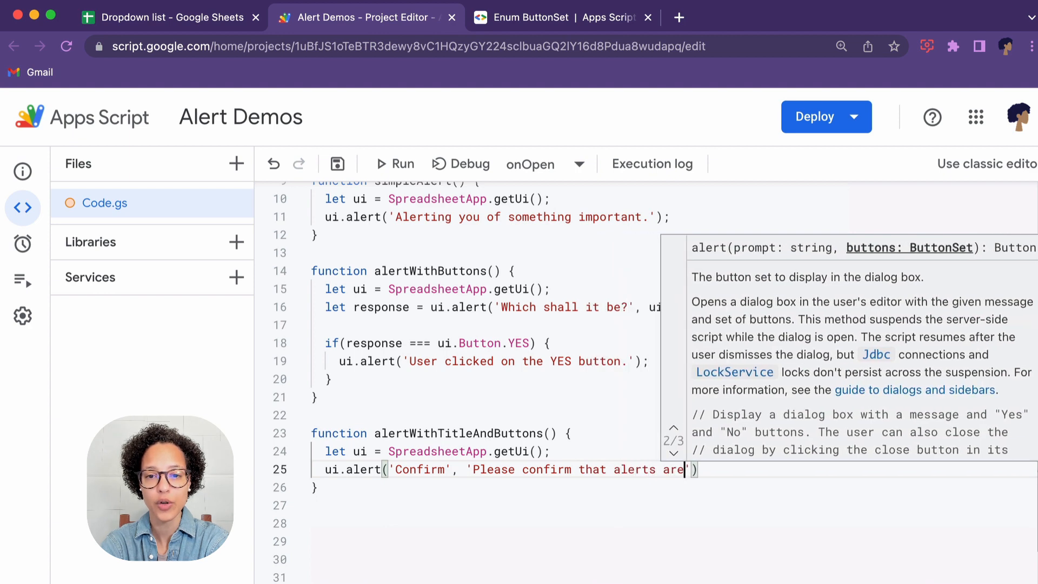
type("great")
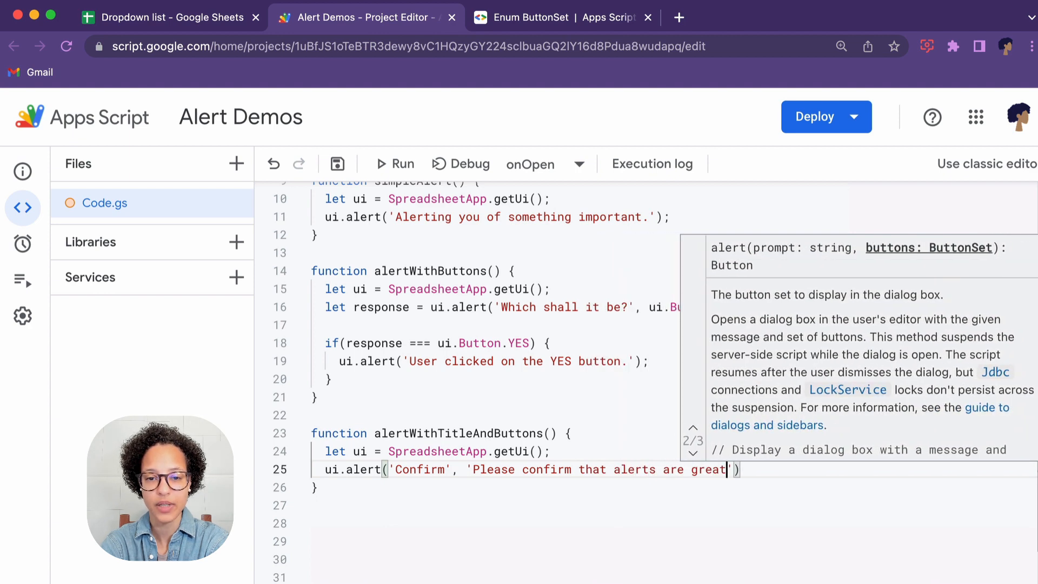
type(".")
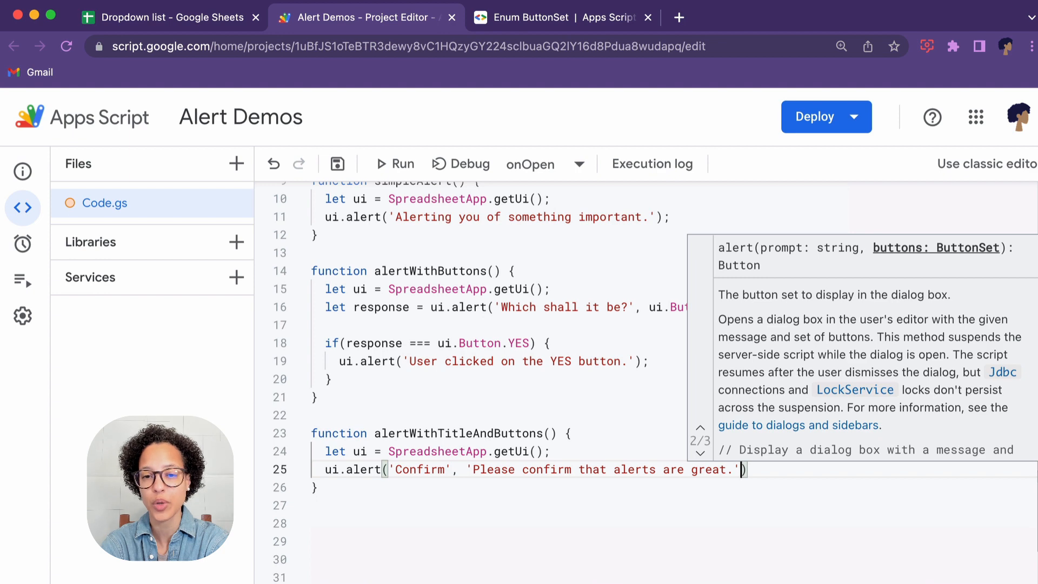
type(",")
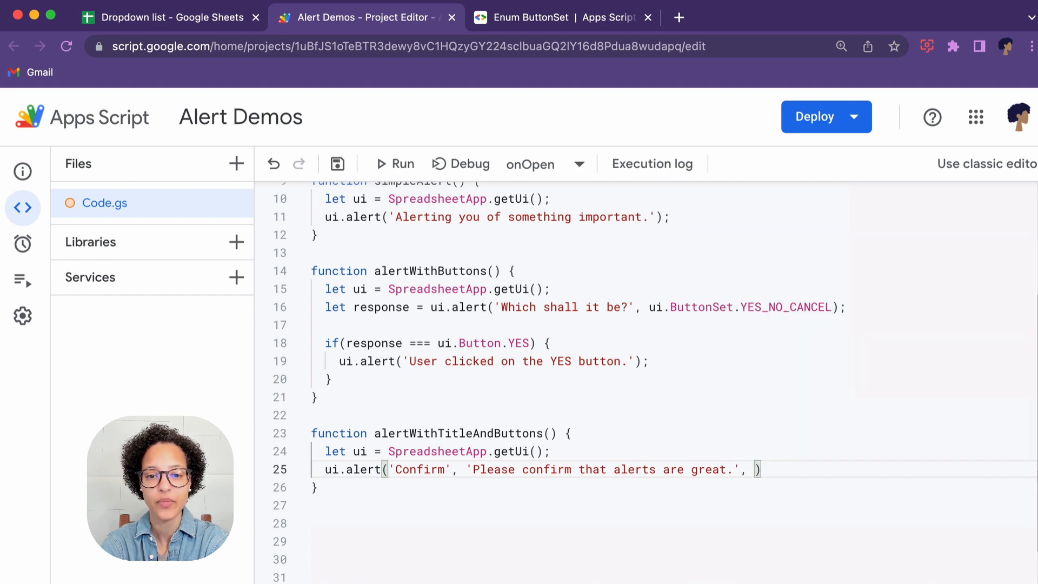
type("ui.ButtonSet.")
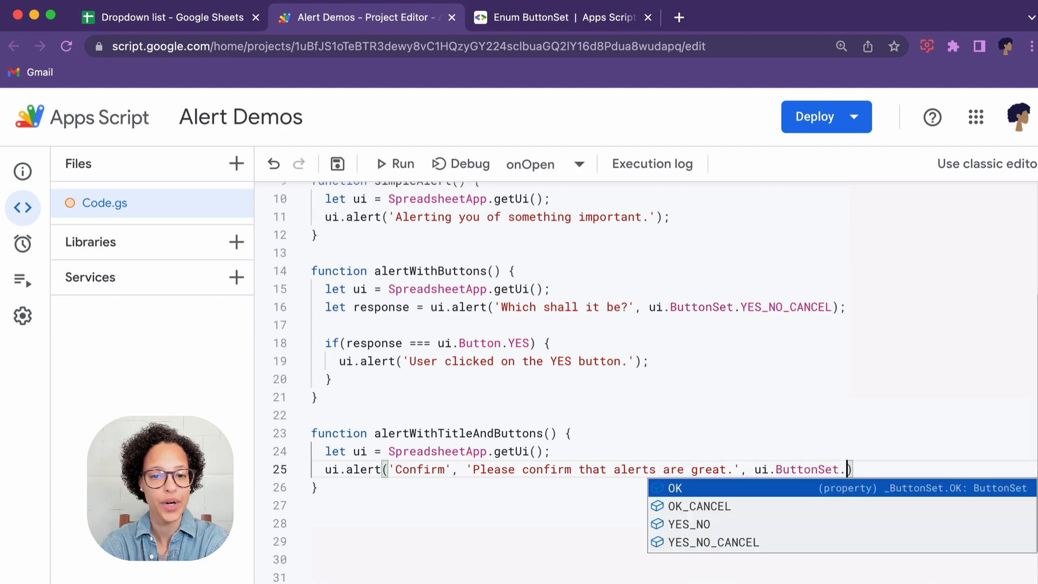
type("YES_NO")
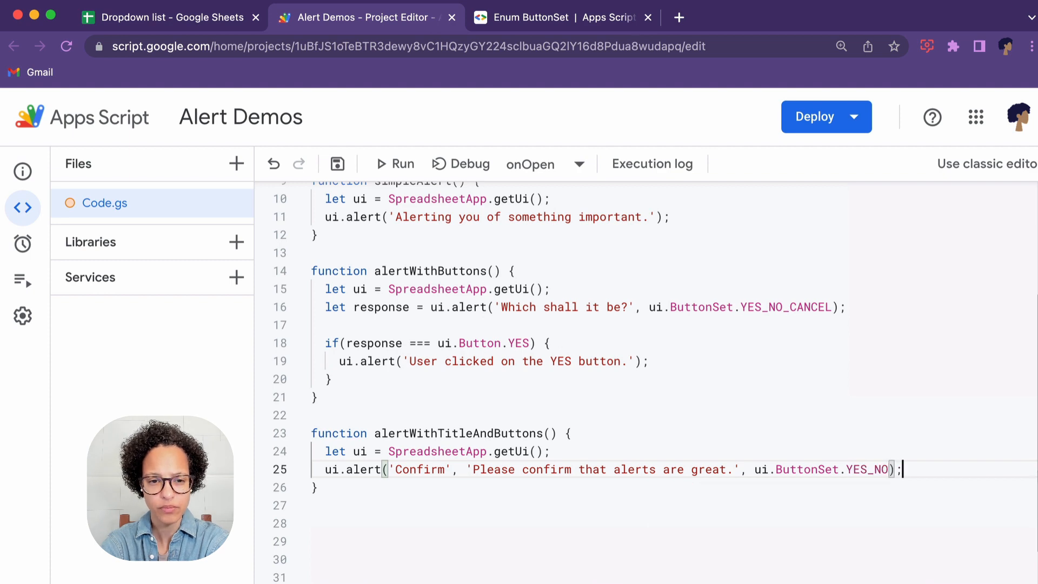
- Add .addItem('Alert with title & button', 'alertWithTitleAndButtons') to onOpen and save the project
scroll("up", 3)
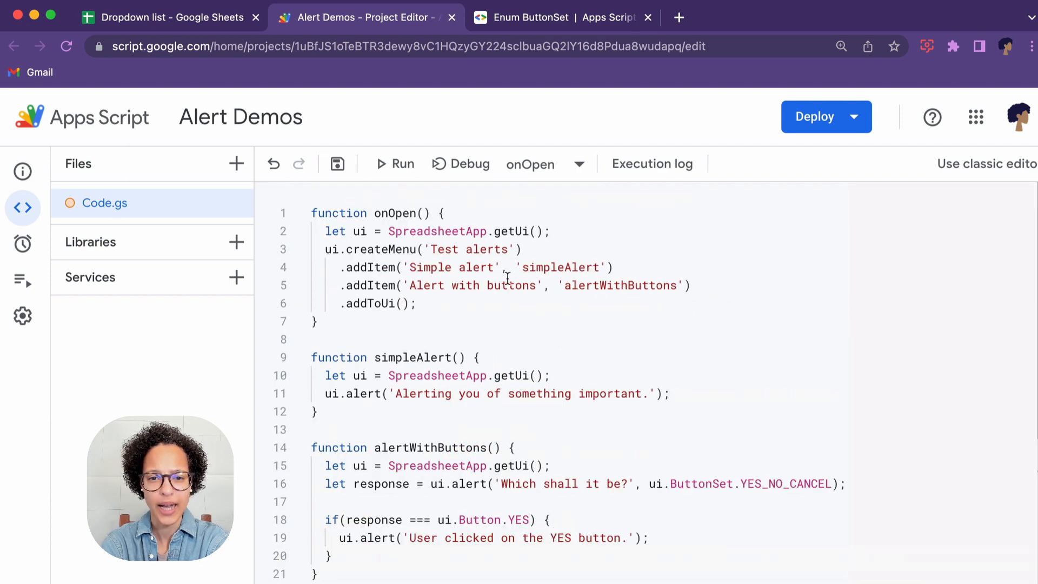
type(".addItem(")
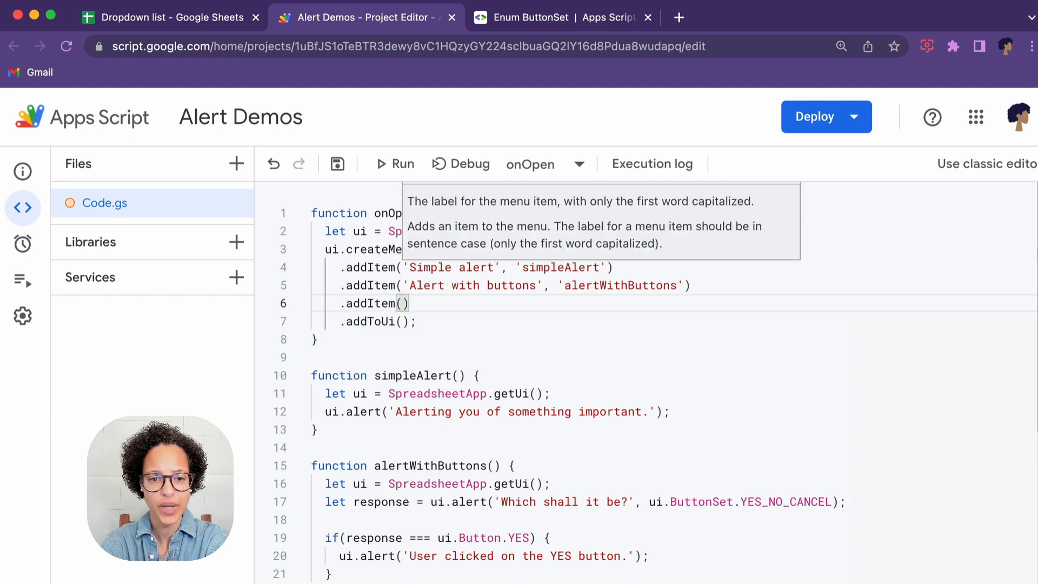
type("'A")
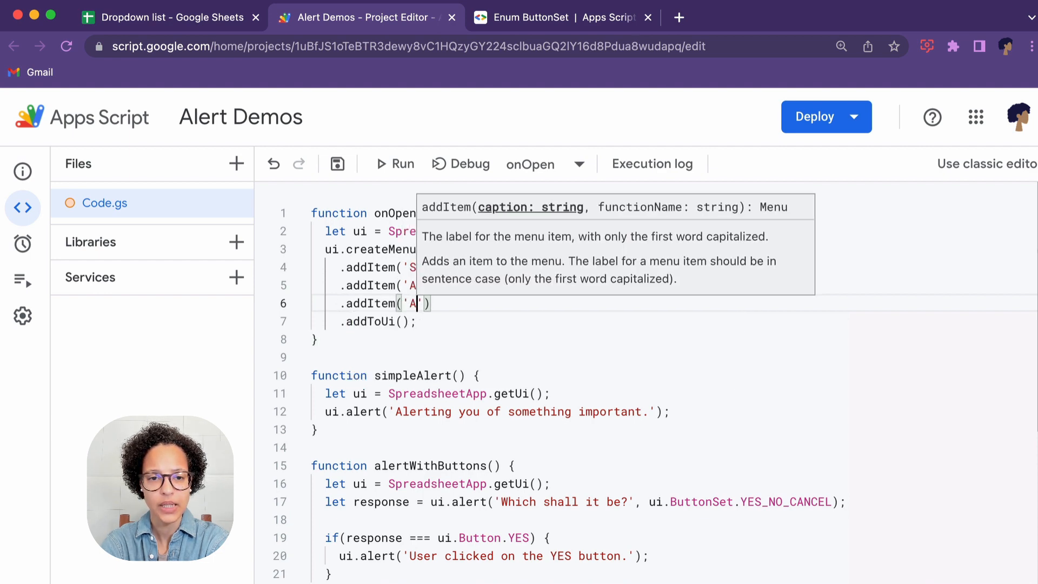
type("lert with title")
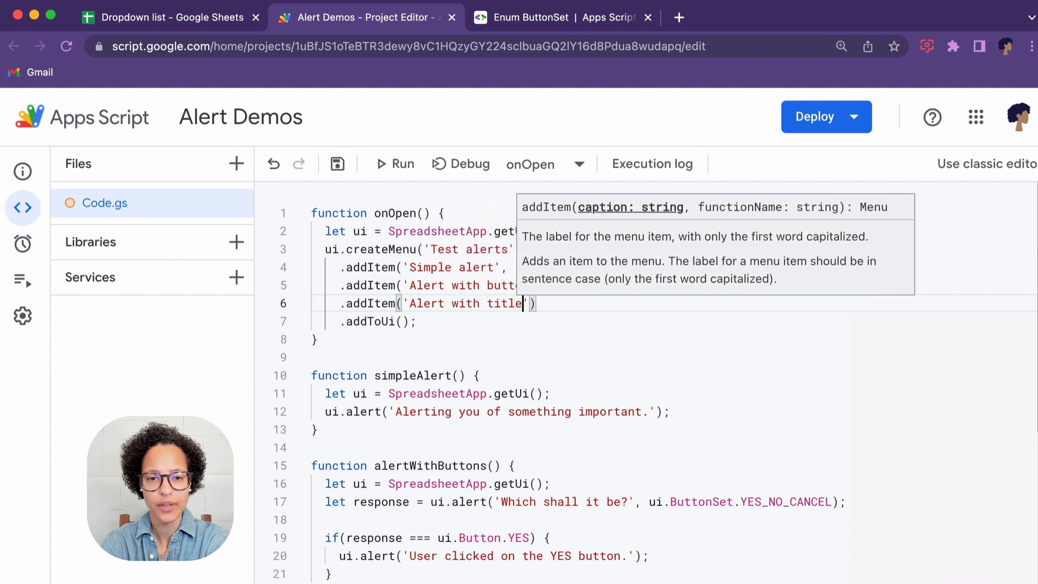
type("& button")
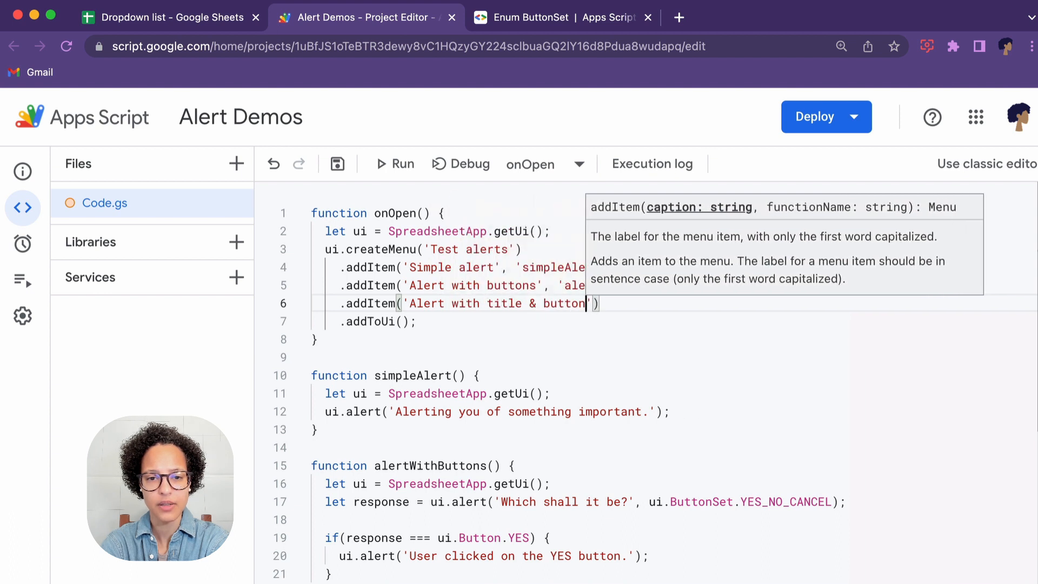
type(",")
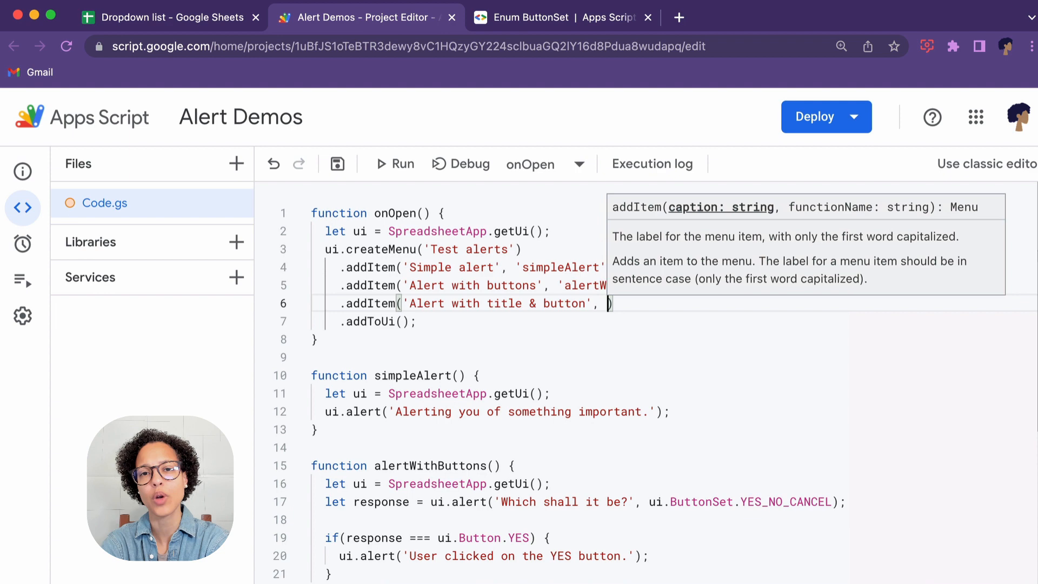
scroll("down", 3)
type("alertWithTitleAndButtons")
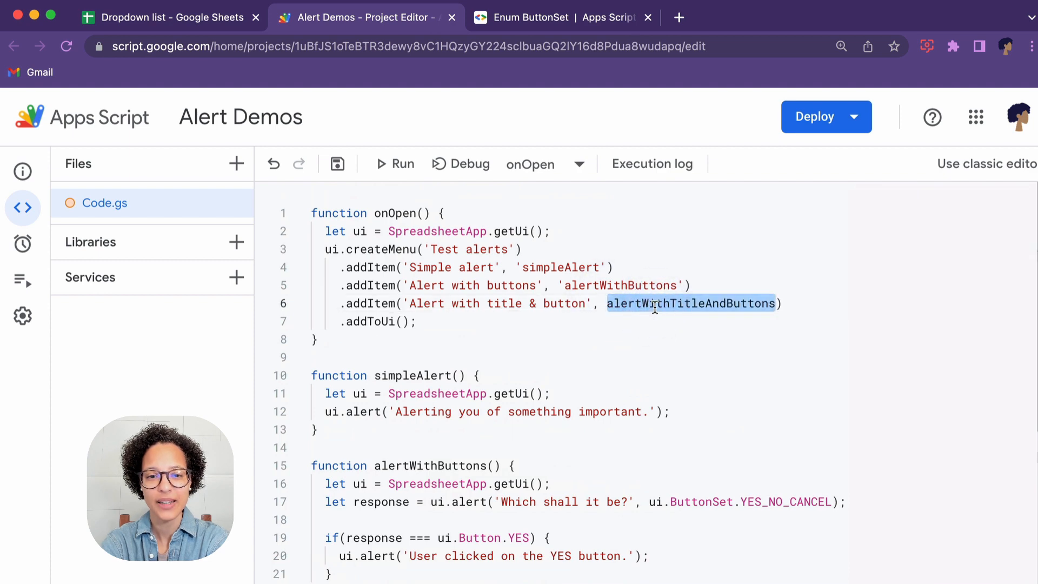
left_click(336, 163)
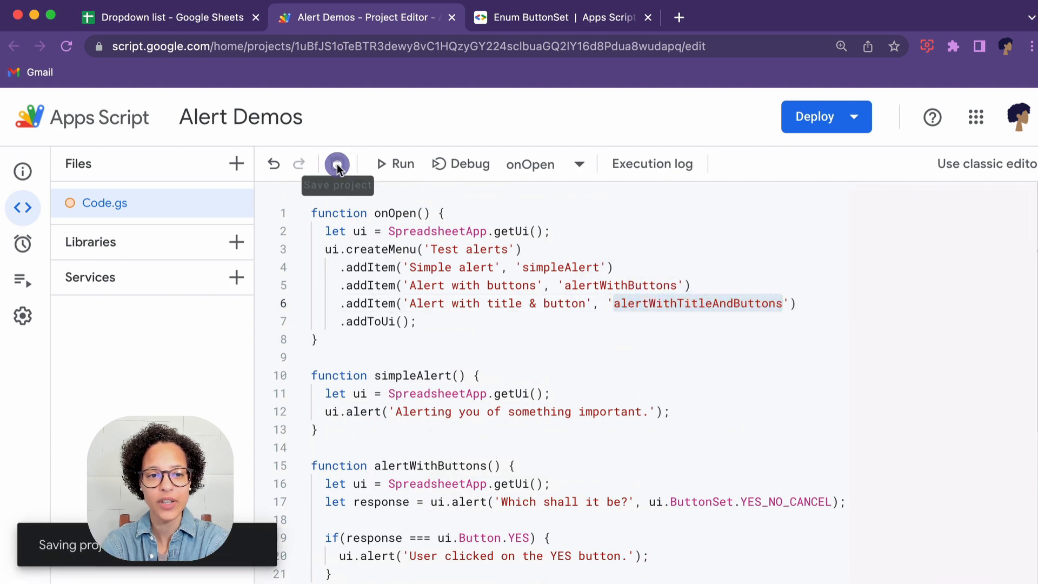
left_click(336, 163)
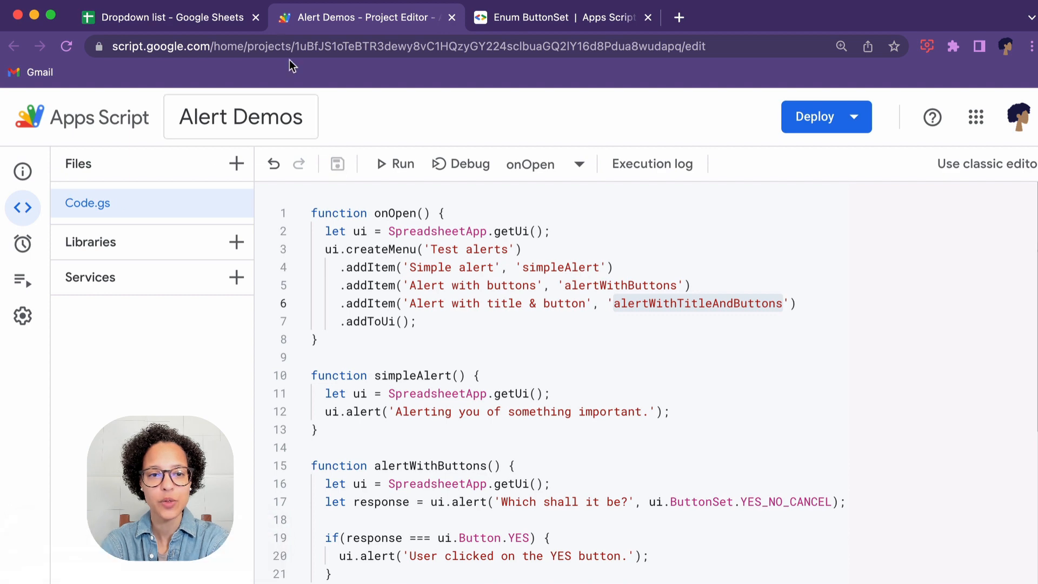
- Close the script editor tab and run Test alerts > Alert with title & button in the spreadsheet
left_click(169, 17)
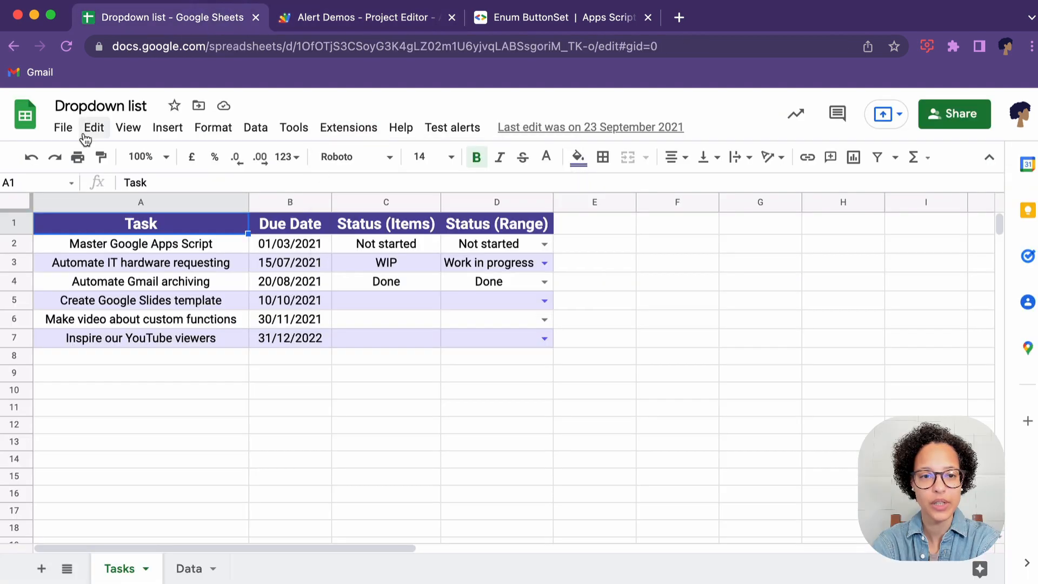
left_click(452, 17)
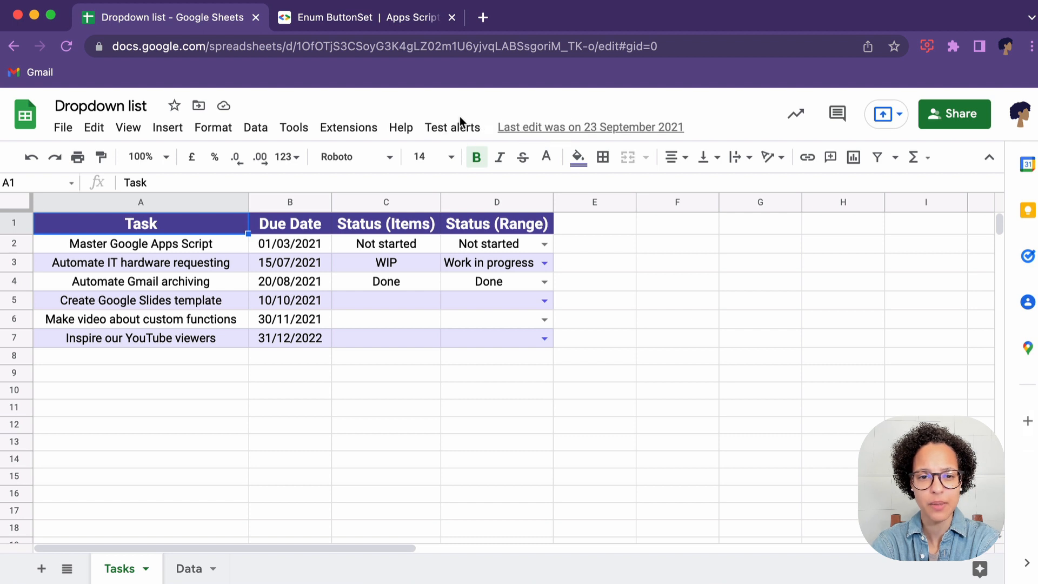
left_click(453, 128)
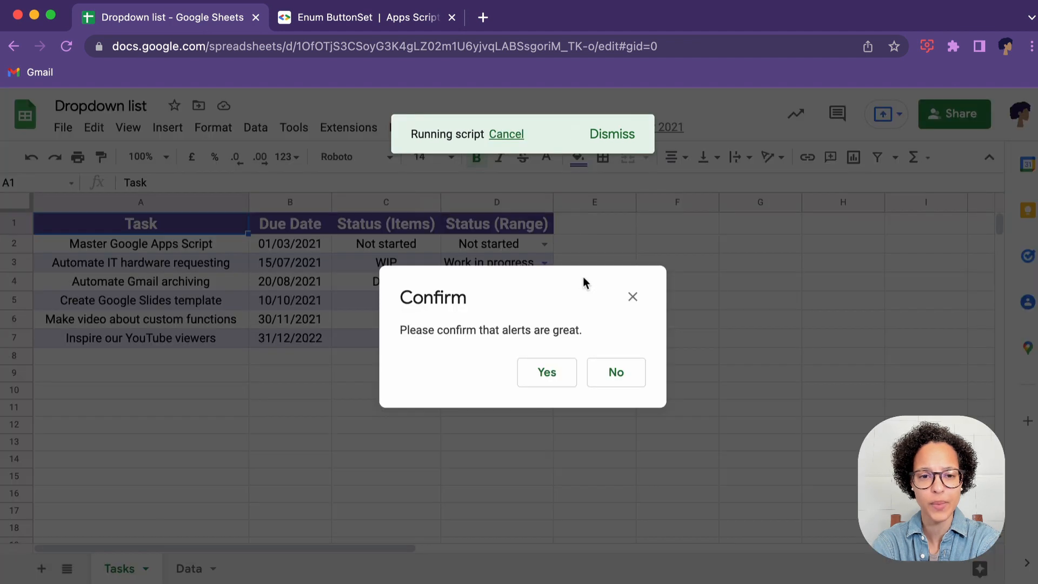
mouse_move(597, 314)
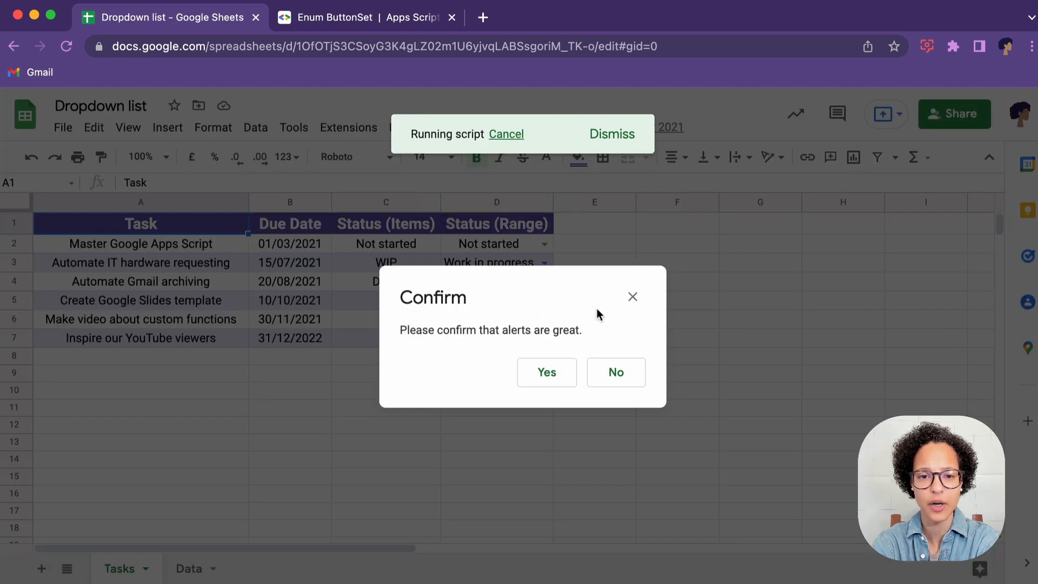